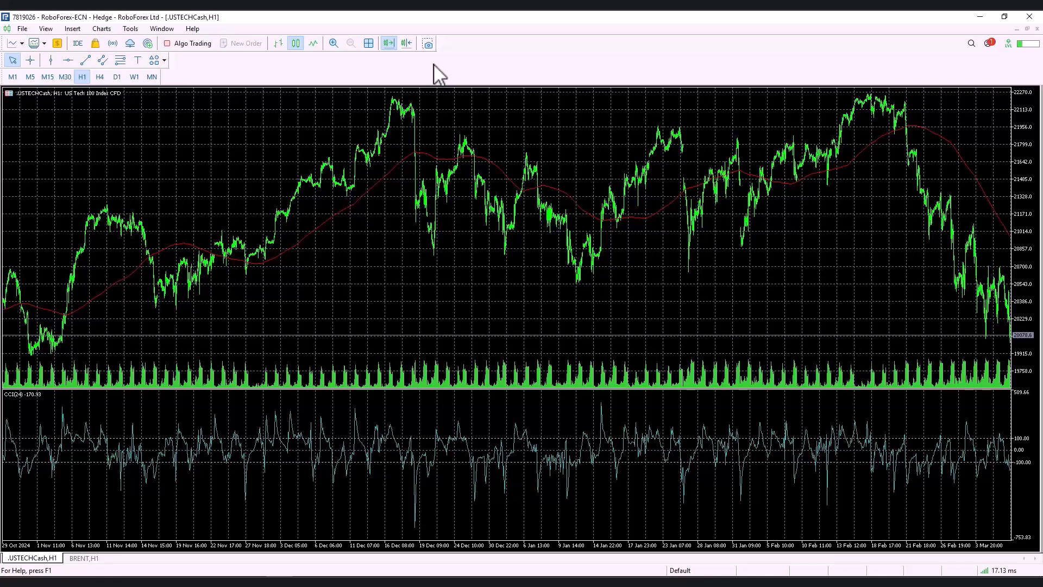
mouse_move(550, 148)
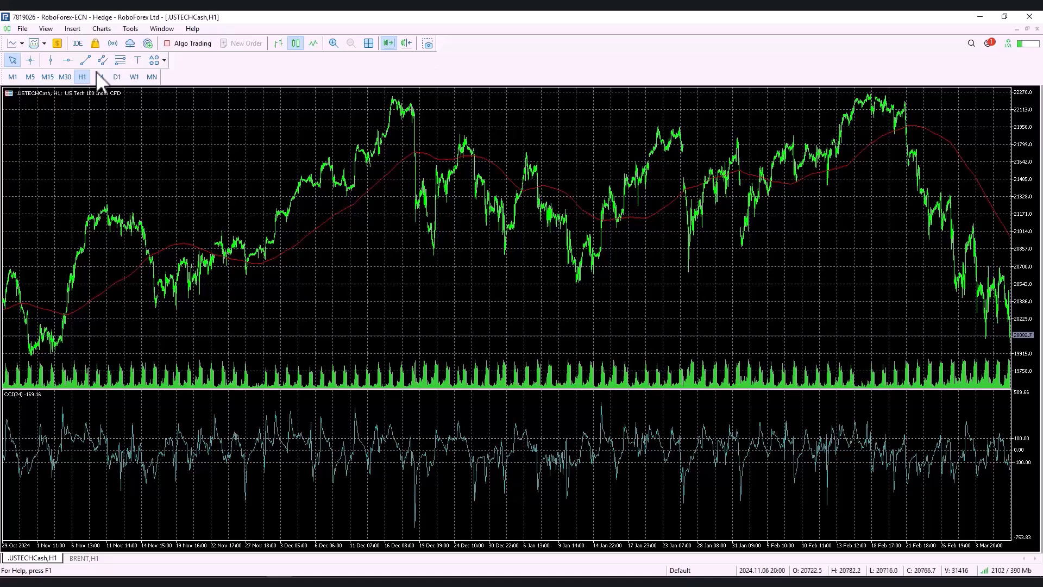
mouse_move(213, 260)
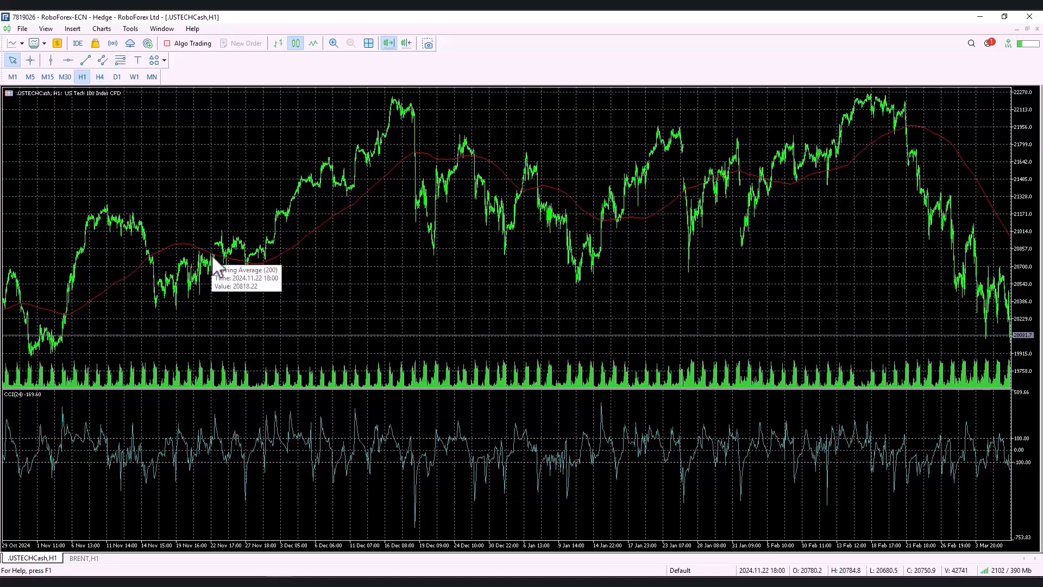
Inspect the CCI strategy's chart, then show the quick/full backtest options beside Run quick backtest.
double_click(204, 263)
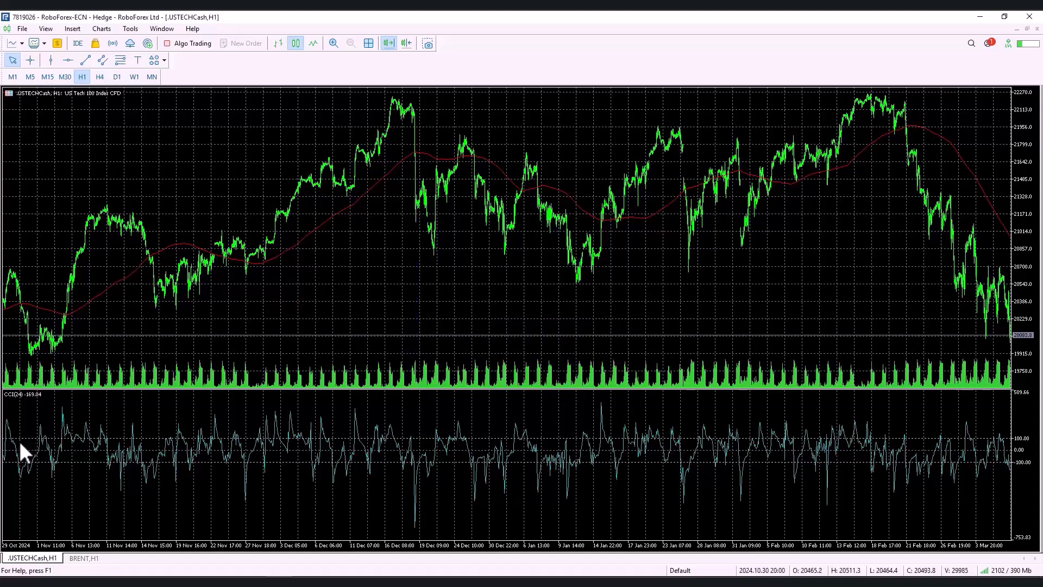
mouse_move(89, 453)
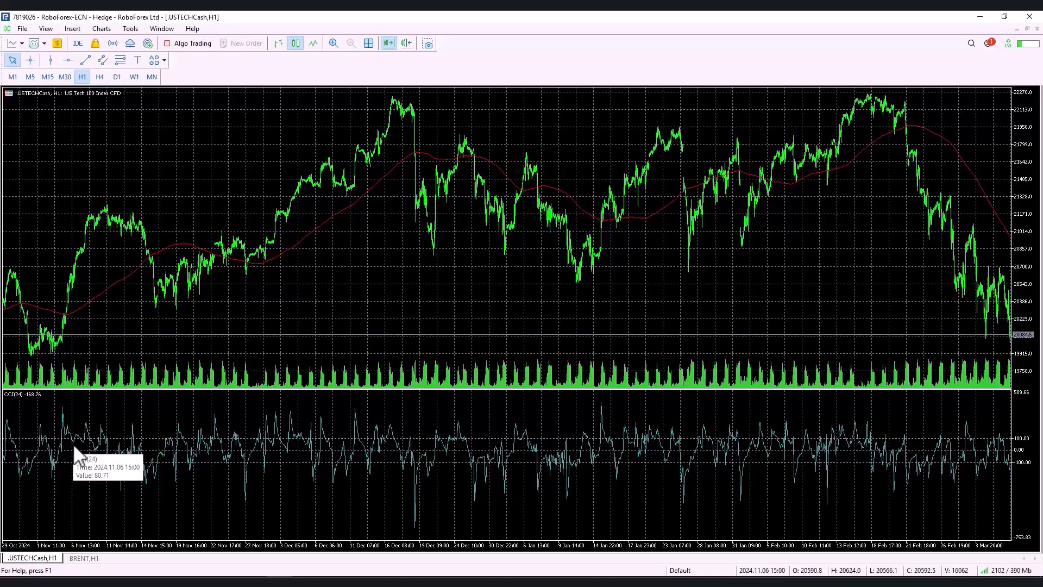
mouse_move(269, 261)
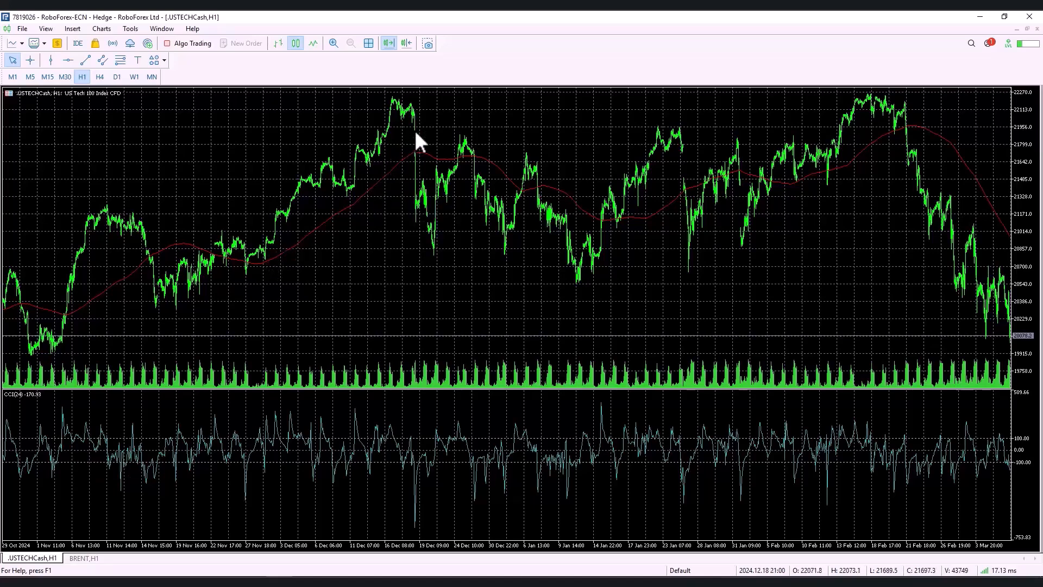
mouse_move(246, 276)
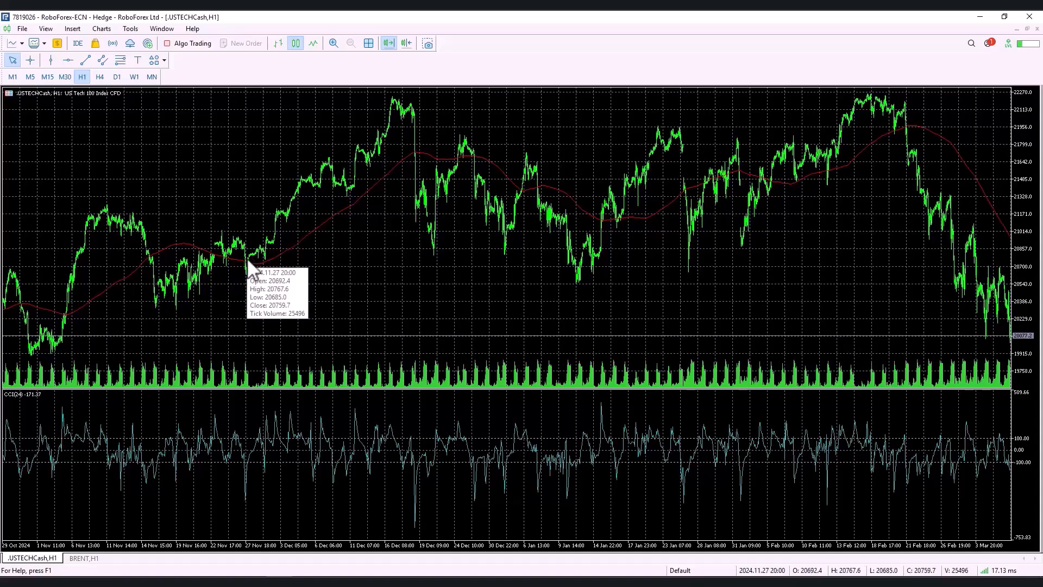
mouse_move(411, 193)
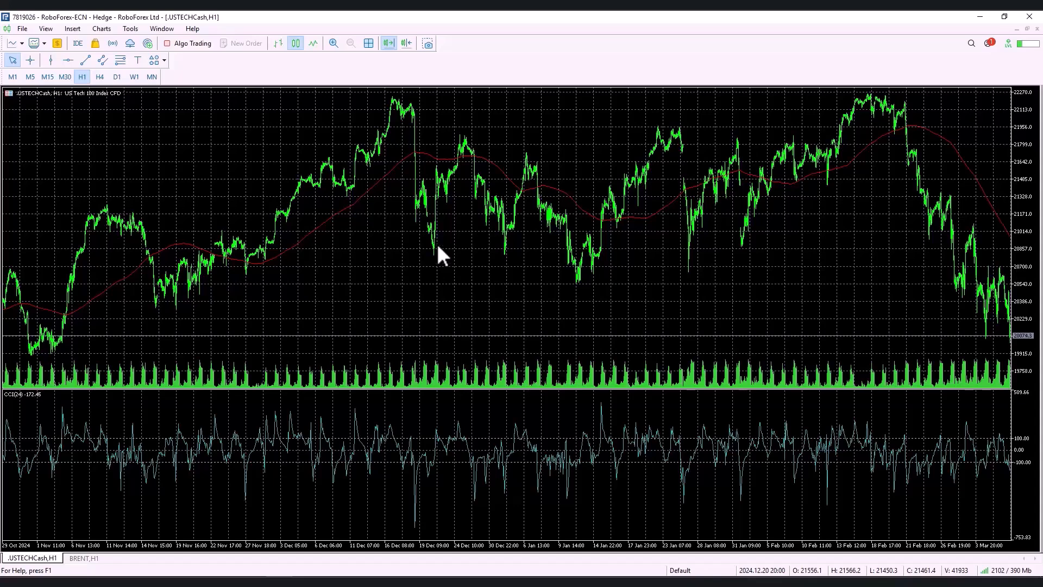
mouse_move(98, 477)
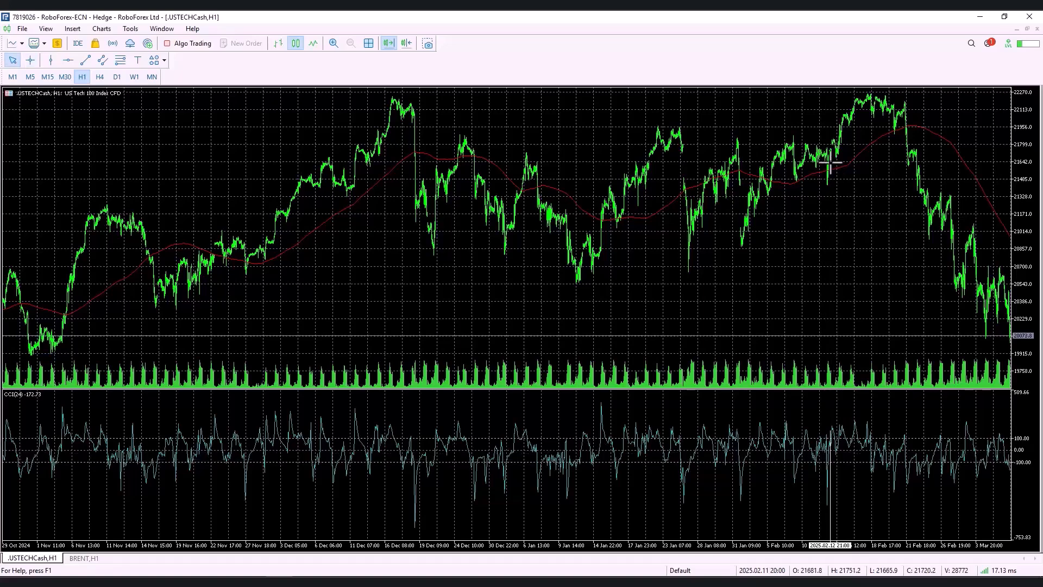
left_click(32, 60)
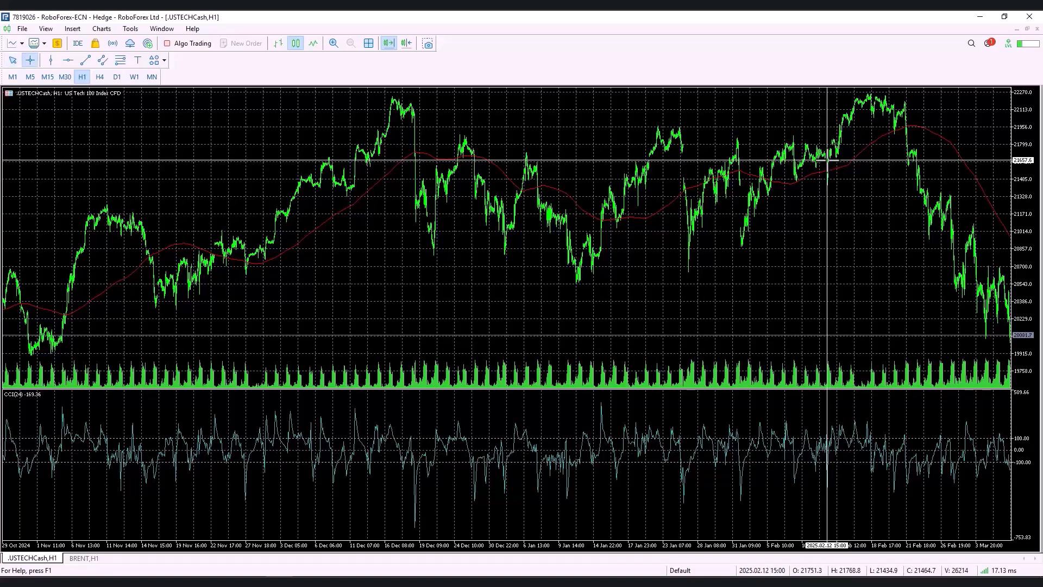
mouse_move(829, 276)
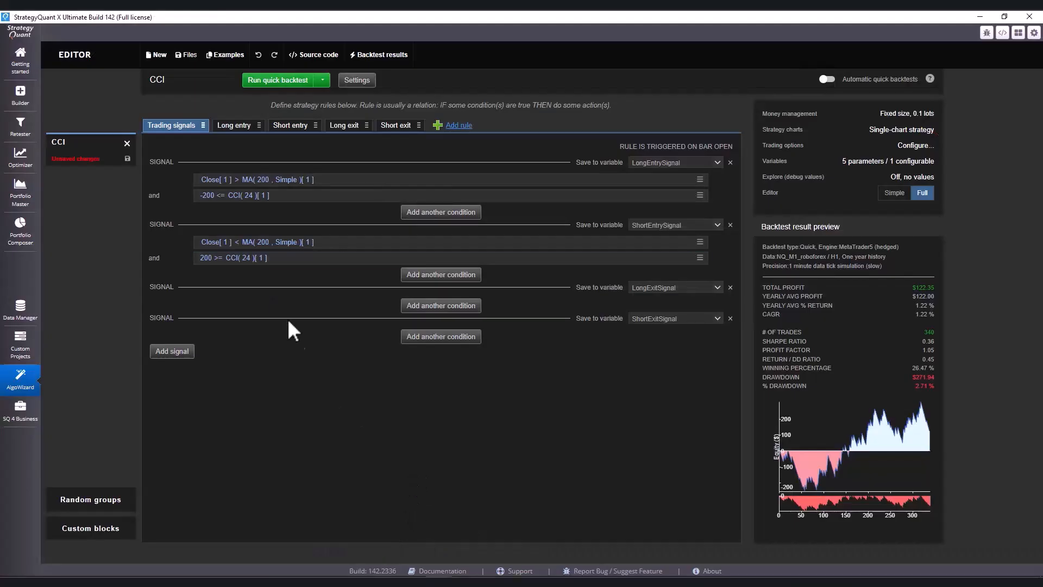
mouse_move(835, 303)
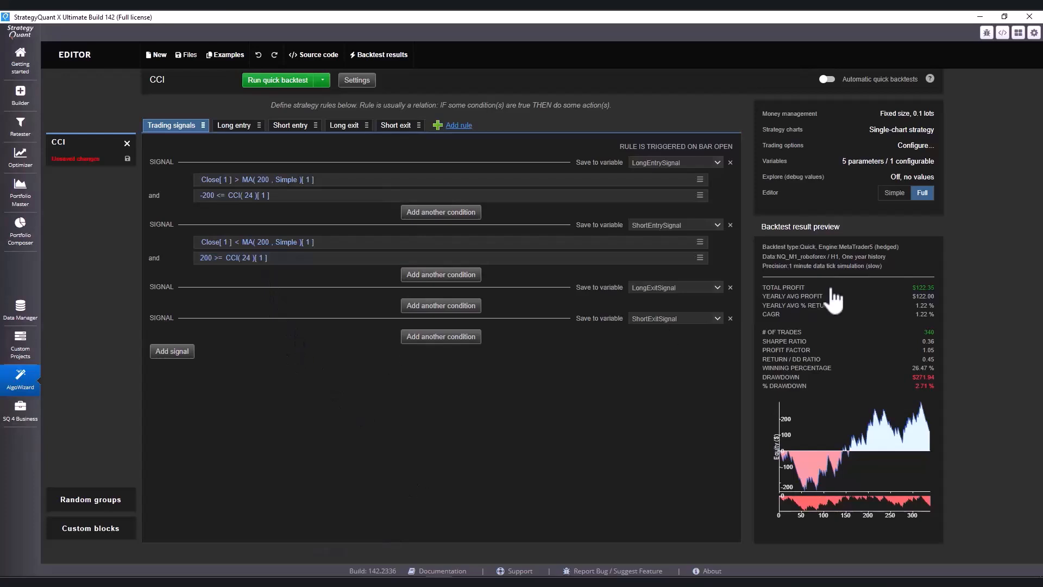
mouse_move(303, 287)
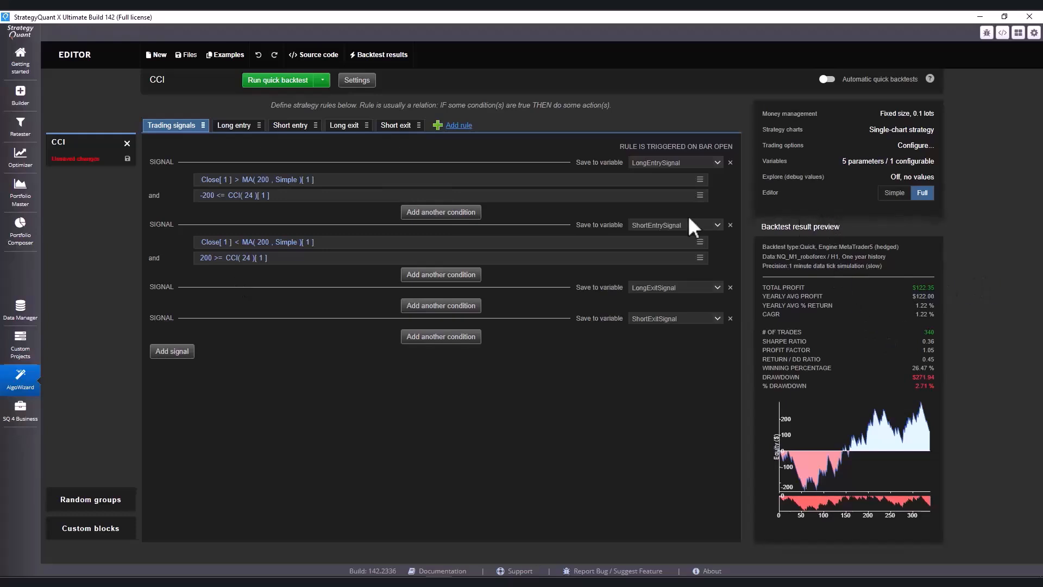
left_click(322, 80)
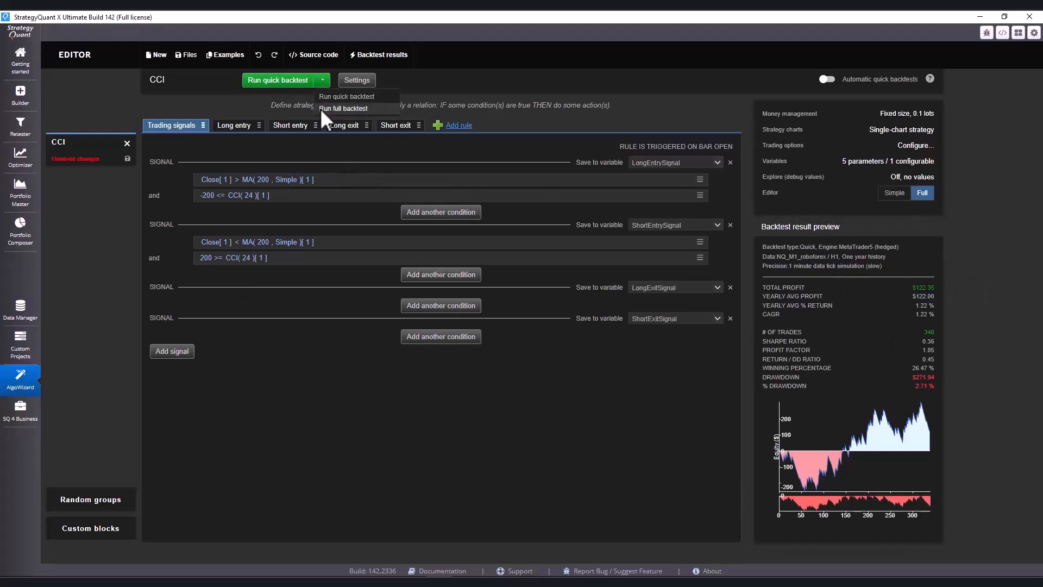
left_click(689, 447)
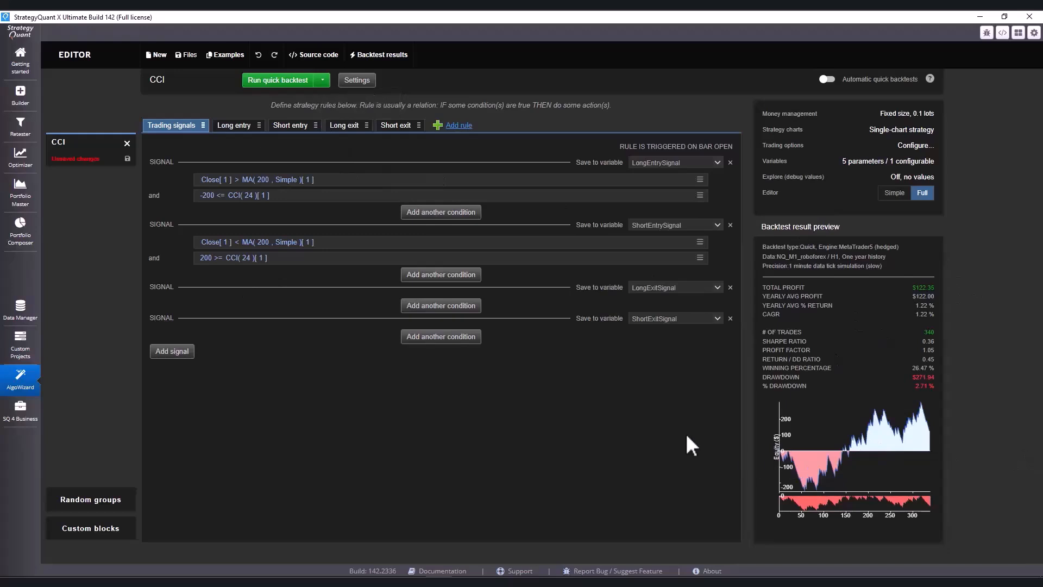
mouse_move(596, 429)
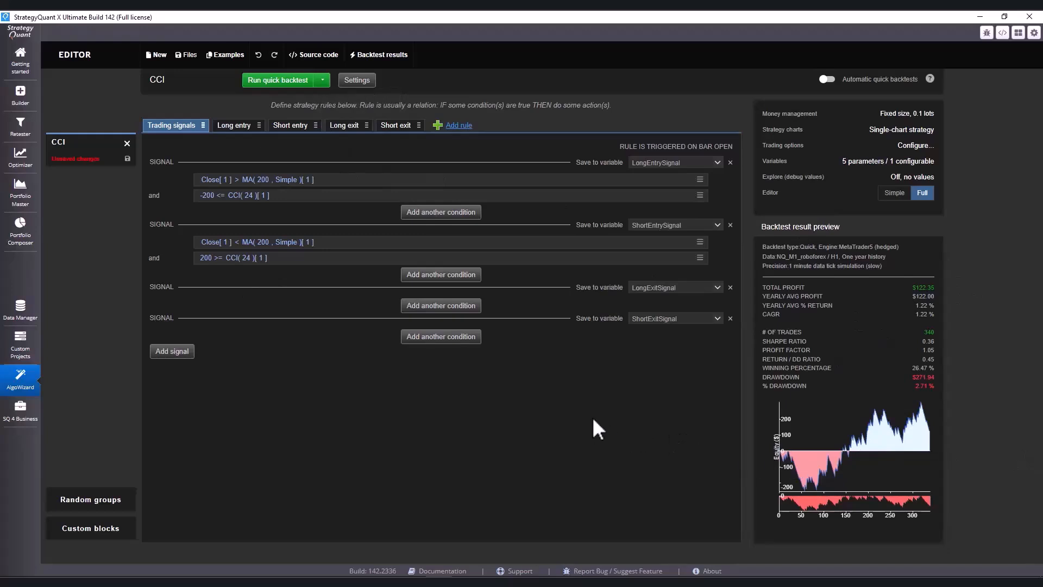
mouse_move(555, 425)
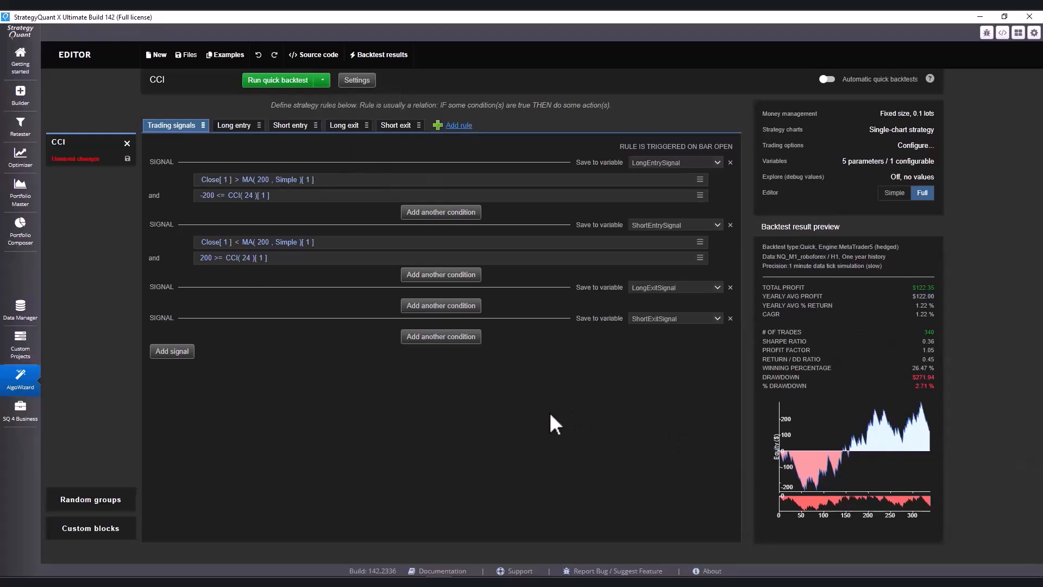
left_click(321, 80)
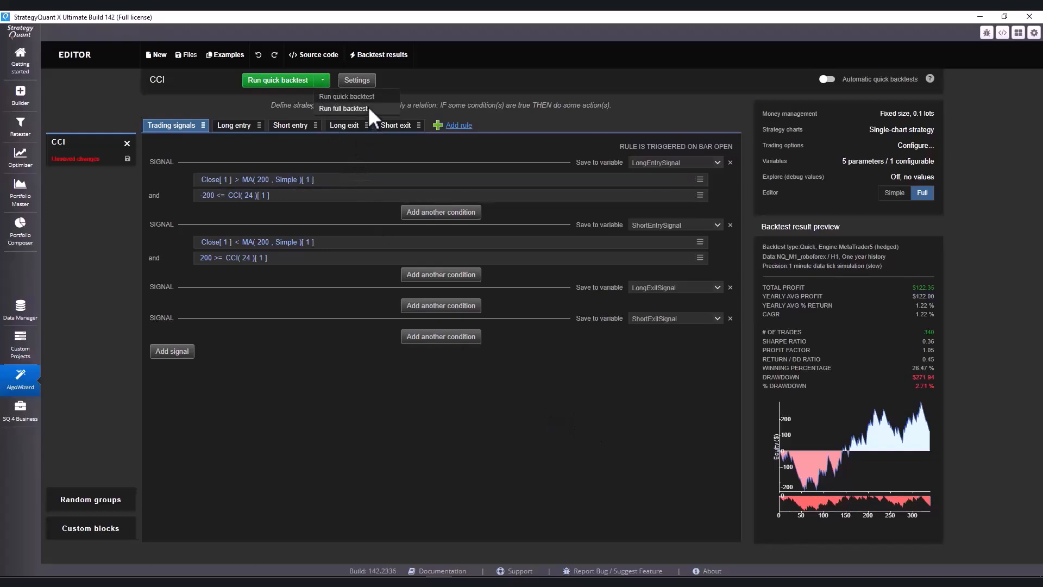
Run a full-history backtest of the CCI strategy over 2012–2025 data.
left_click(343, 109)
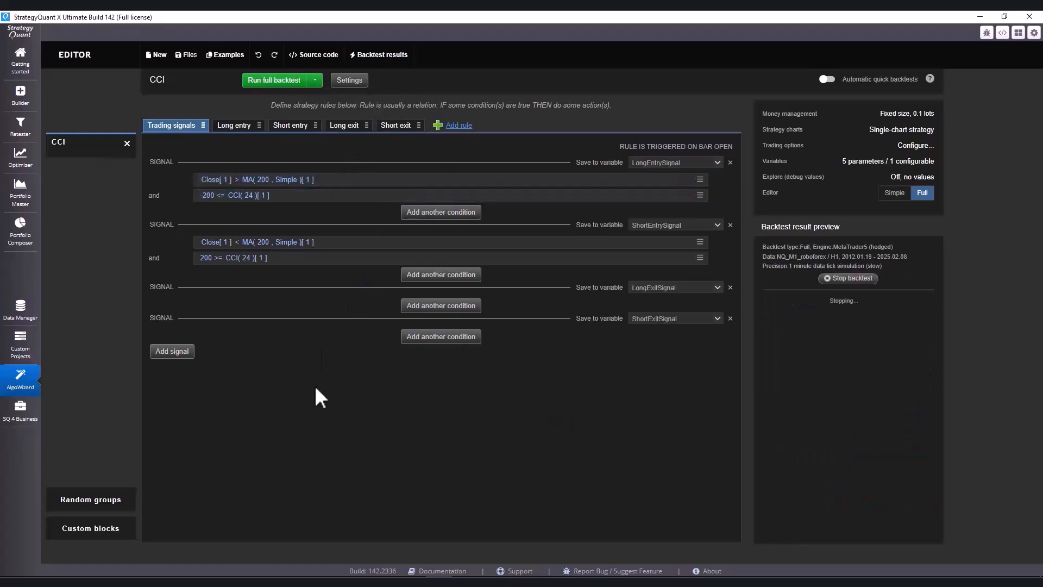
mouse_move(893, 329)
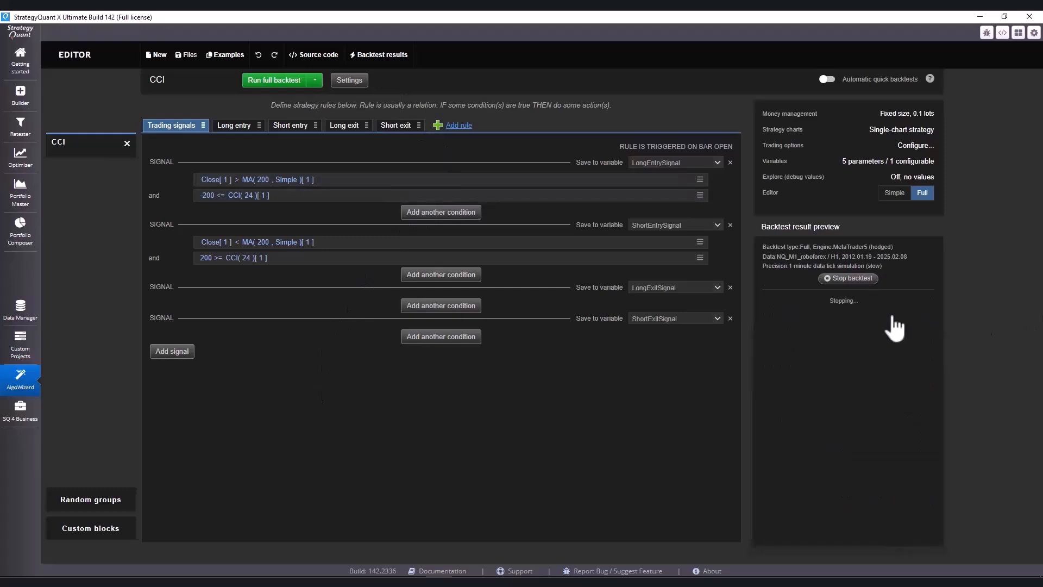
mouse_move(461, 369)
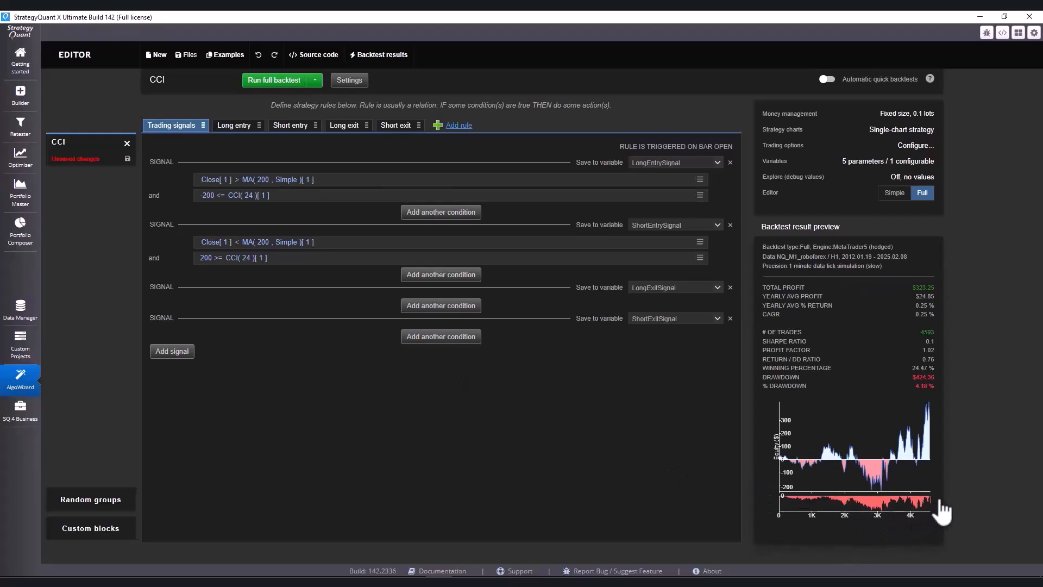
mouse_move(936, 466)
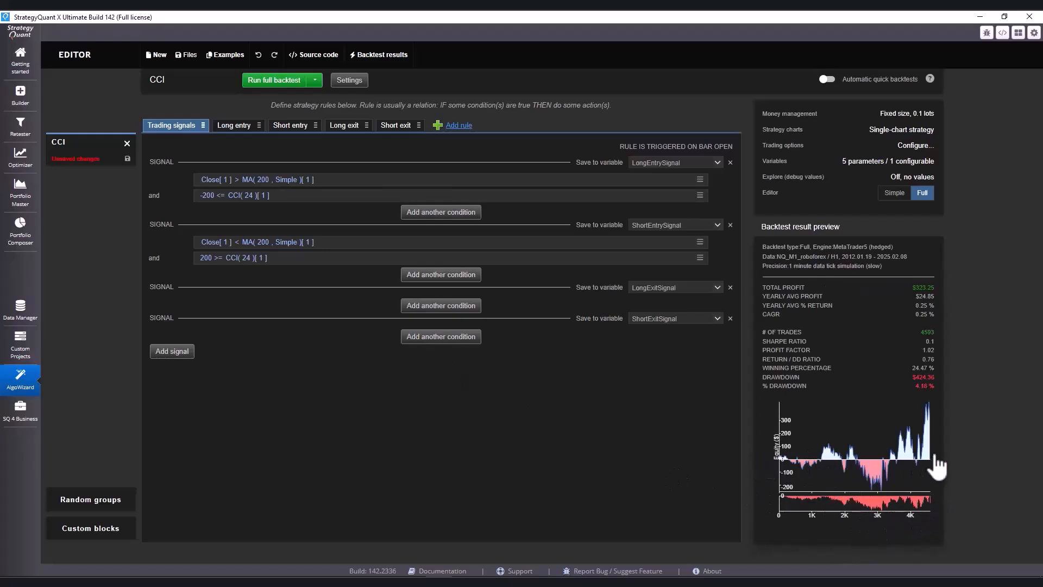
mouse_move(435, 390)
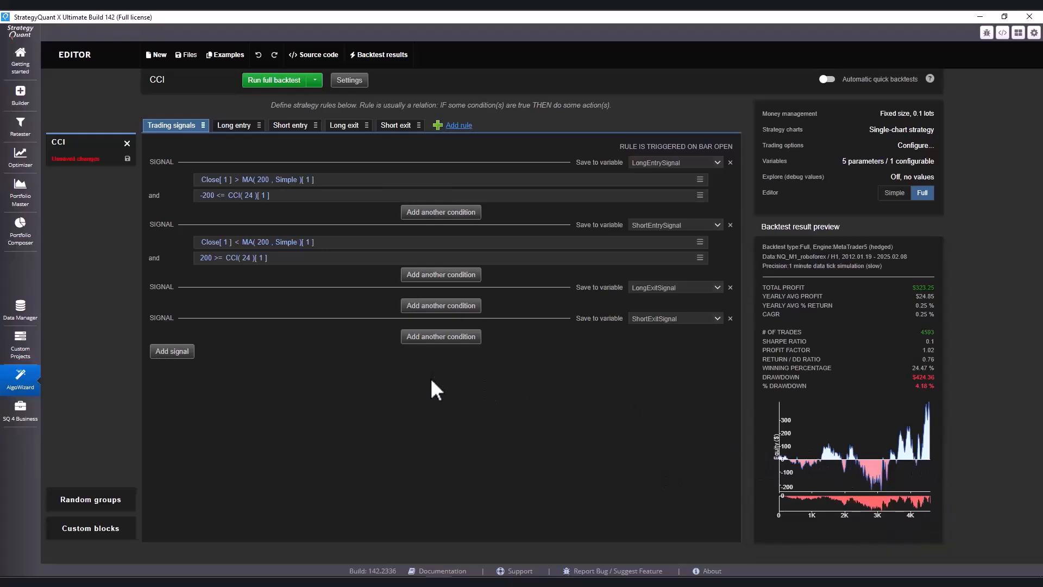
mouse_move(588, 423)
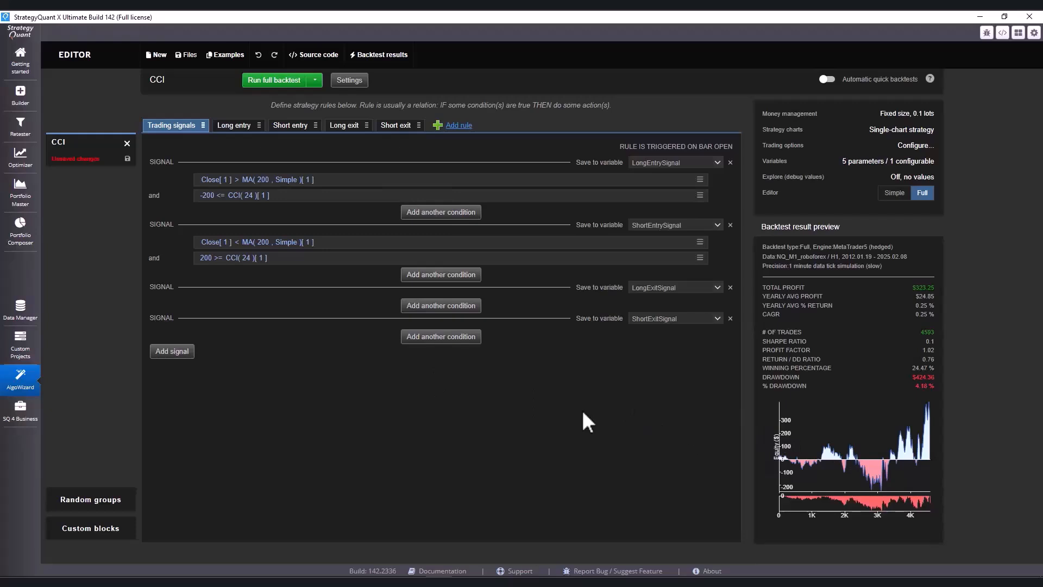
mouse_move(285, 355)
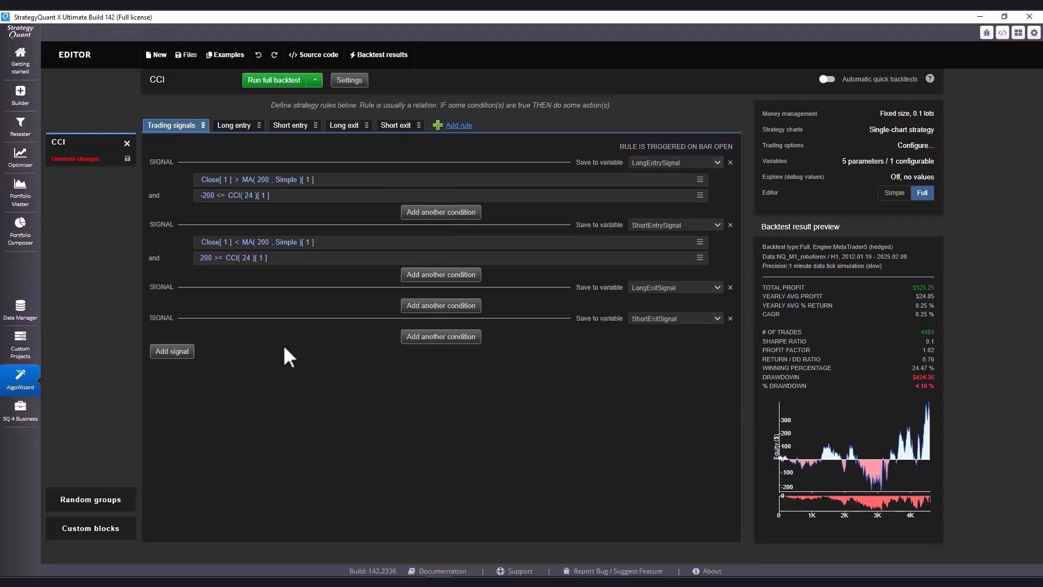
mouse_move(250, 230)
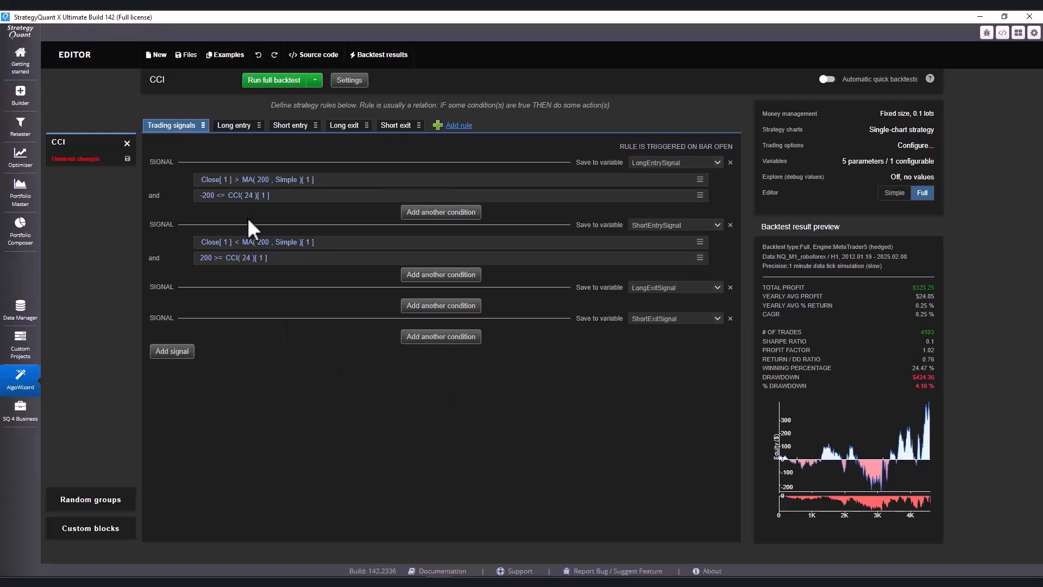
mouse_move(258, 234)
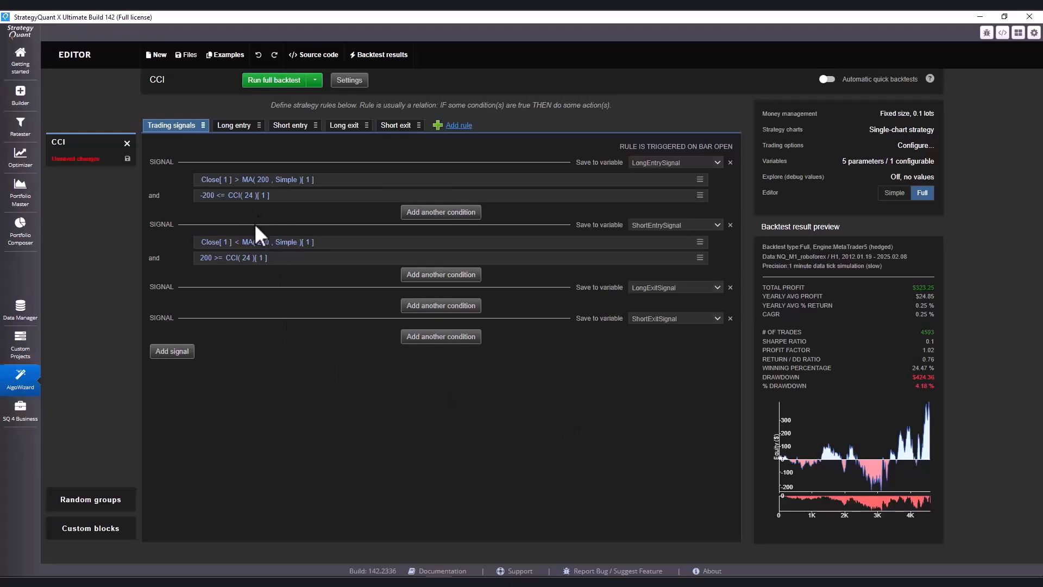
mouse_move(233, 228)
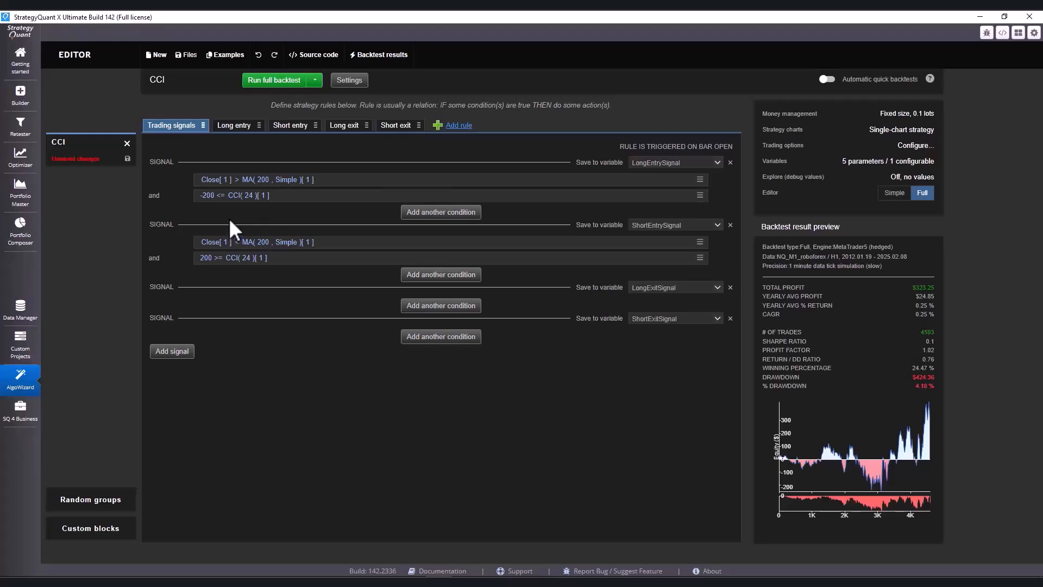
Create a Full Editor strategy from the basic template, named 'CCI template'.
left_click(156, 54)
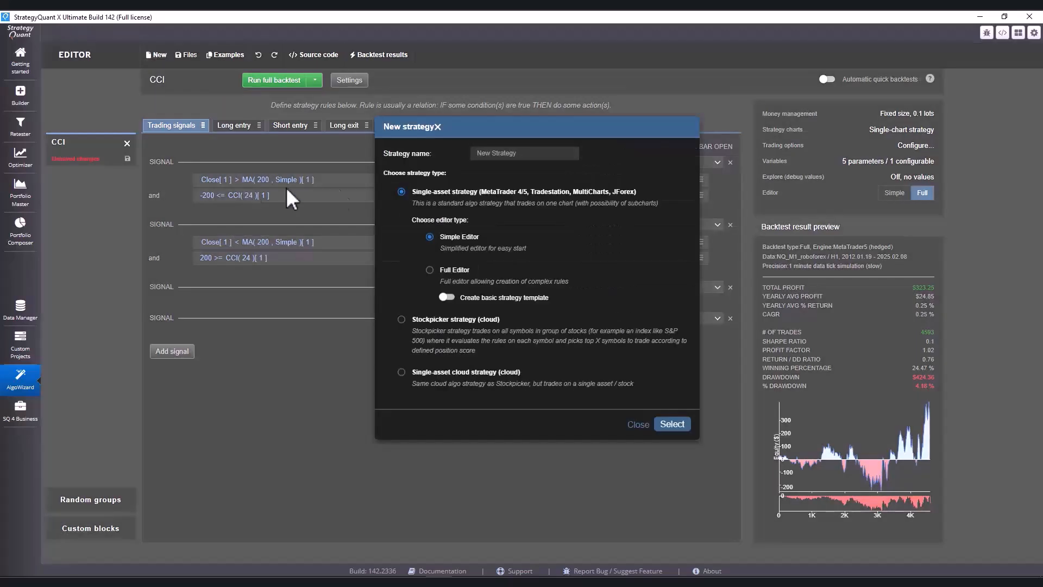
left_click(429, 270)
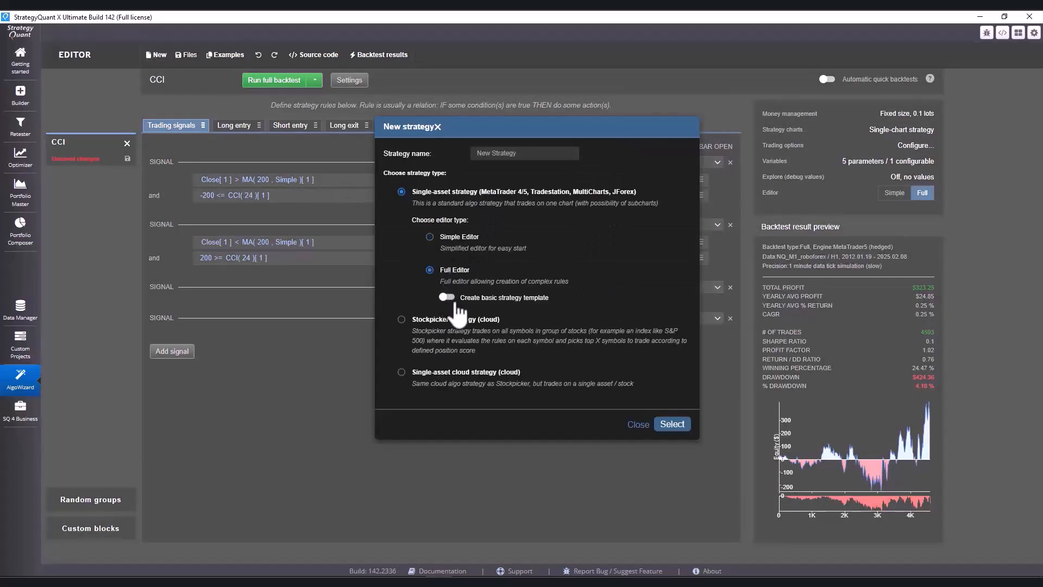
left_click(447, 298)
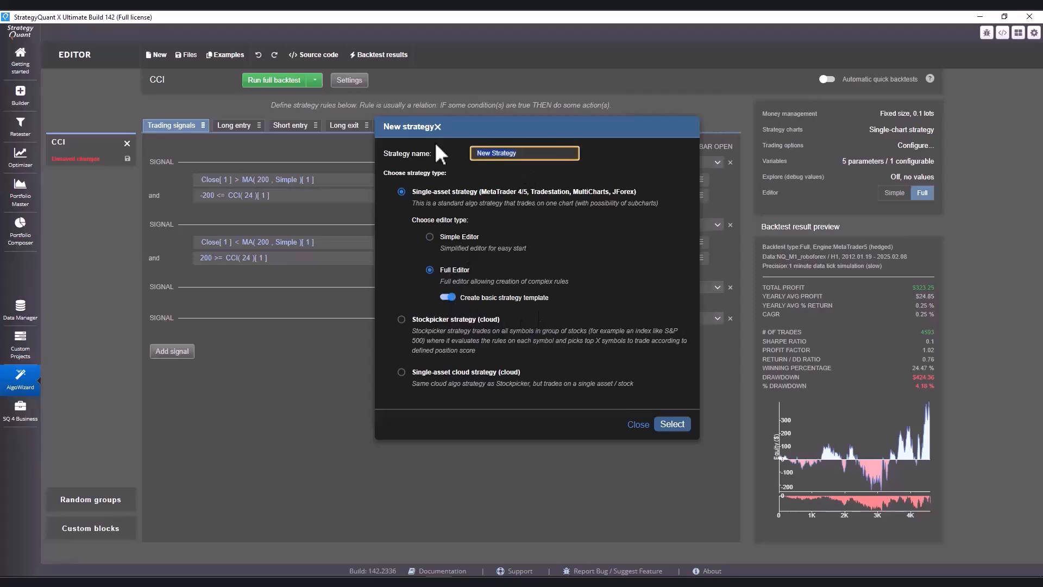
type("CCI")
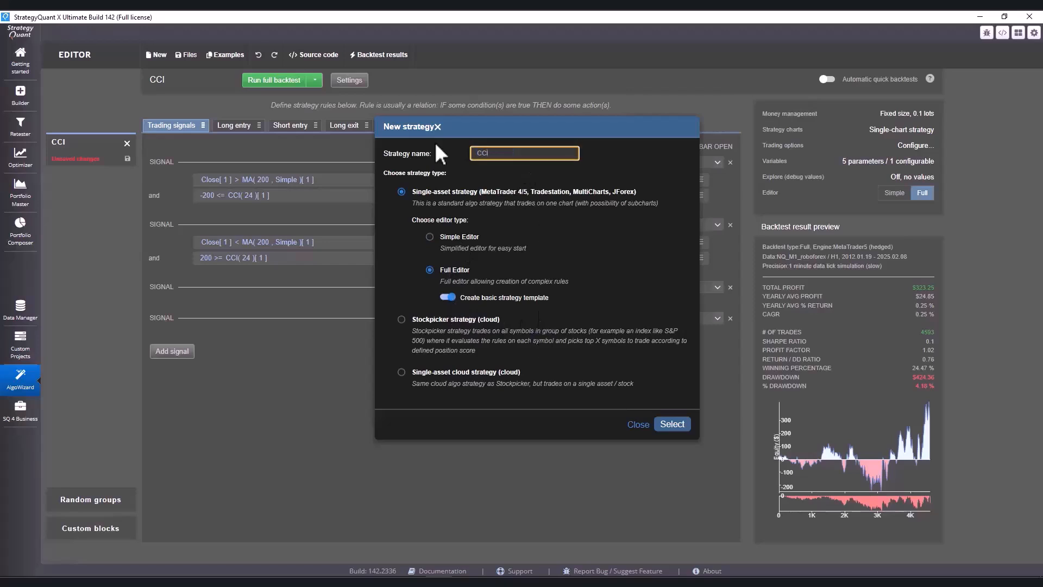
type("template")
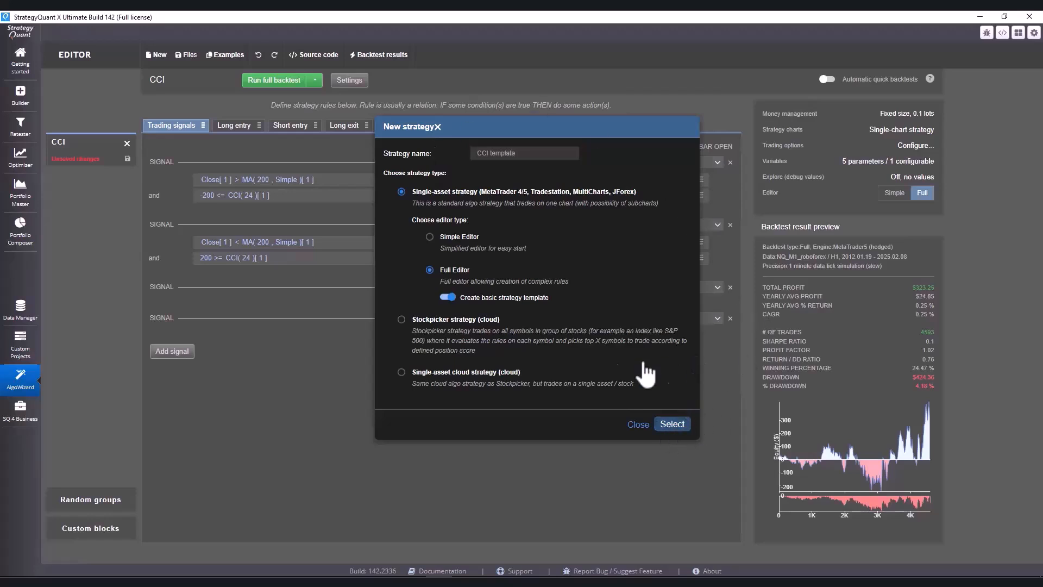
left_click(672, 423)
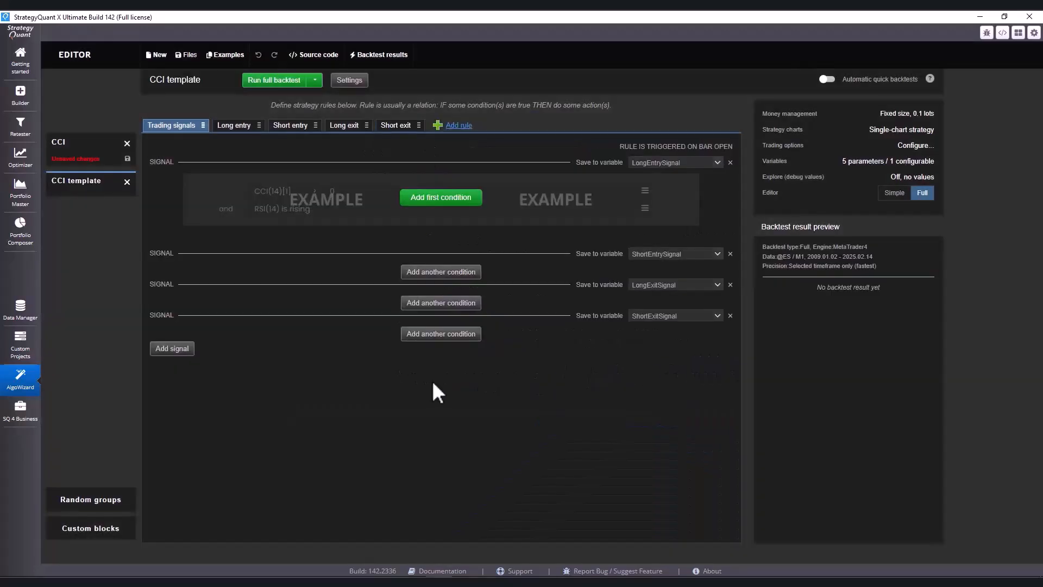
mouse_move(347, 83)
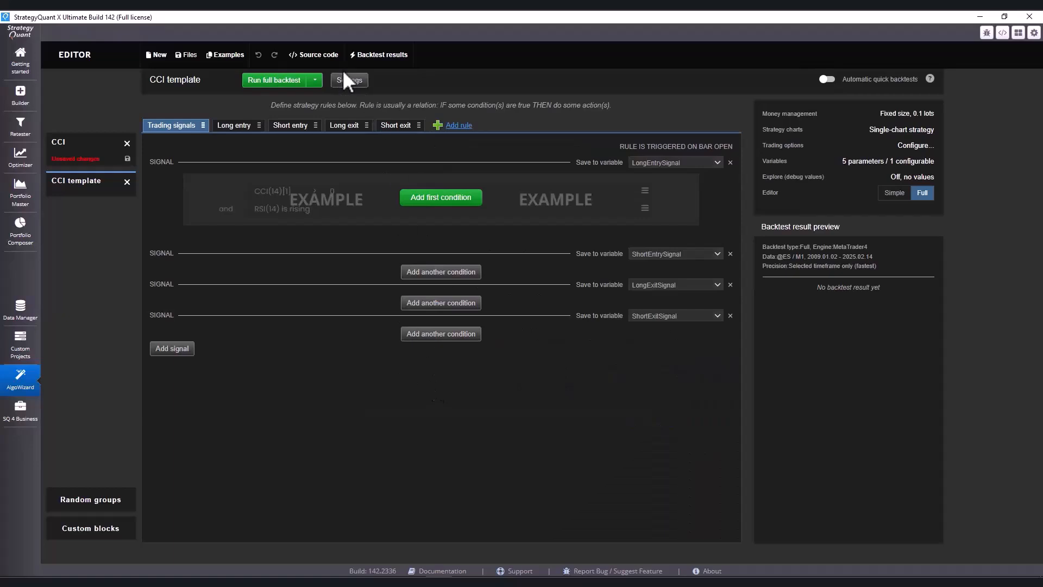
Enable strategy template mode in the CCI template's settings.
left_click(350, 80)
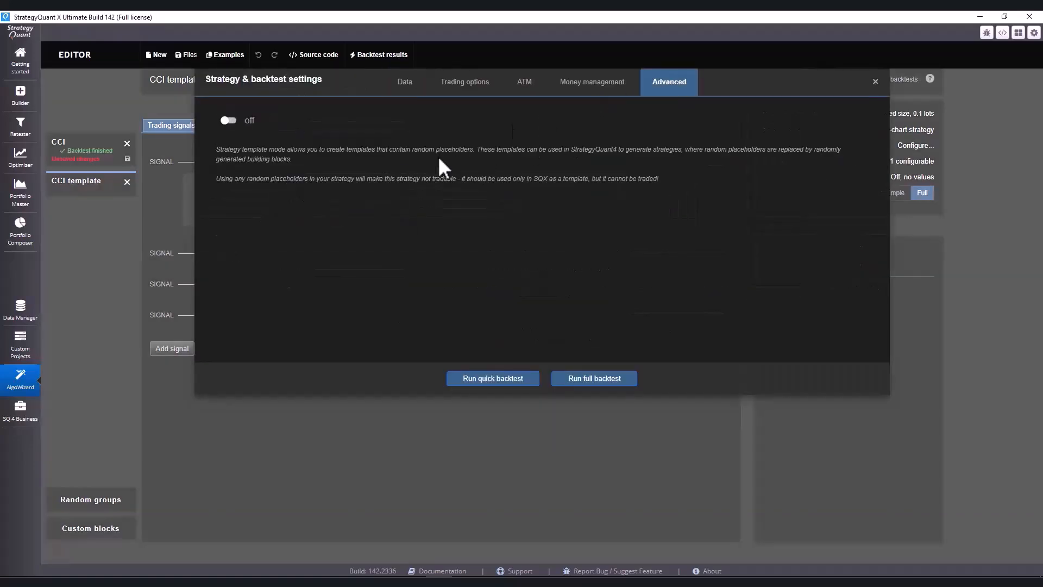
left_click(875, 81)
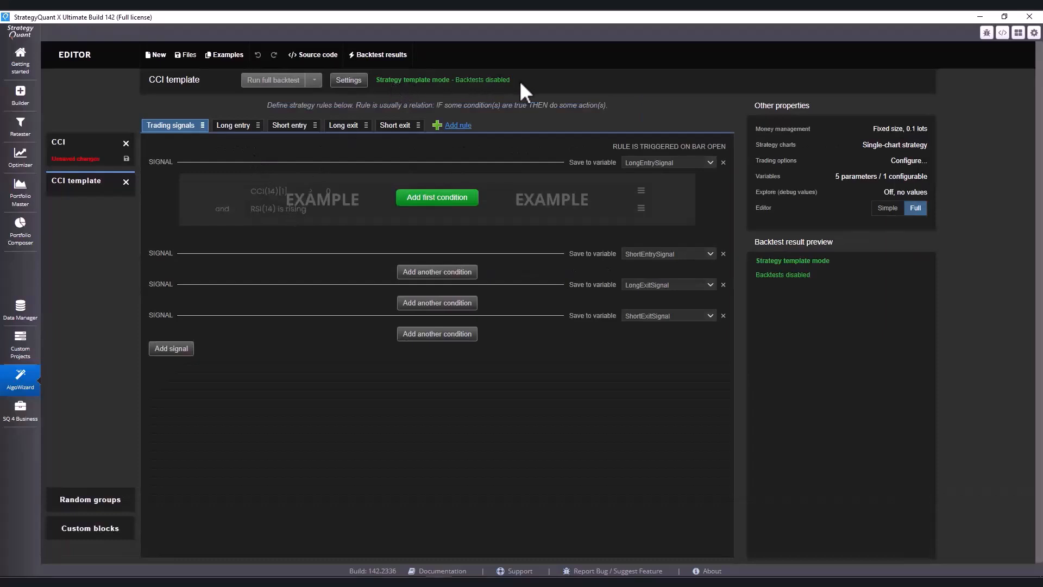
mouse_move(412, 111)
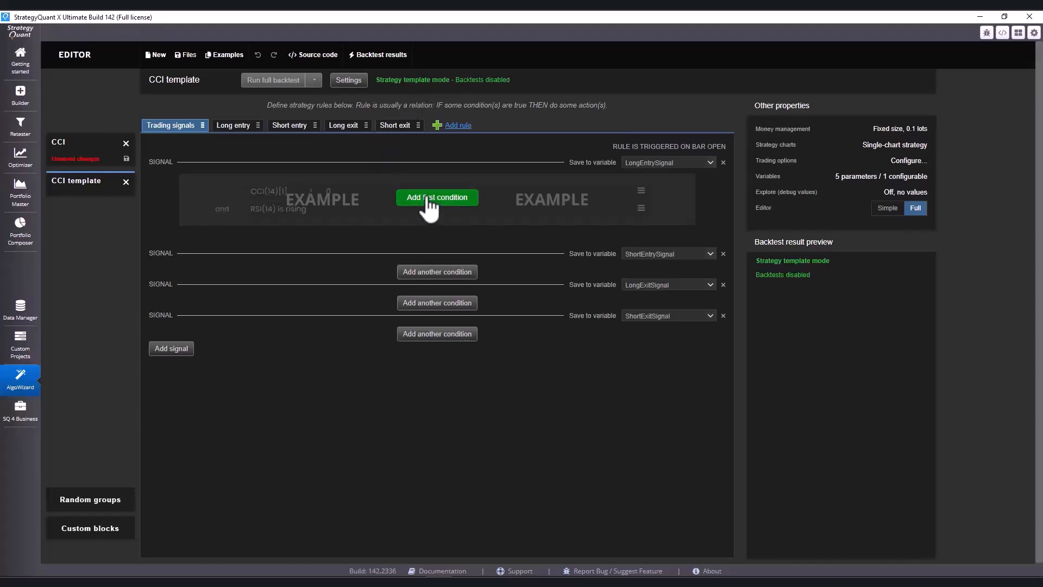
Add long entry condition Close > Moving Average with random period 100:300, step 10.
left_click(437, 197)
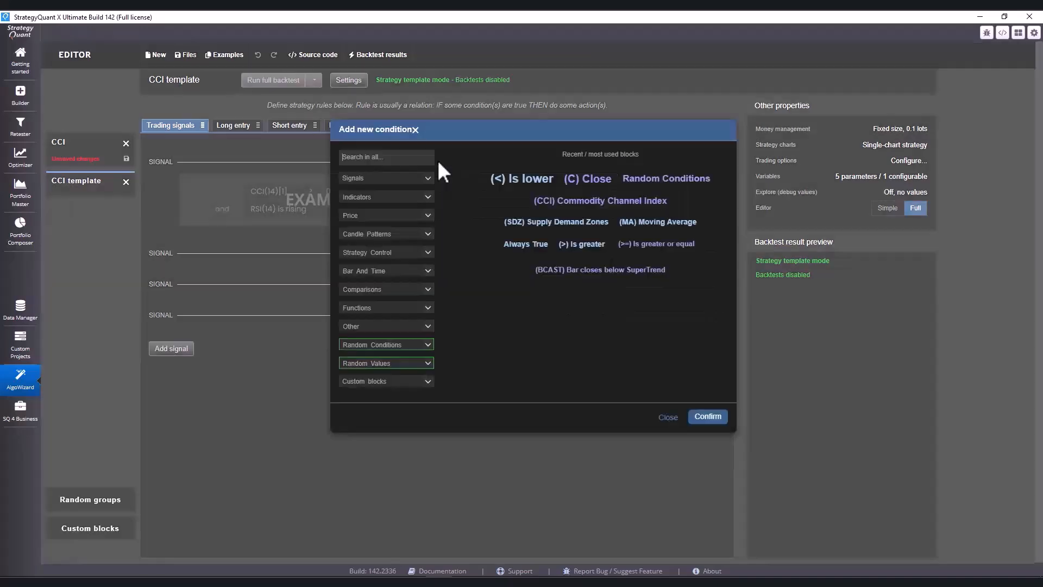
type("c")
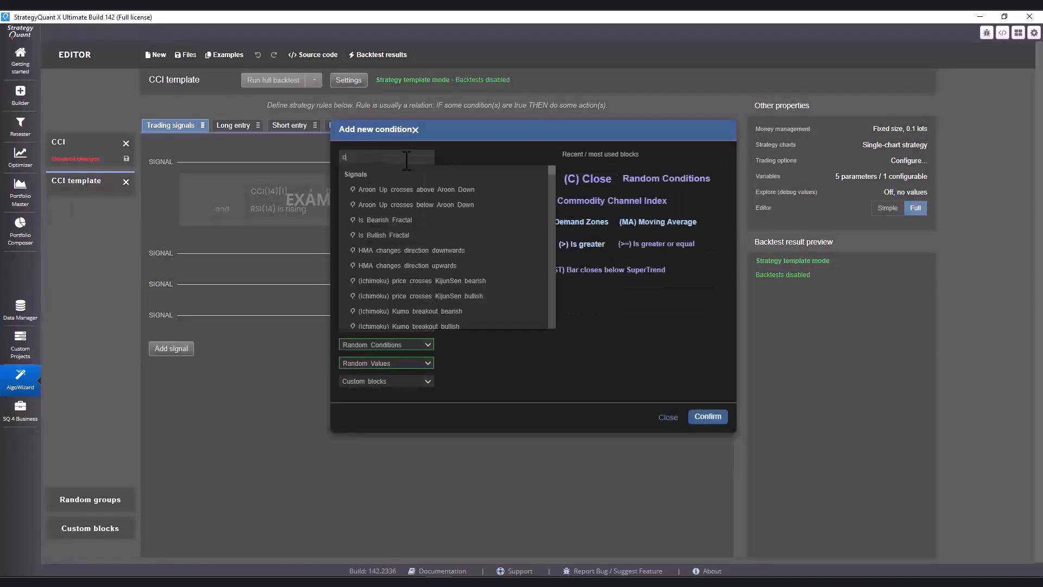
type("los")
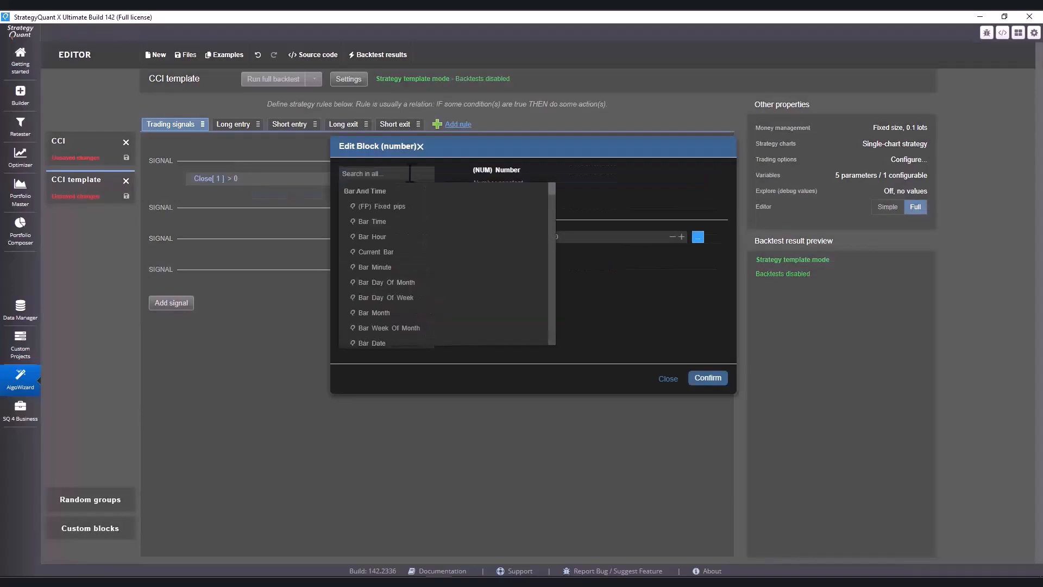
type("moving")
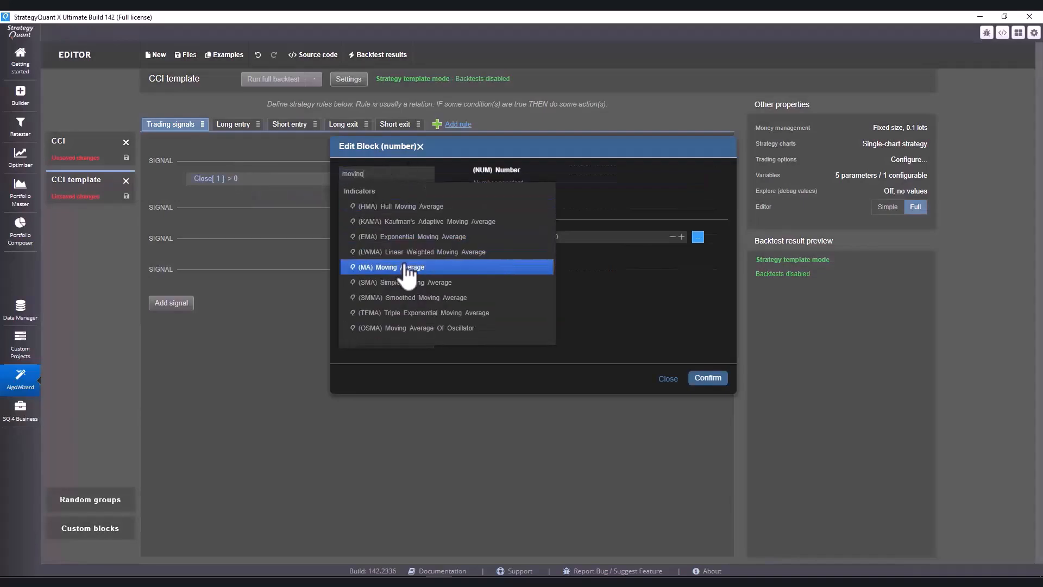
left_click(387, 267)
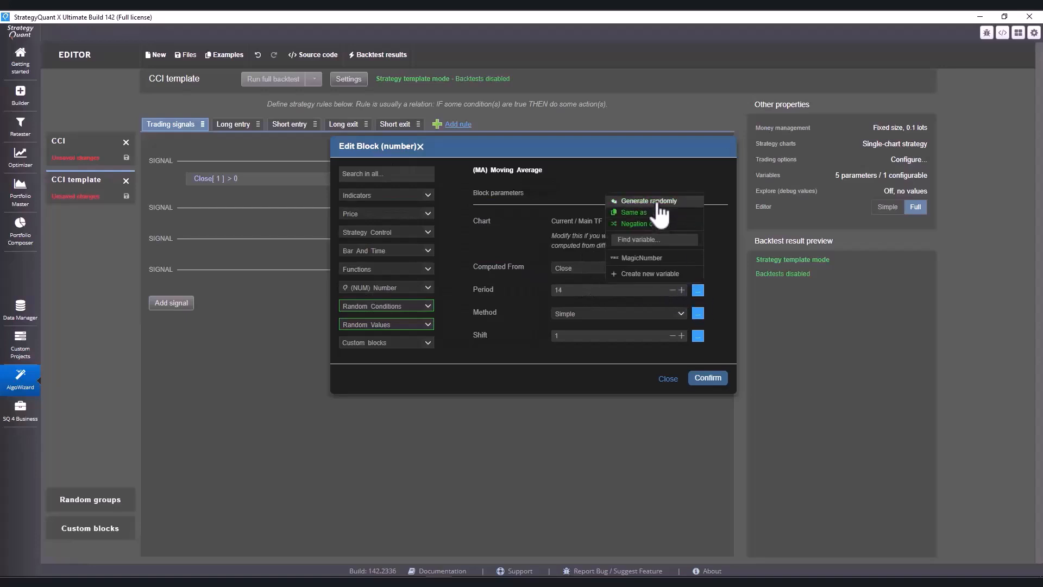
left_click(648, 201)
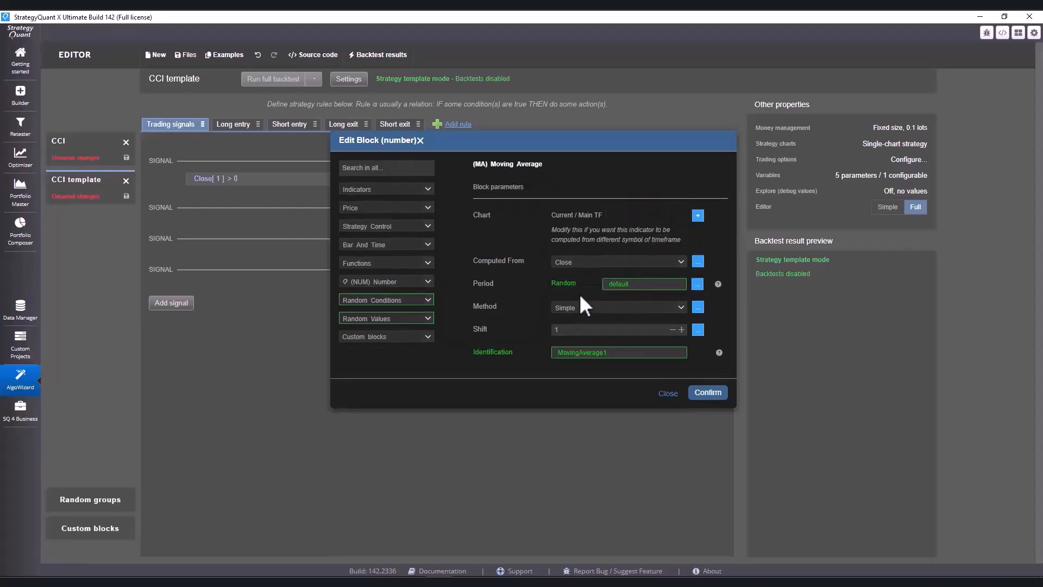
left_click(644, 284)
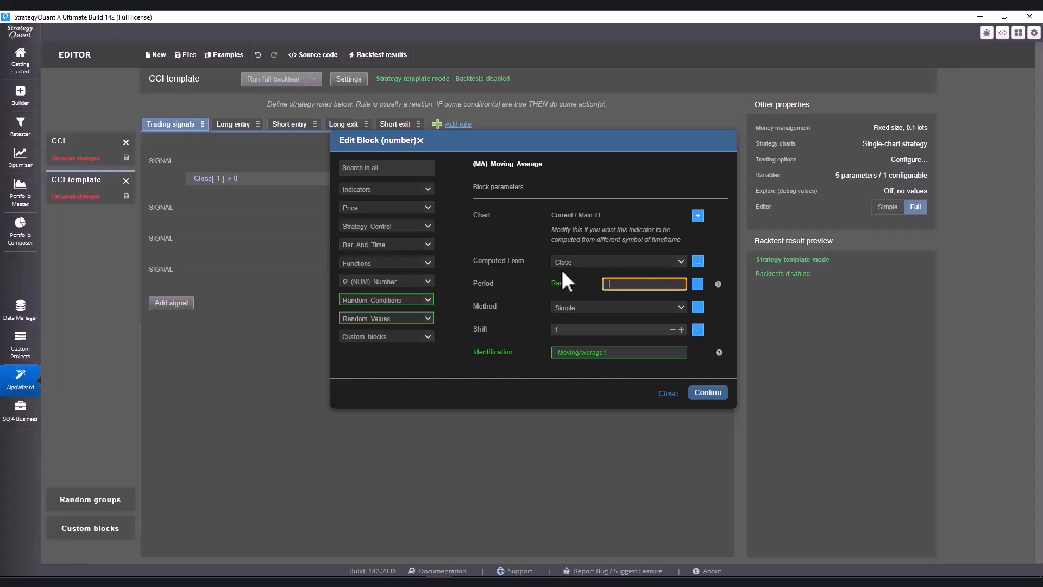
type("100:300:10")
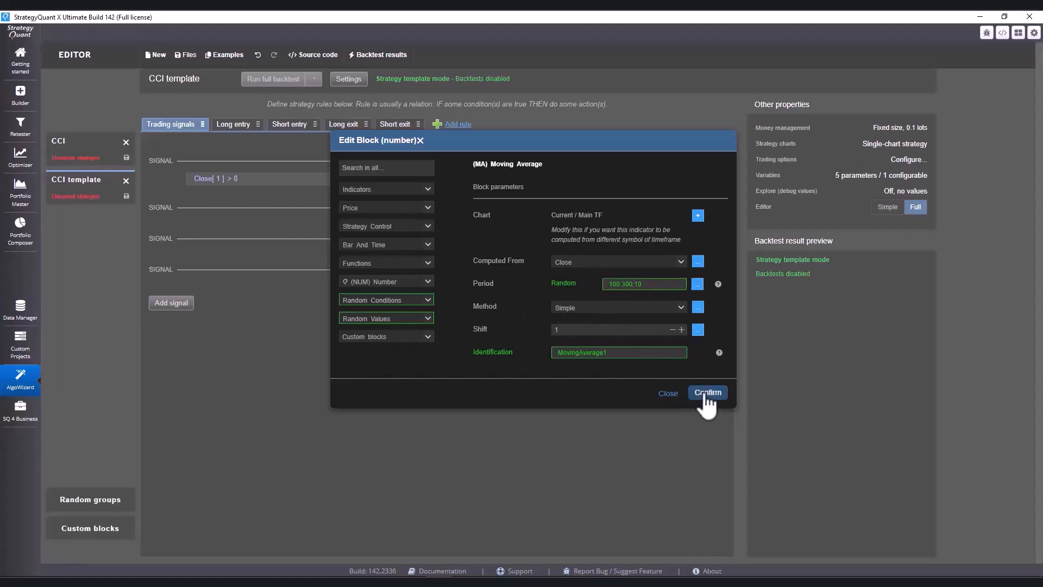
left_click(707, 393)
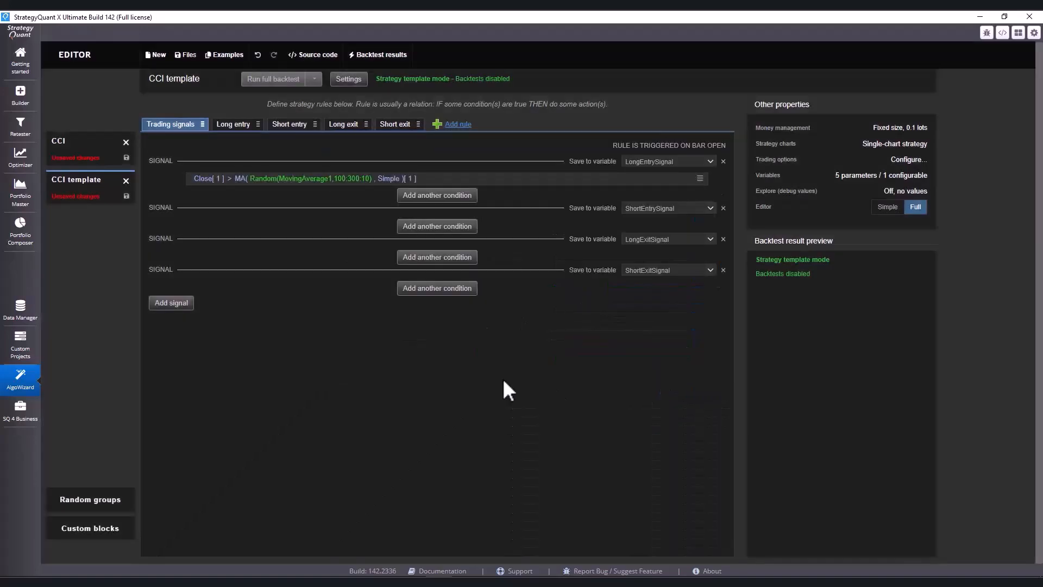
mouse_move(470, 308)
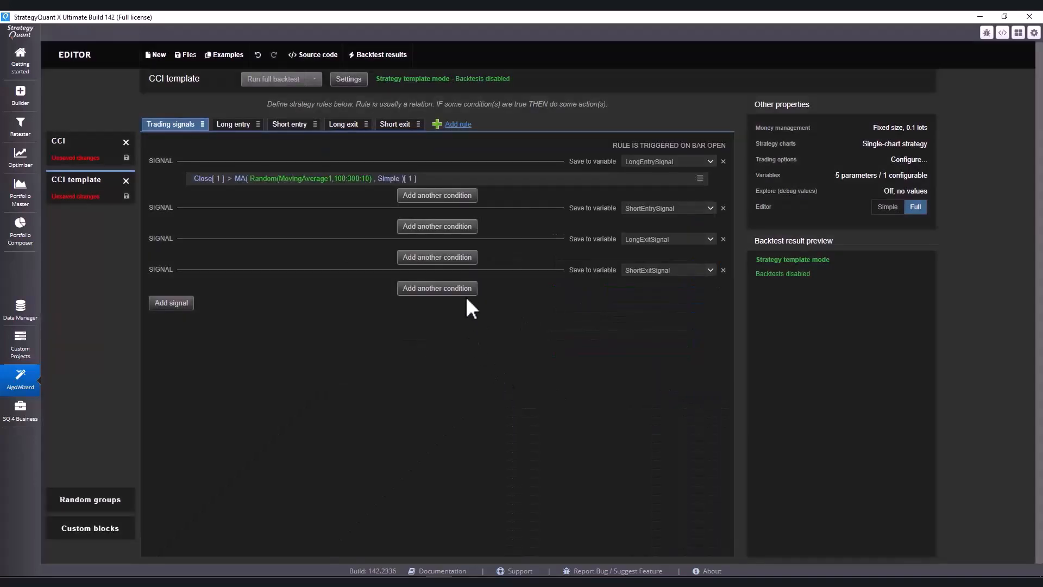
mouse_move(441, 196)
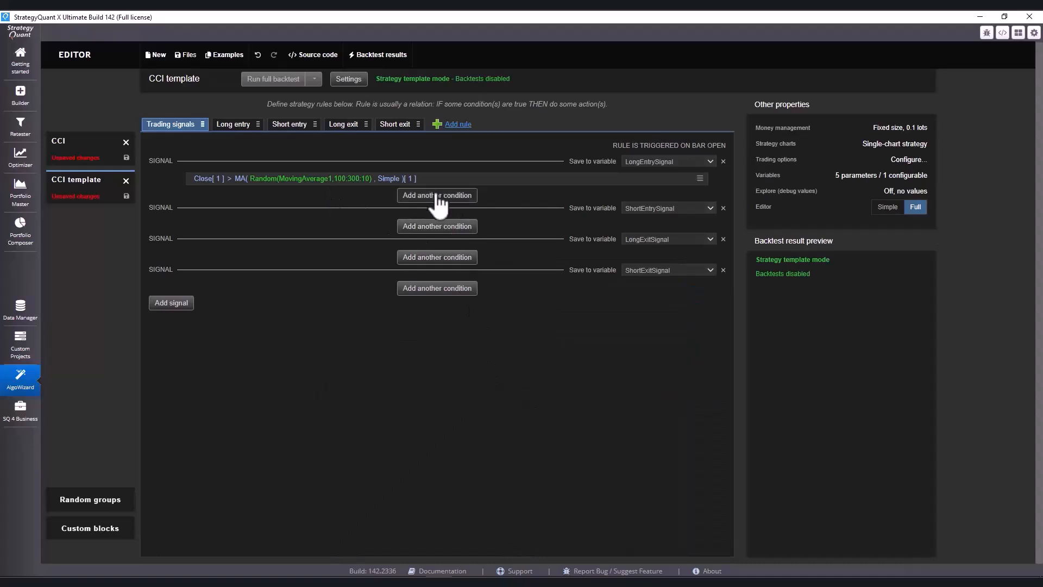
Add a second long condition with a random Number from -150 to -300, step -10.
left_click(436, 195)
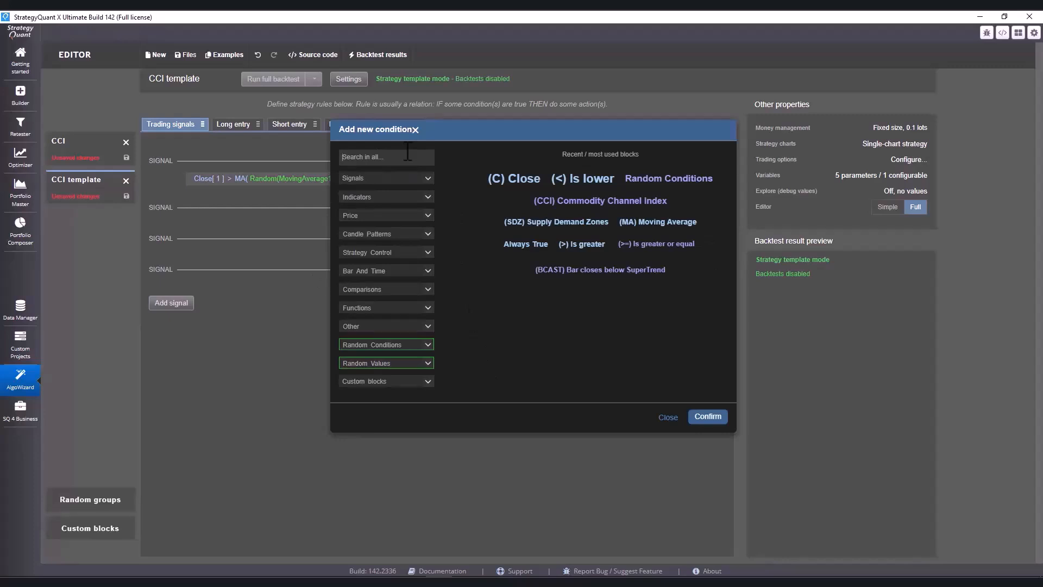
type("numbe")
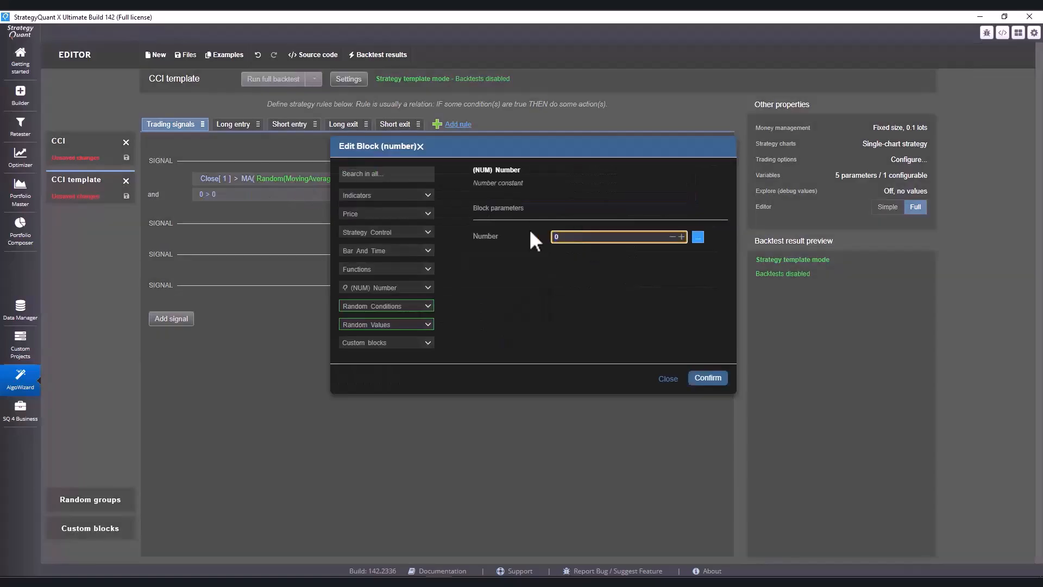
type("-200")
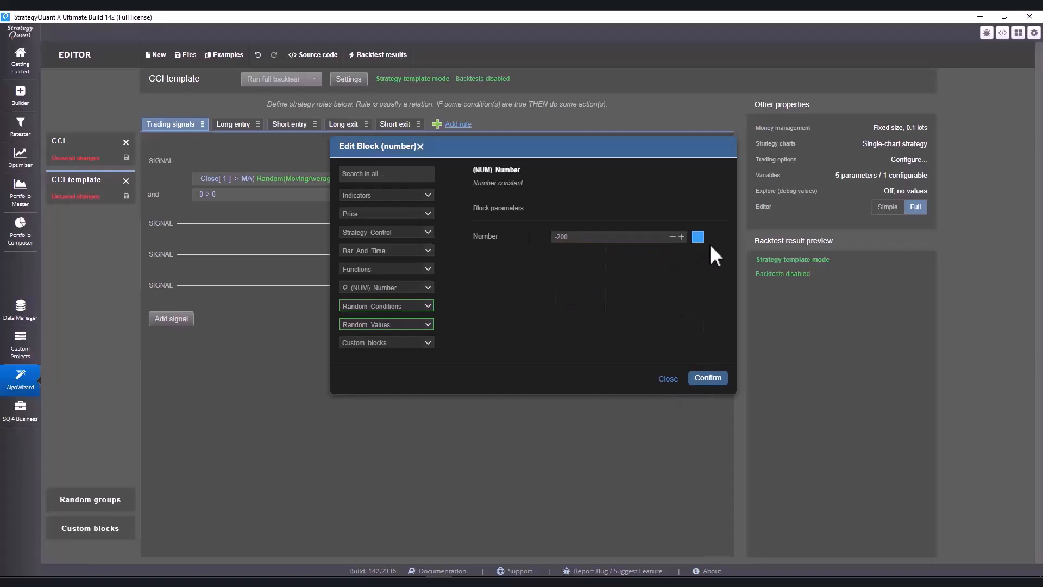
left_click(697, 236)
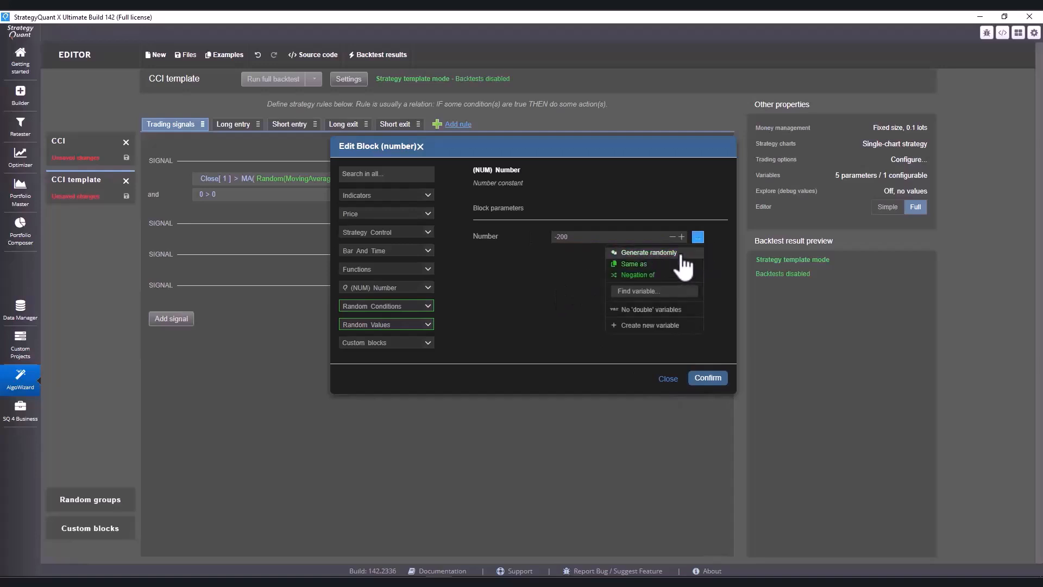
left_click(648, 253)
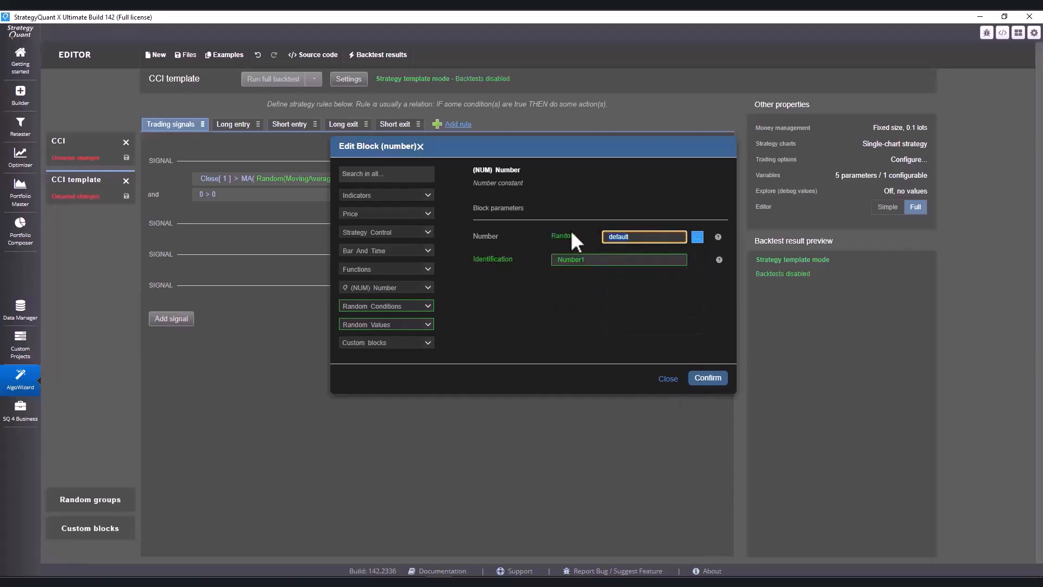
type("-150;300")
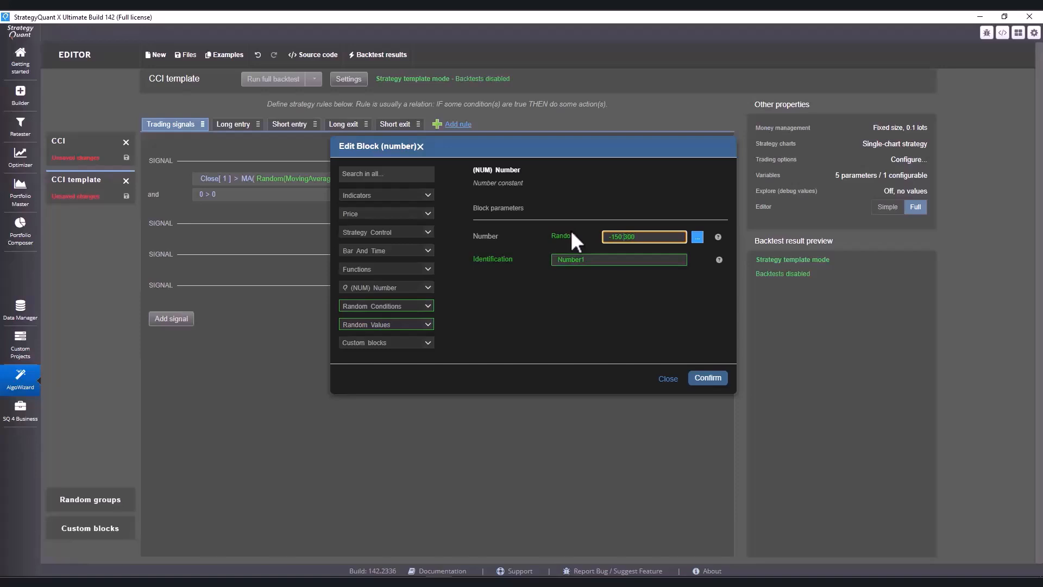
type("-150,-300,-10")
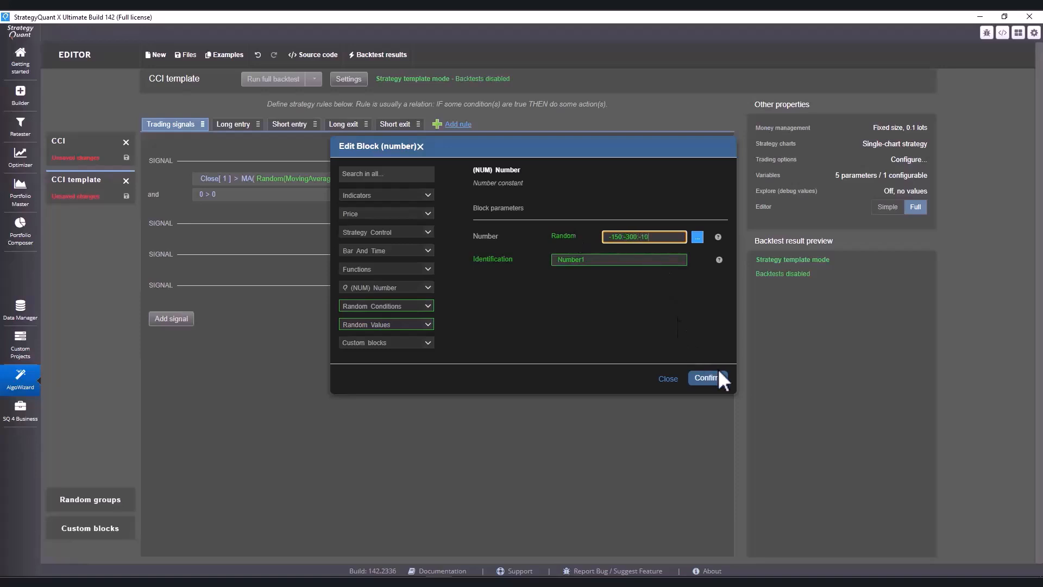
left_click(706, 377)
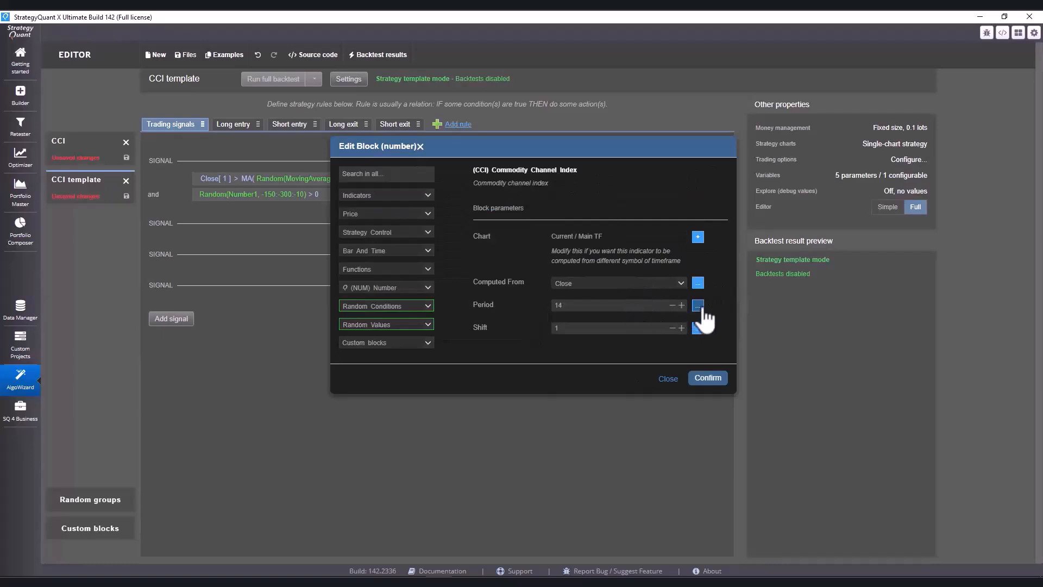
Give the CCI a random period 10:100:10 and set the comparison to <=.
left_click(697, 306)
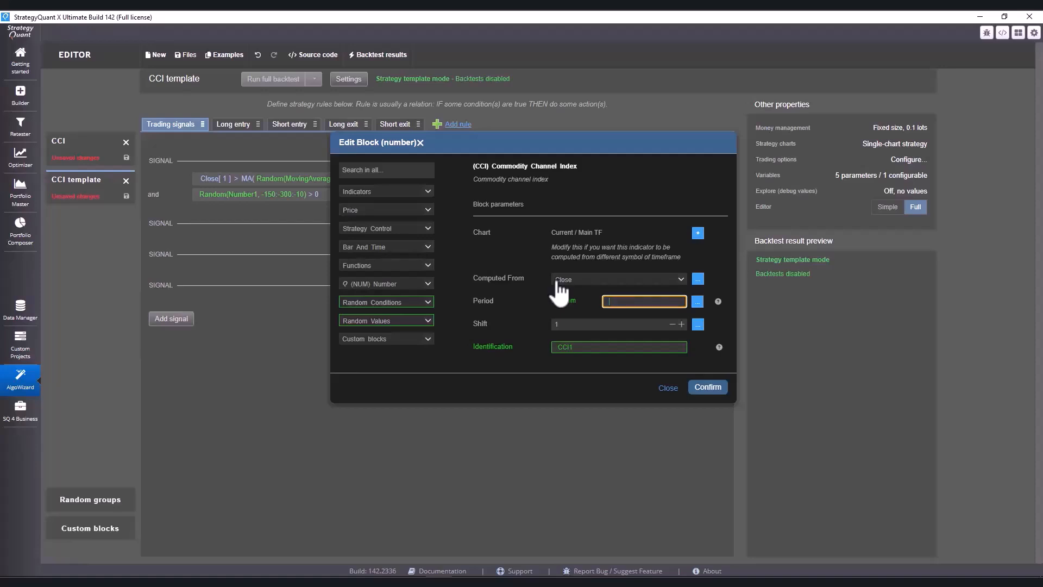
type("10:100")
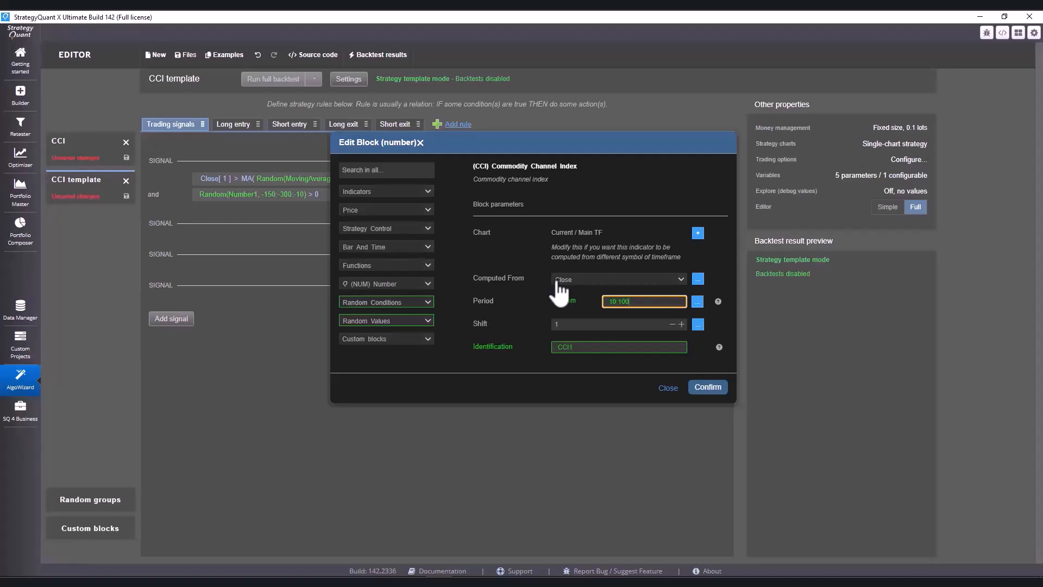
type(":10")
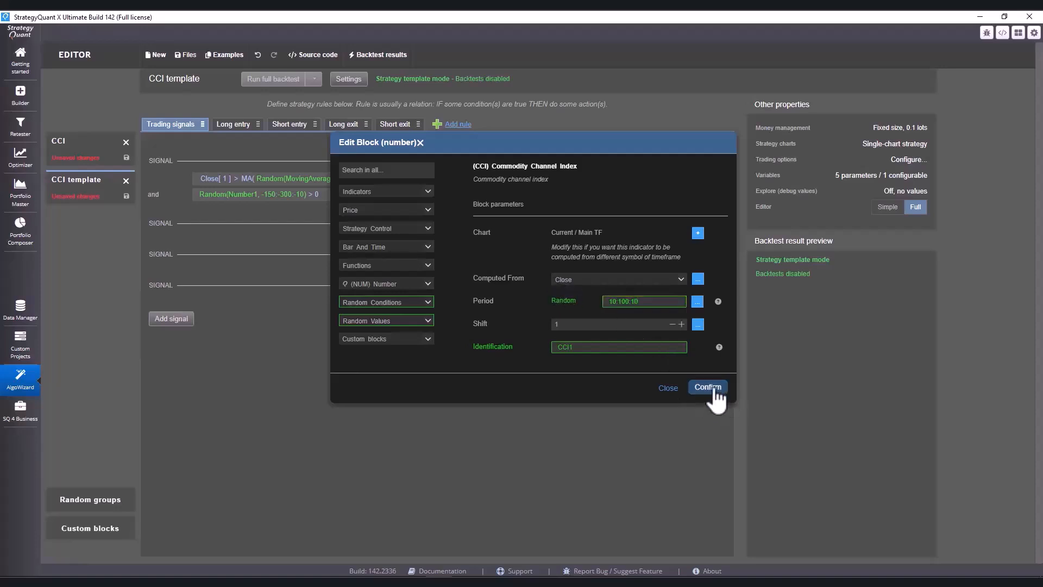
left_click(707, 387)
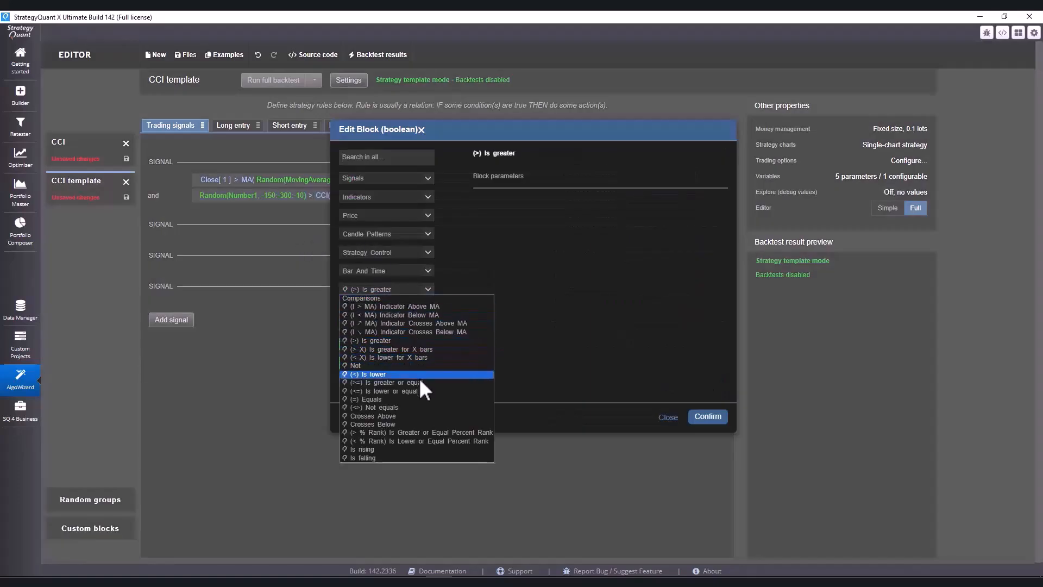
left_click(384, 391)
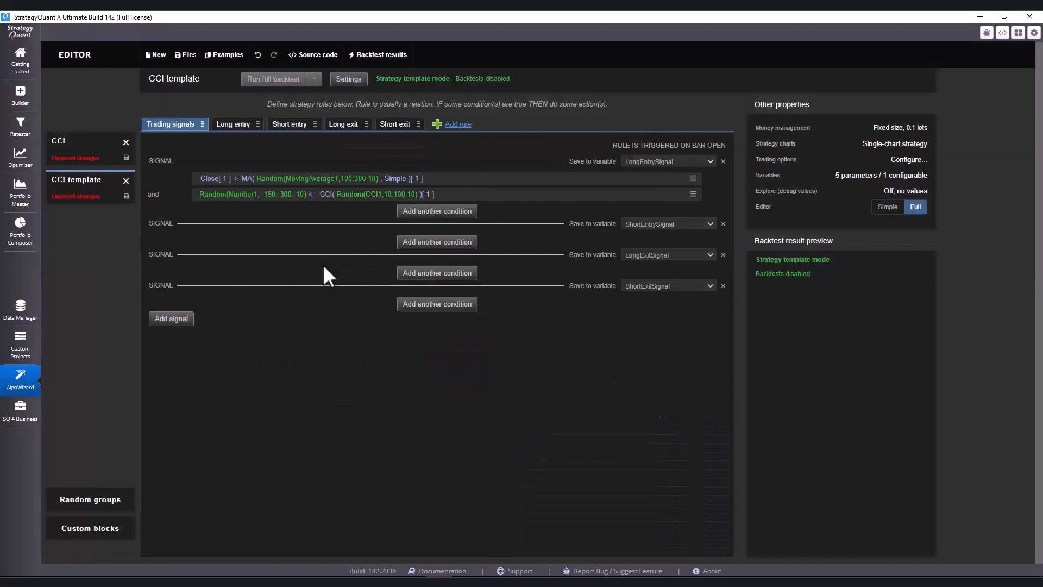
mouse_move(310, 269)
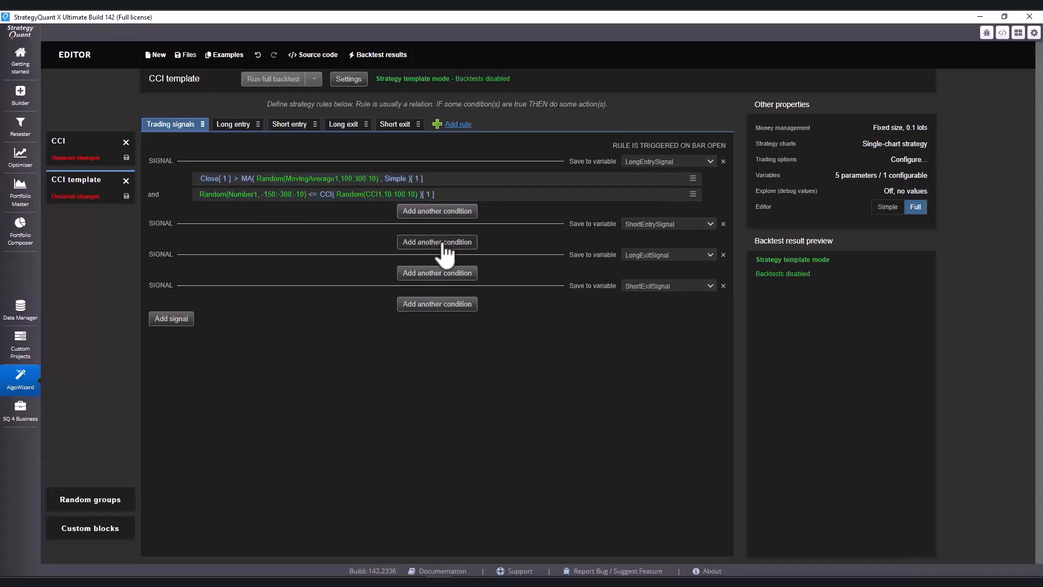
Add short conditions Close < random-period MA (100–300) and a random Number from 150.
left_click(437, 242)
type("Close")
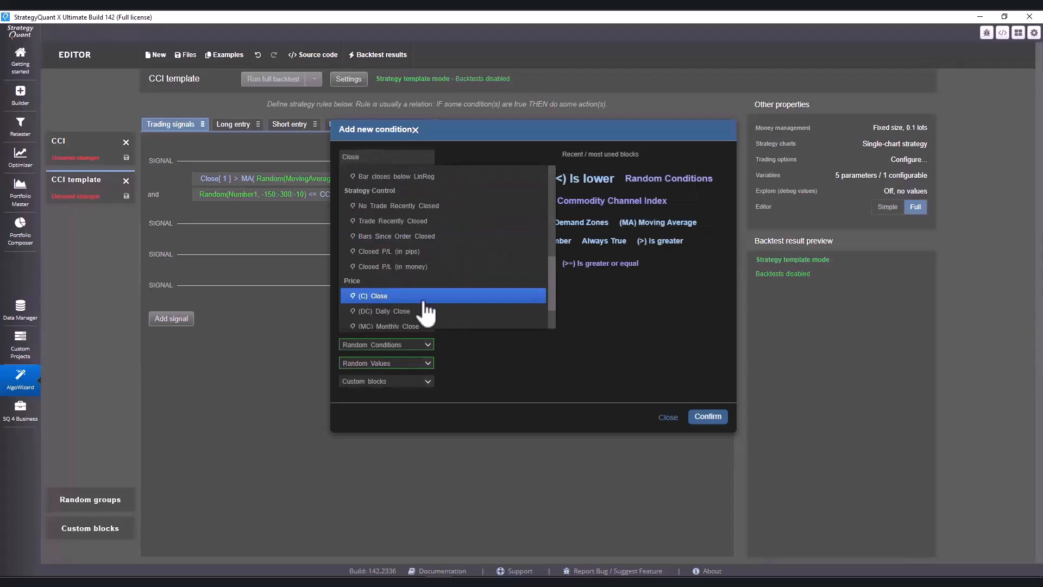
left_click(374, 295)
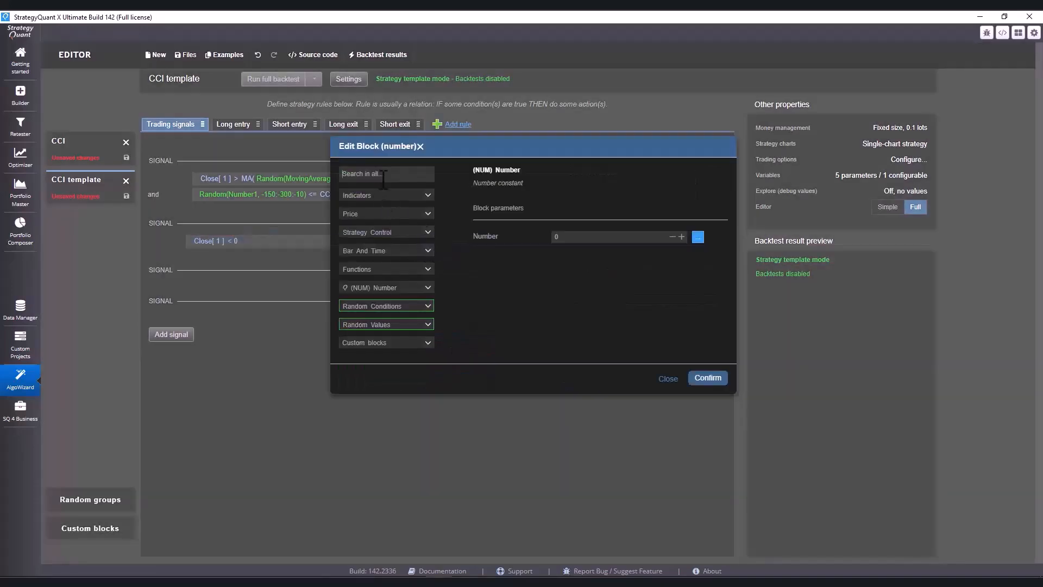
type("moving")
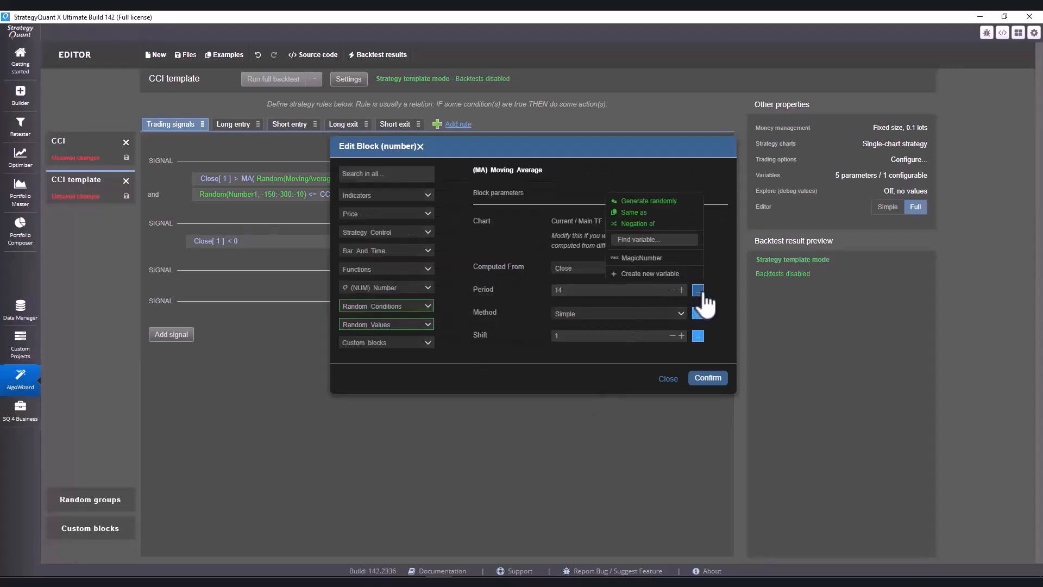
left_click(649, 201)
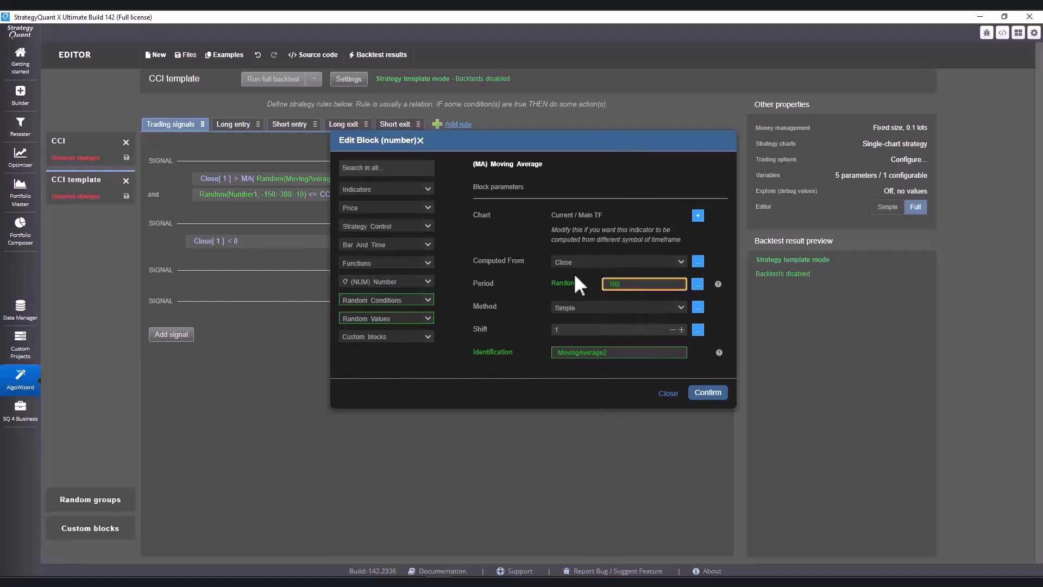
type("300")
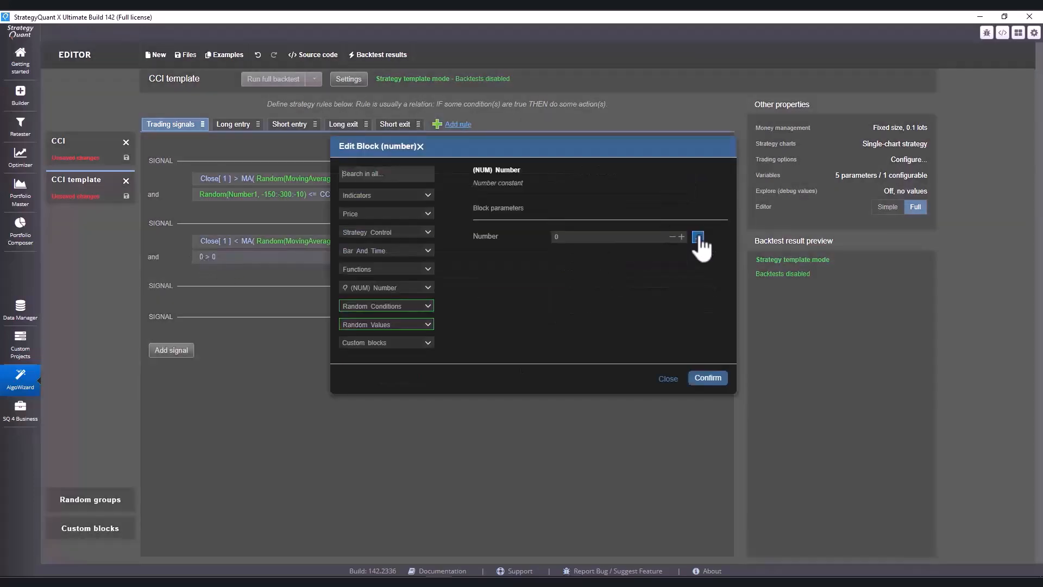
left_click(698, 237)
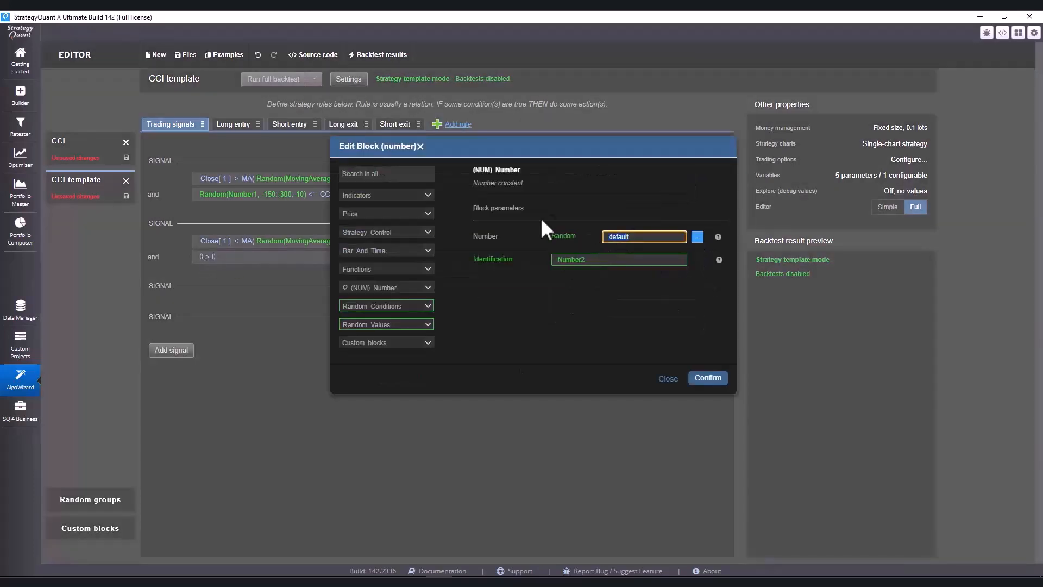
type("150")
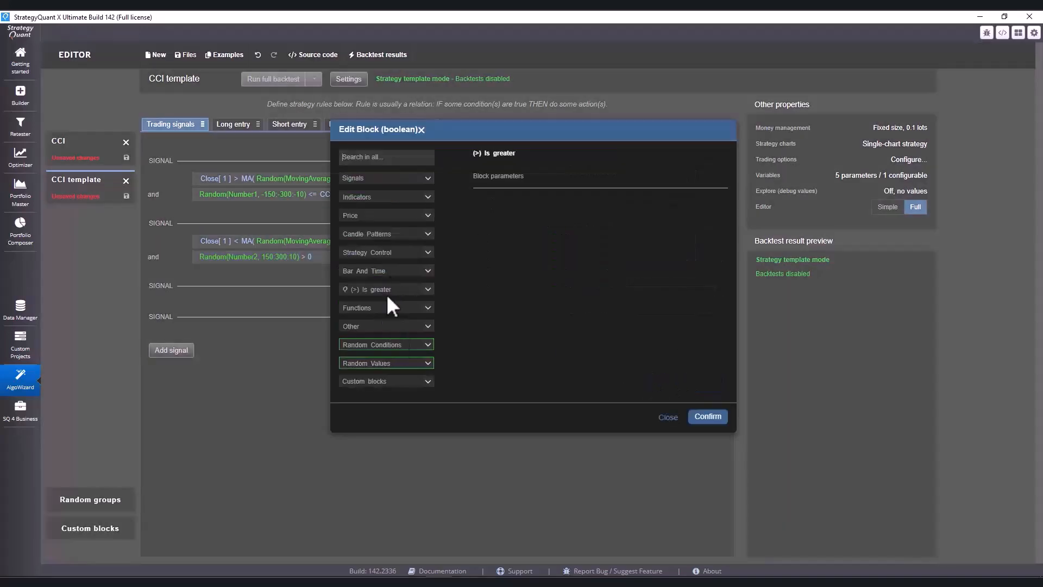
Set the short condition to Random(150–300) >= CCI with random period 10–100.
left_click(386, 289)
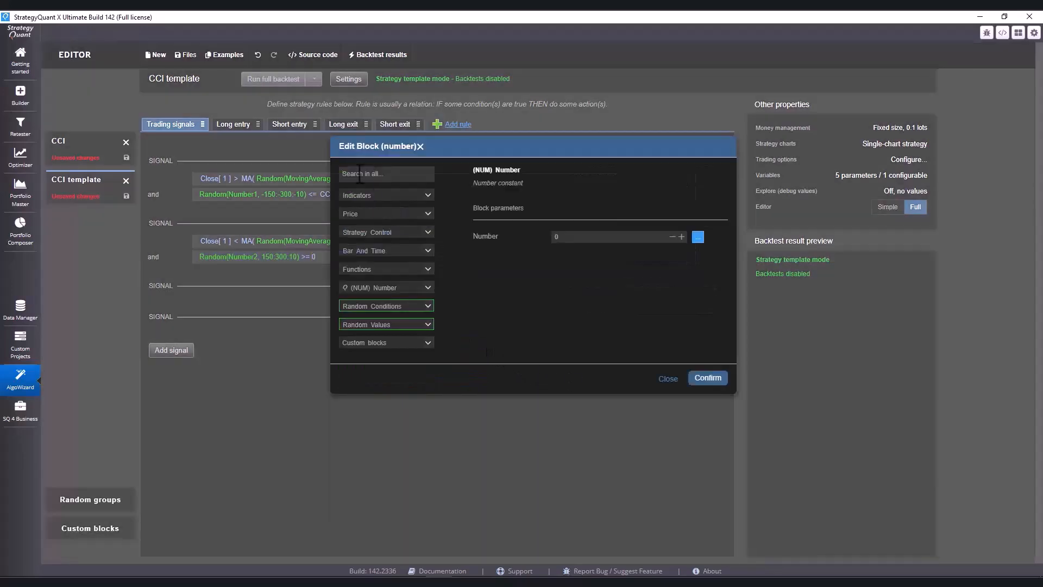
type("CCI")
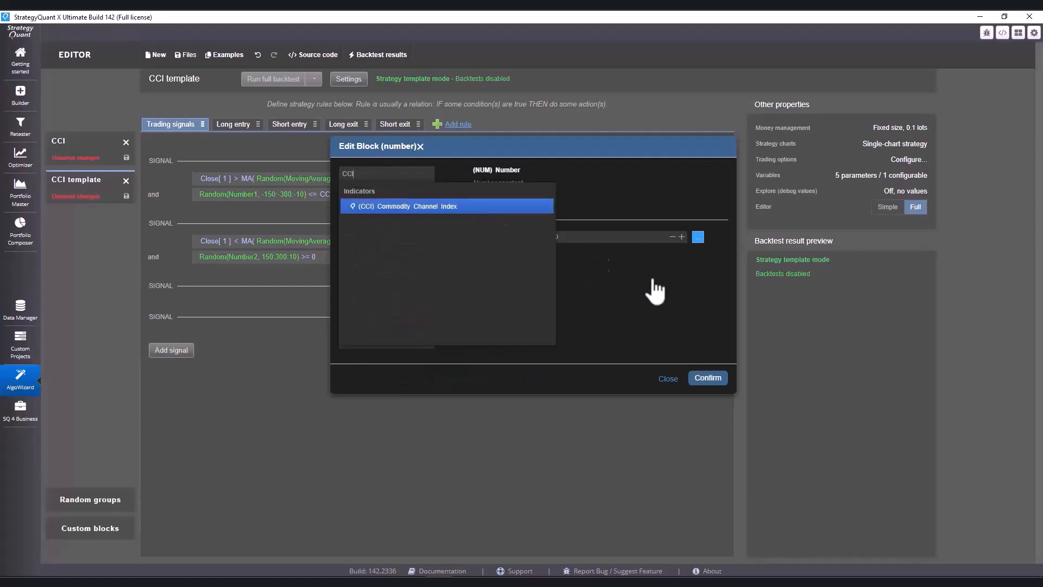
left_click(416, 206)
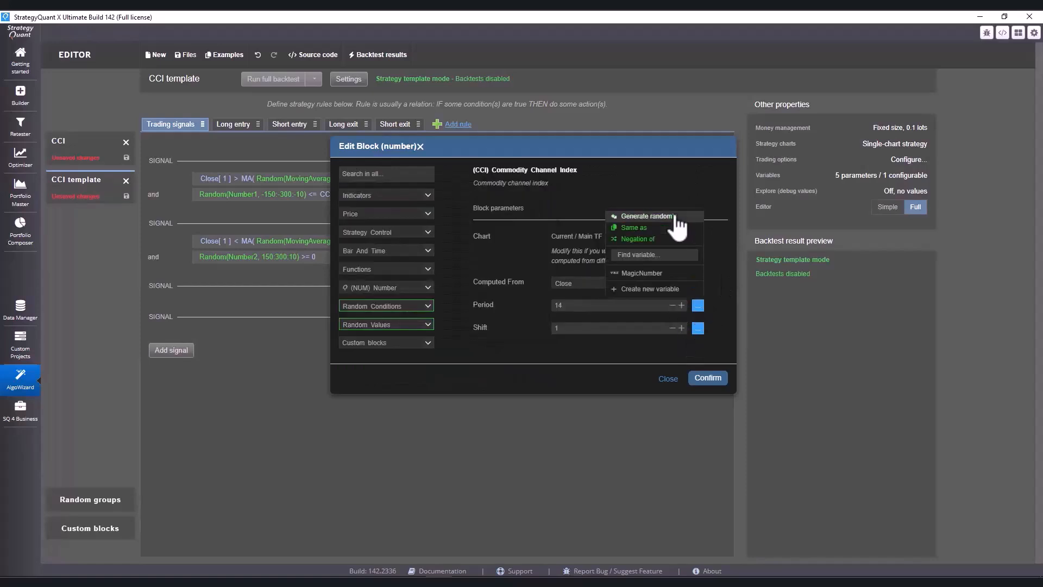
left_click(646, 215)
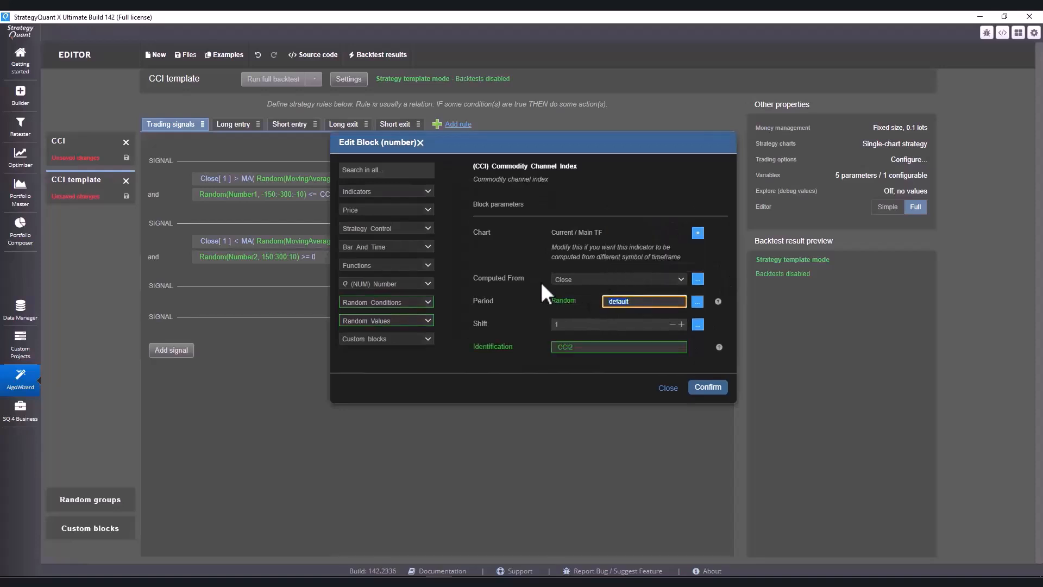
type("10:100:10")
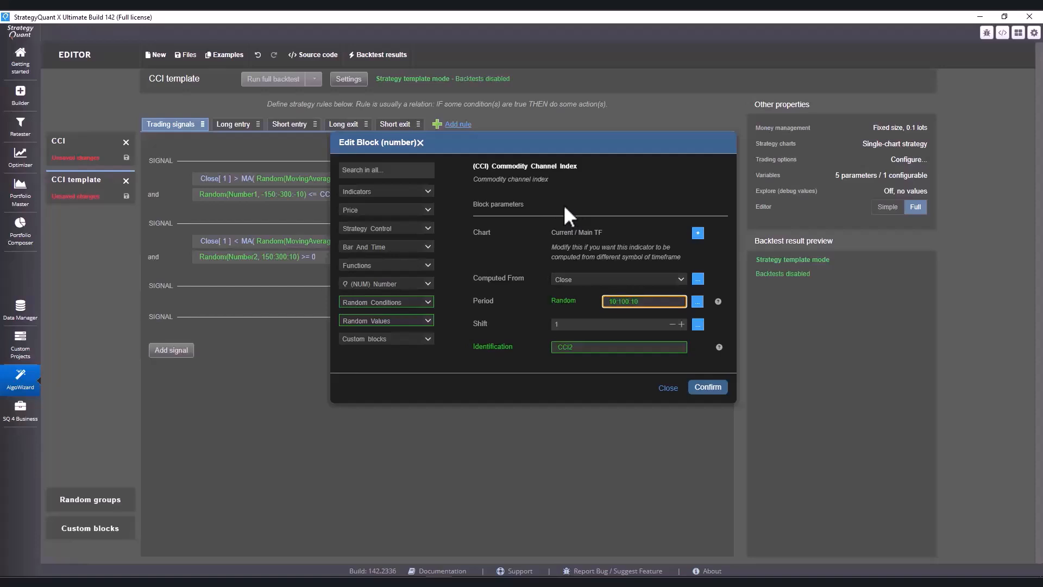
left_click(708, 387)
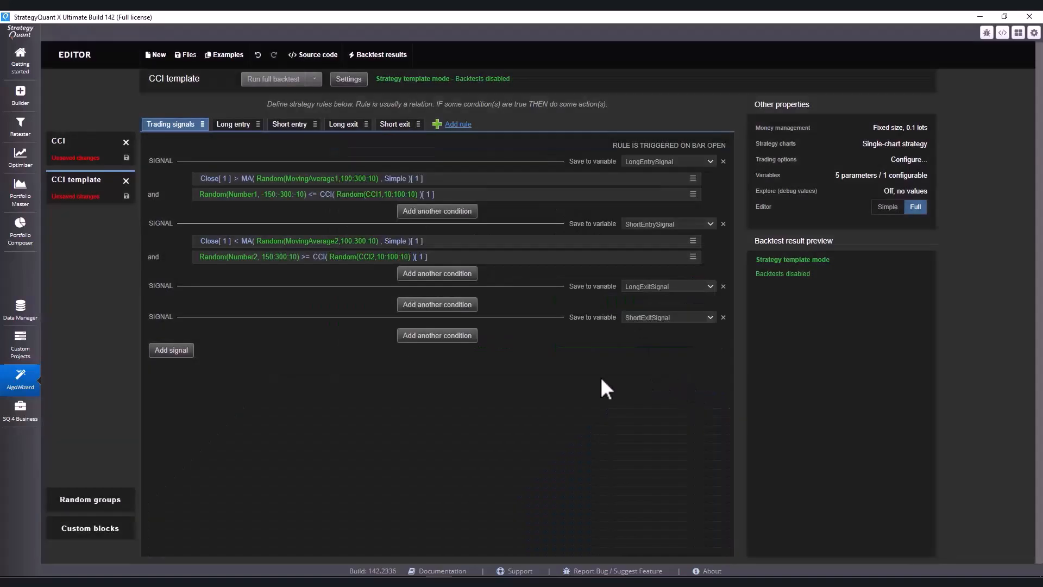
mouse_move(95, 155)
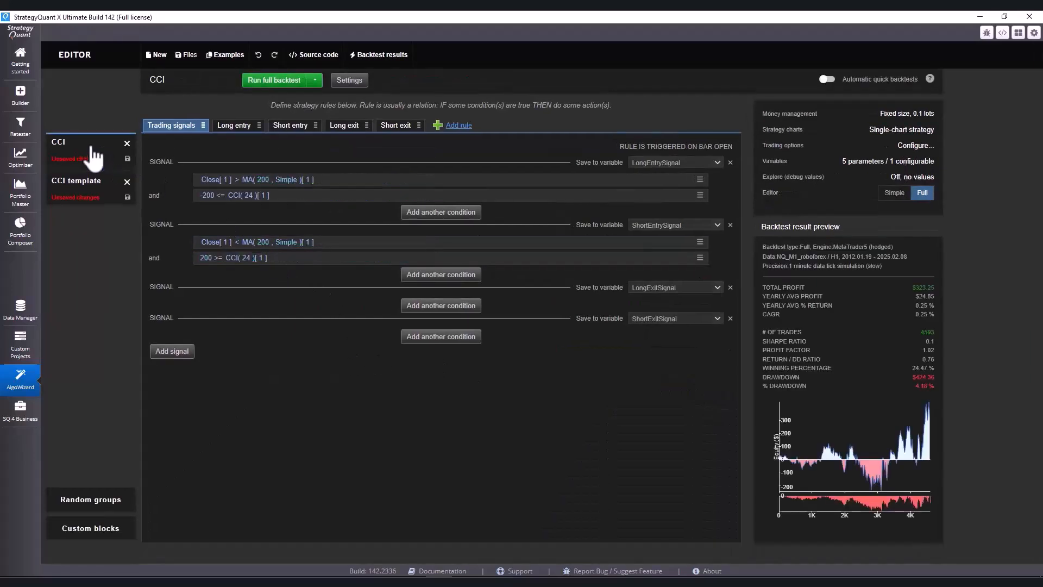
In CCI template, enable stop loss and trailing stop exits on the long entry.
left_click(76, 180)
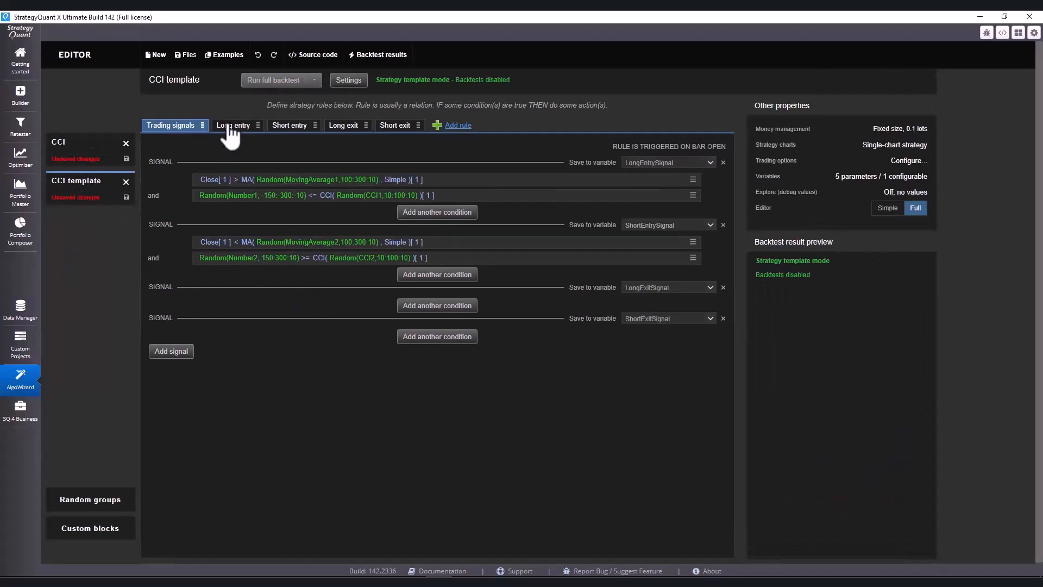
left_click(233, 125)
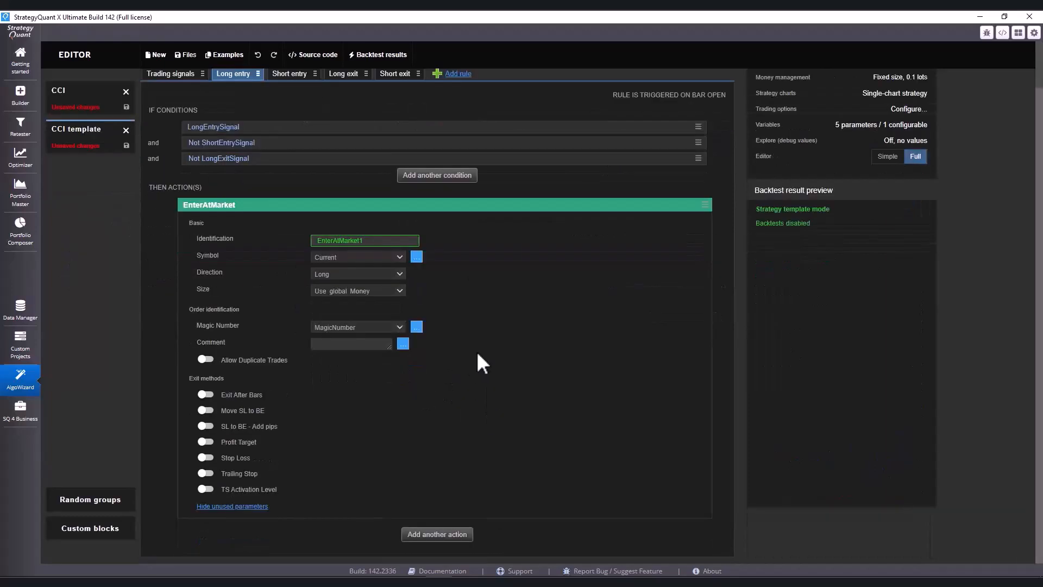
left_click(205, 442)
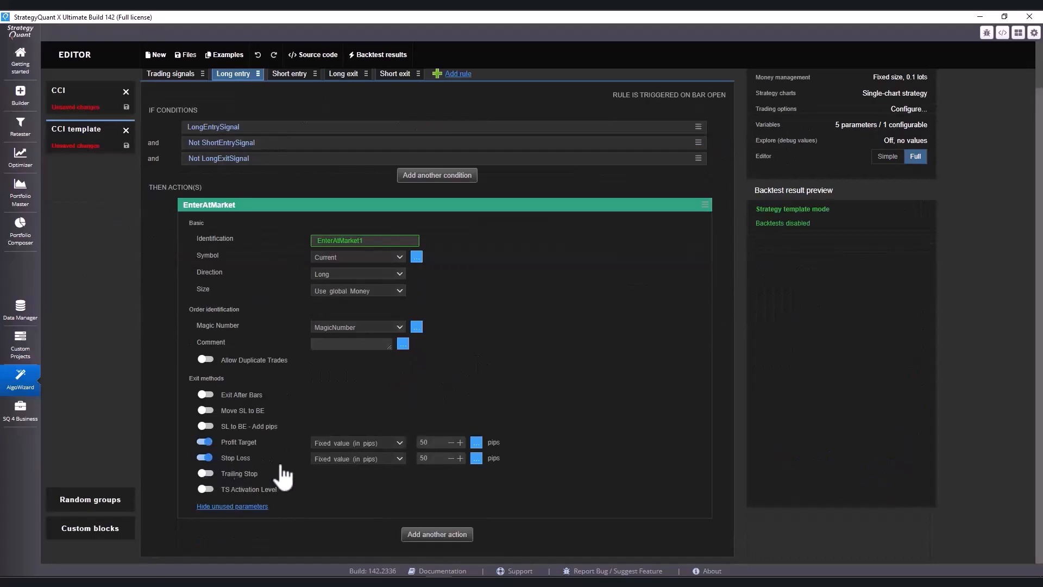
left_click(357, 443)
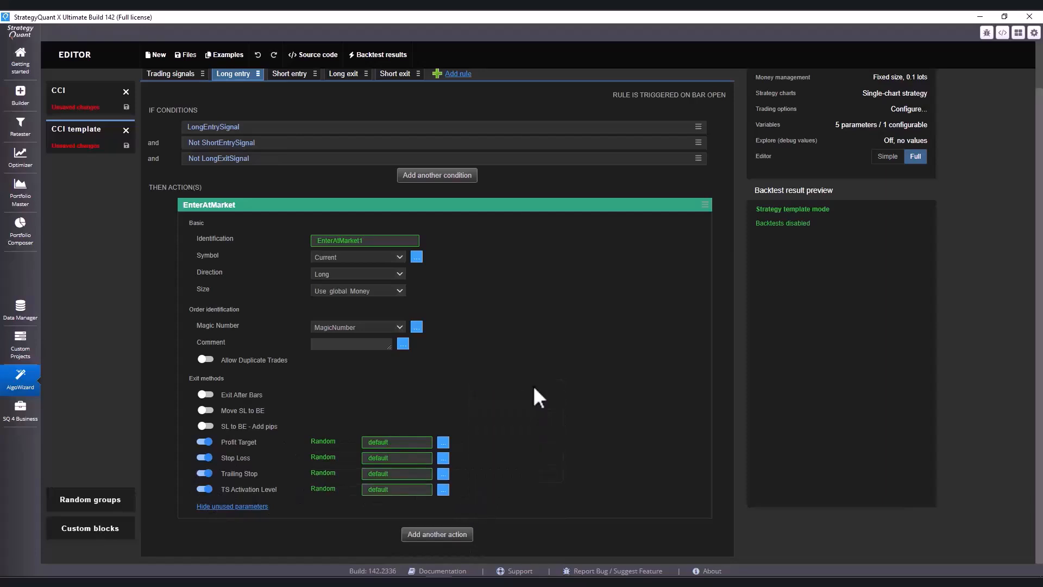
left_click(289, 73)
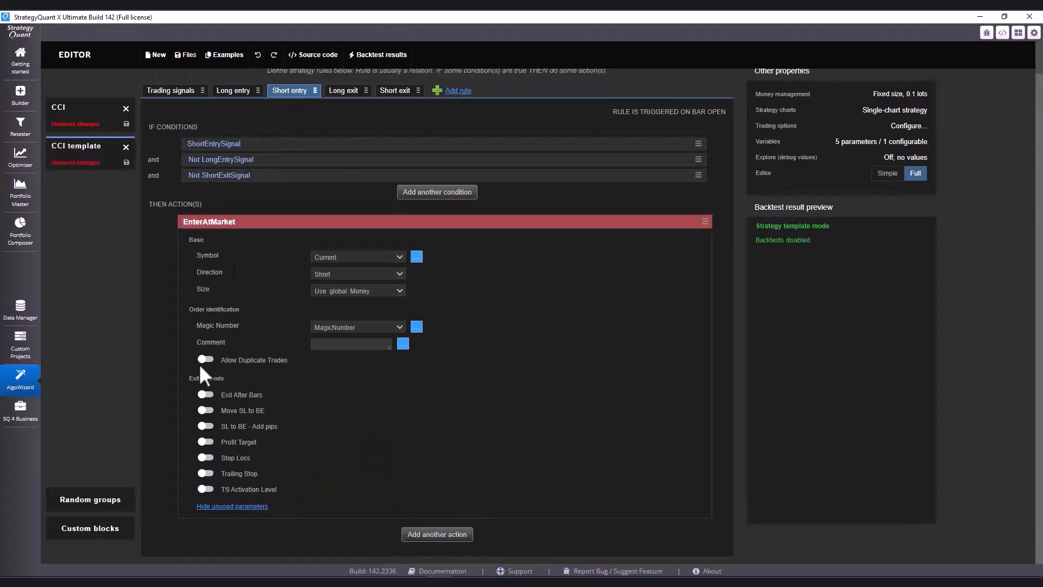
Enable random-valued profit target, stop loss, trailing stop and activation level for short trades.
left_click(205, 473)
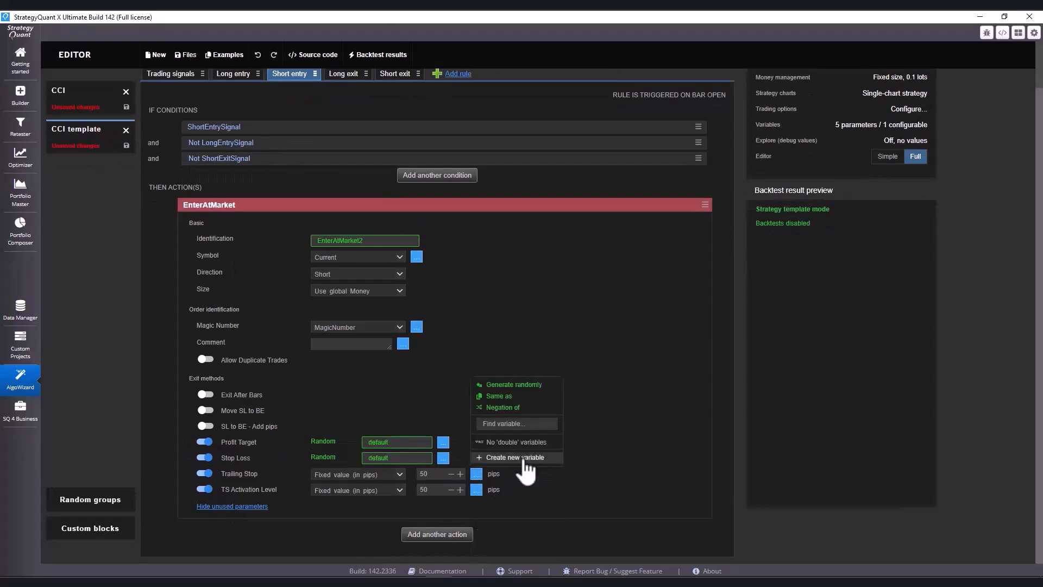
left_click(515, 458)
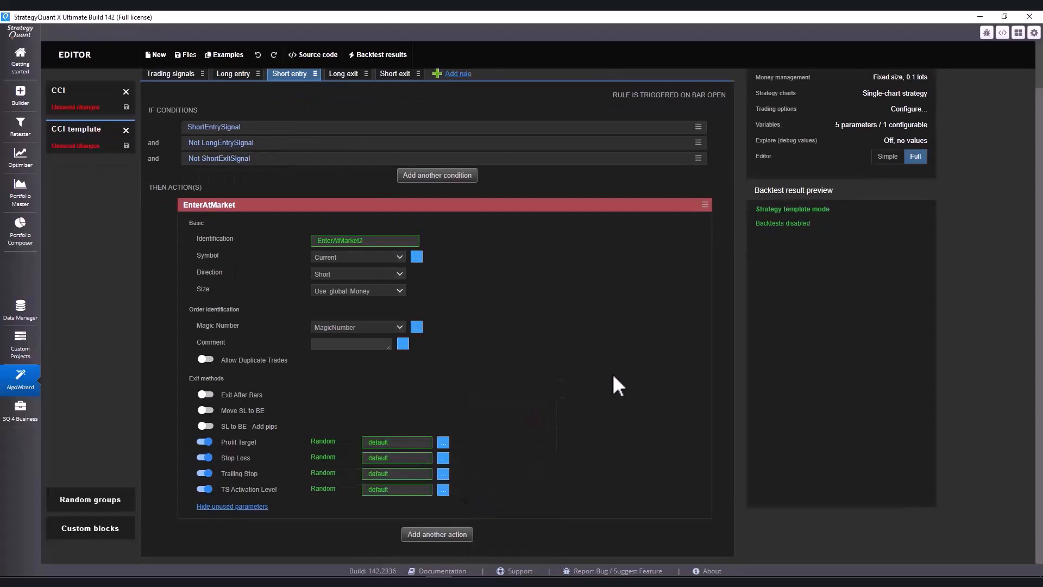
left_click(170, 74)
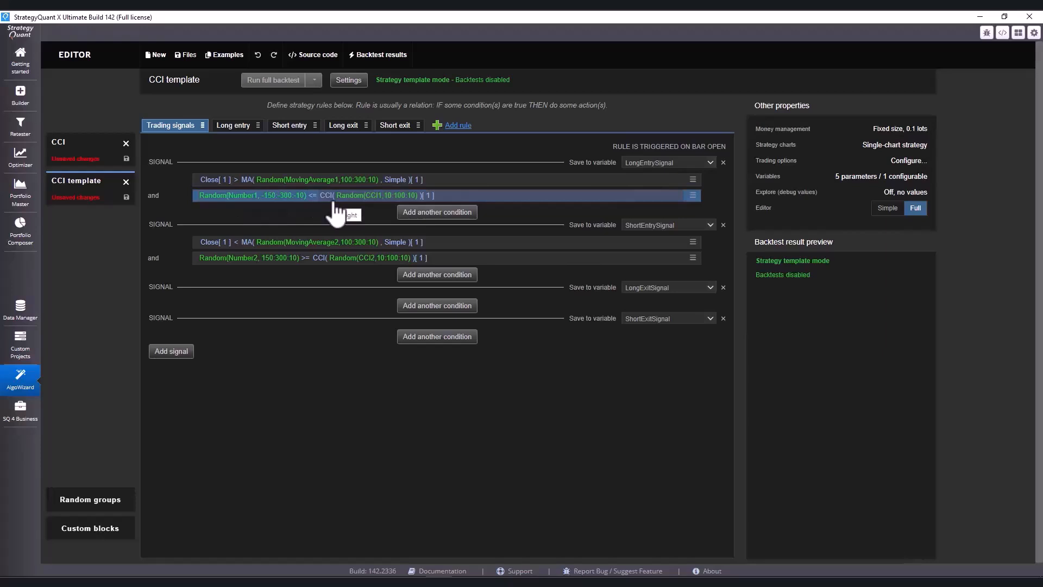
Inspect the long entry CCI condition and rule, then go back to the trading signals.
double_click(251, 196)
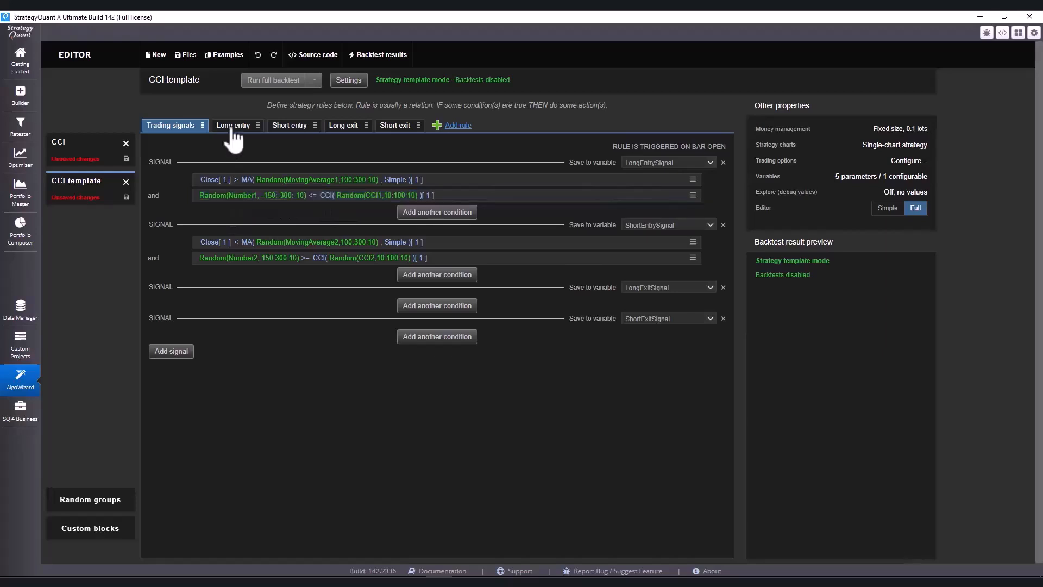
left_click(234, 125)
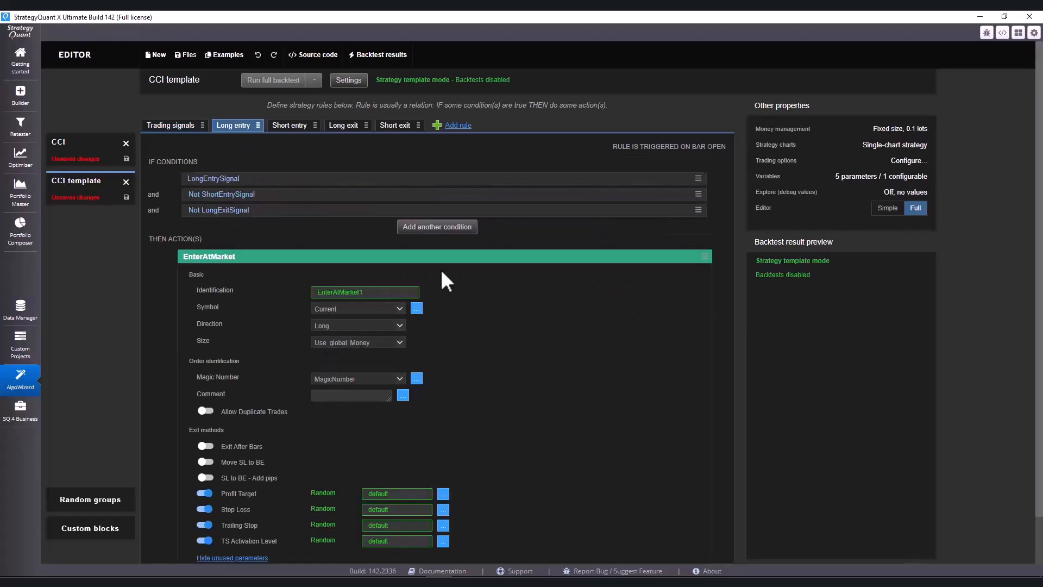
left_click(171, 125)
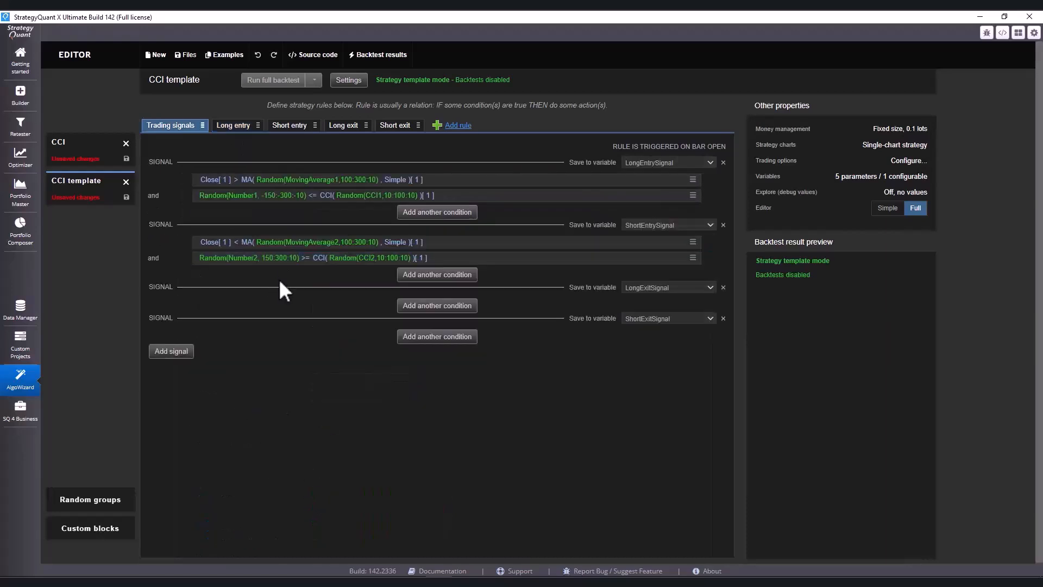
mouse_move(342, 278)
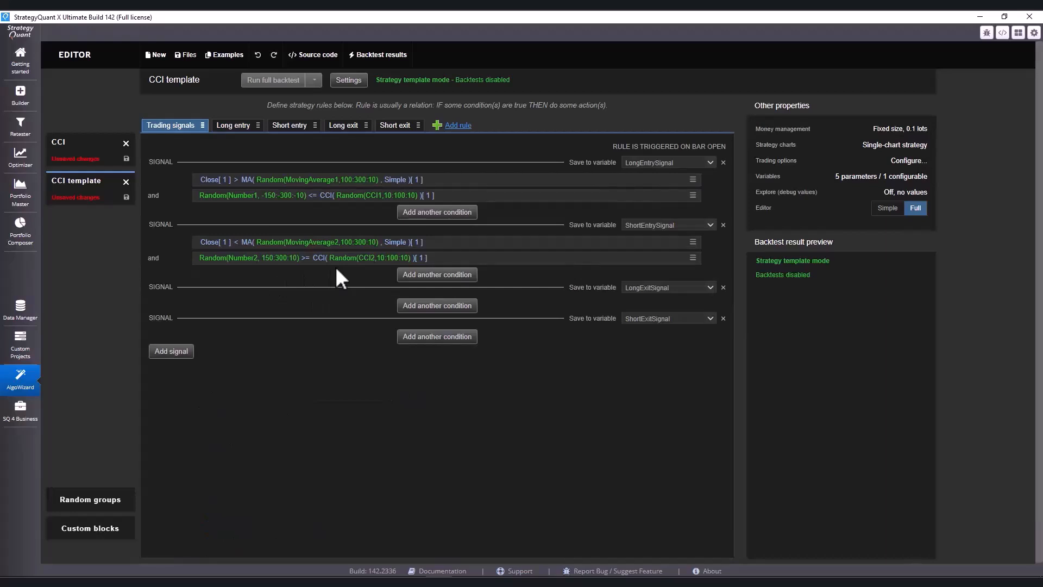
Check the short entry random number condition and save the template as 'CCI template 2'.
left_click(248, 258)
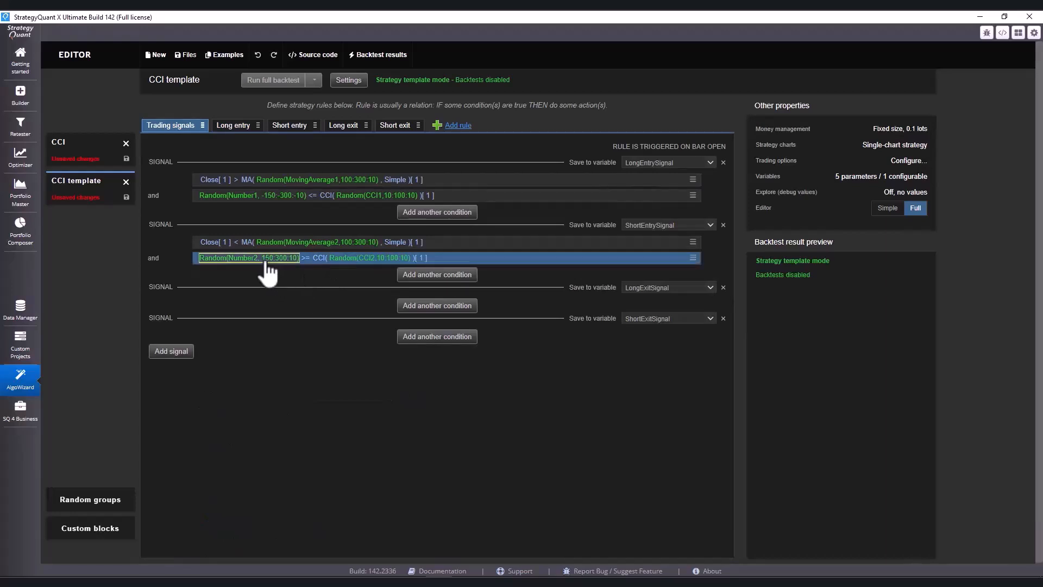
left_click(266, 280)
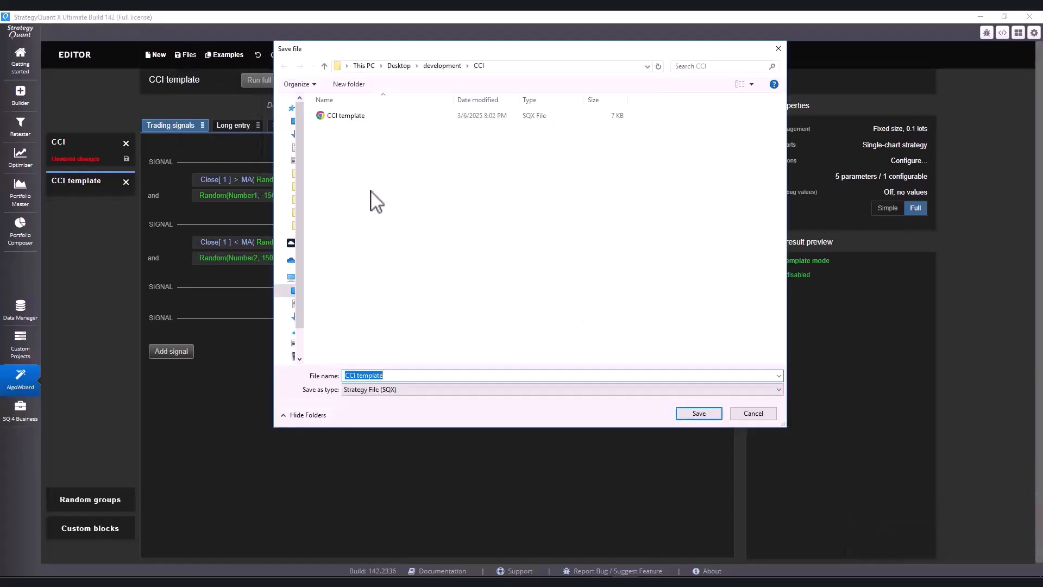
left_click(699, 414)
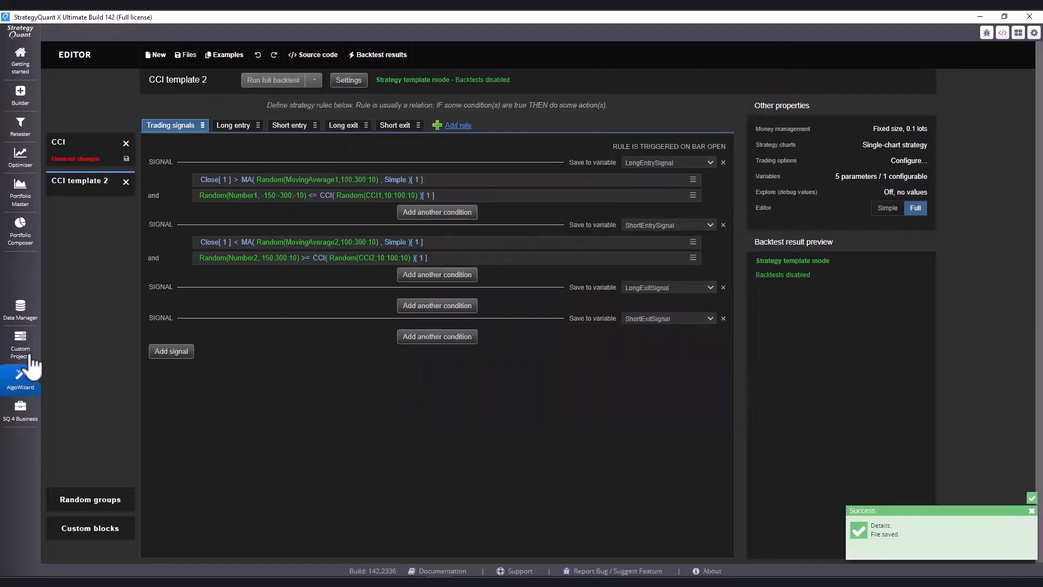
left_click(20, 342)
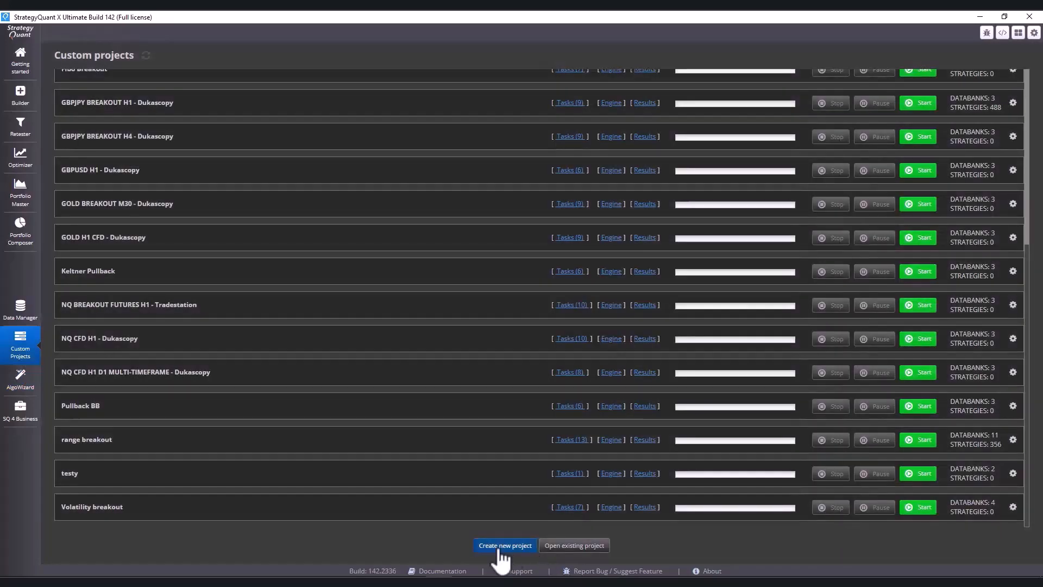
Create a custom project named 'CCI template' and begin adding a task.
left_click(504, 546)
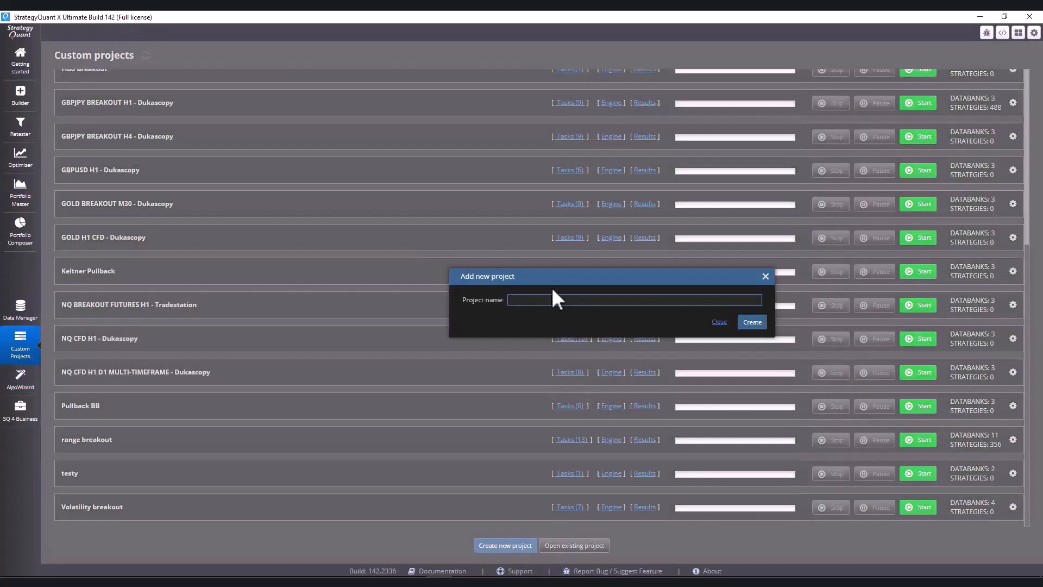
type("CCI")
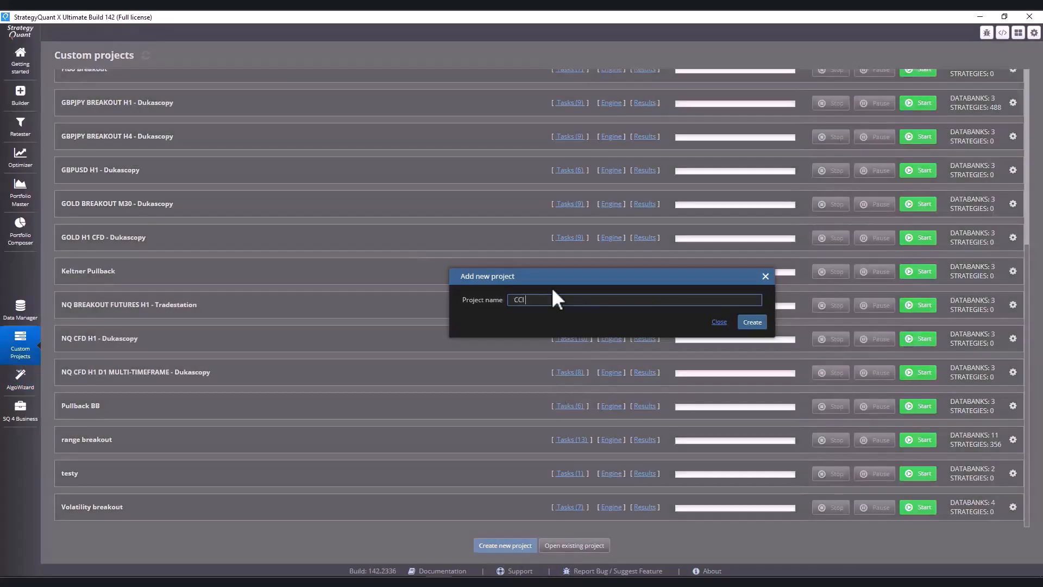
left_click(752, 322)
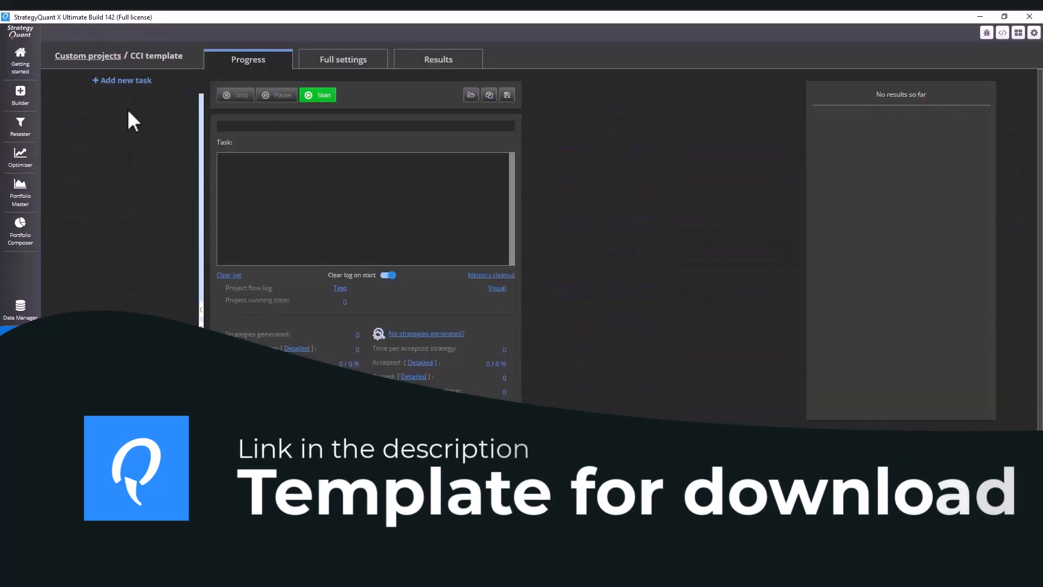
left_click(122, 80)
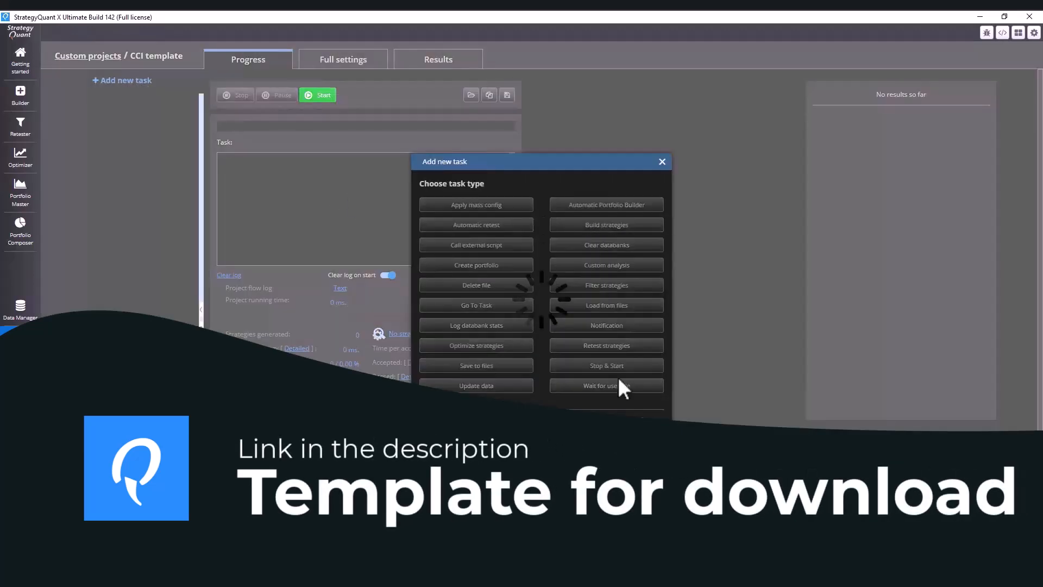
Add a Build strategies task on MetaTrader5 (hedged), filtering symbols to Indices for NQ_M1_roboforex.
left_click(607, 224)
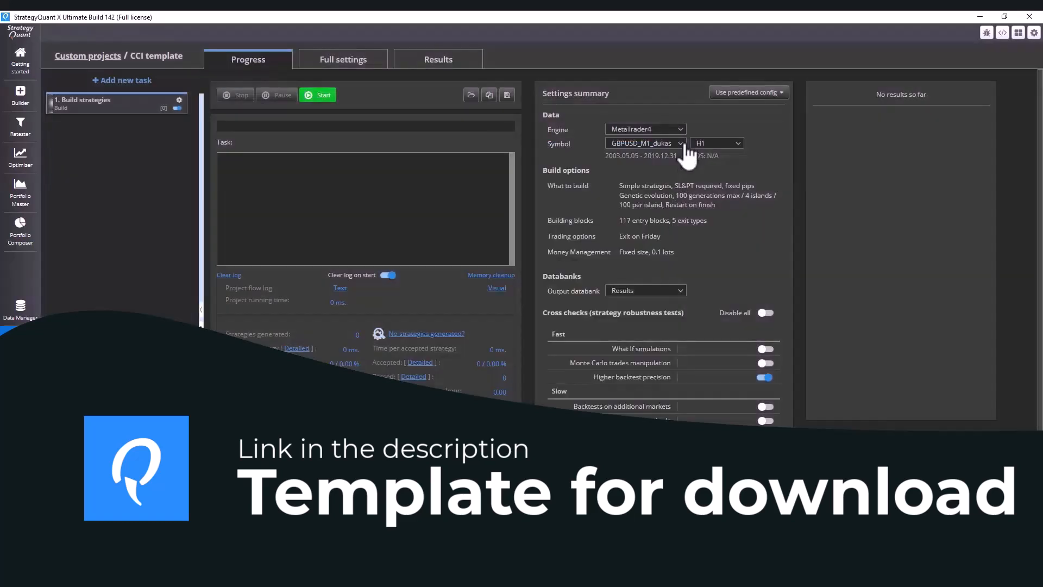
left_click(645, 129)
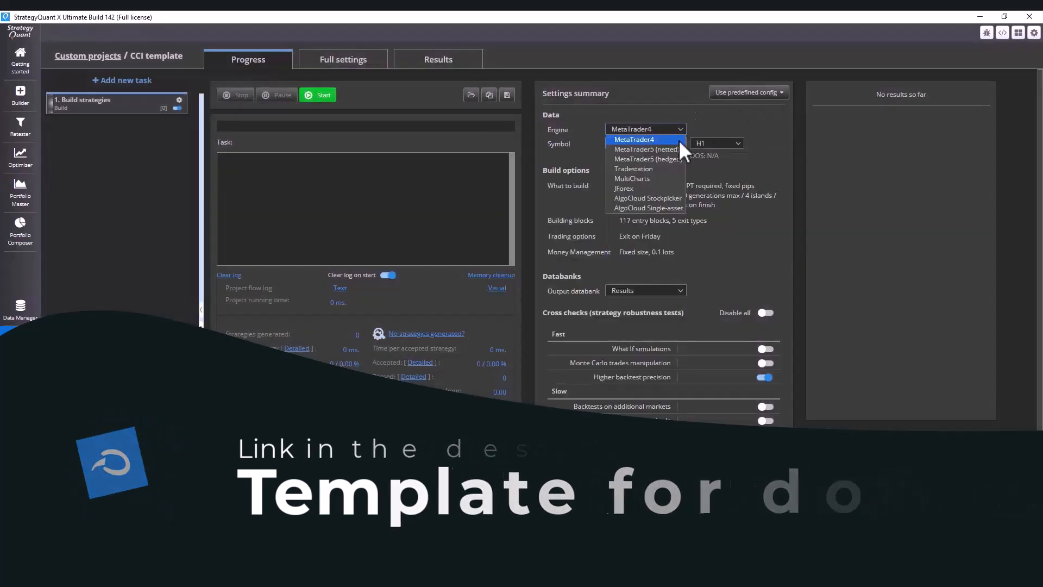
left_click(649, 159)
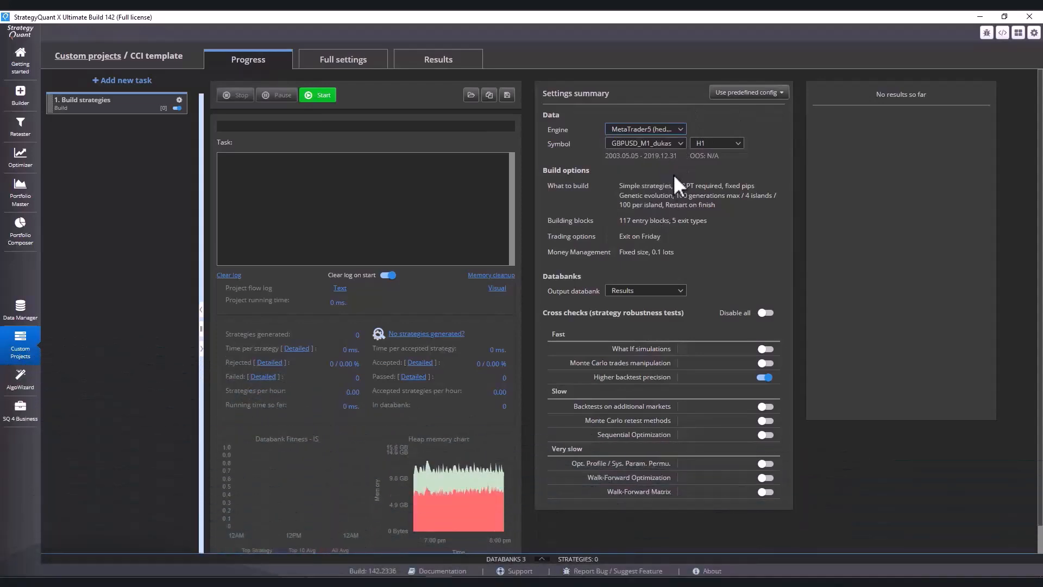
left_click(645, 143)
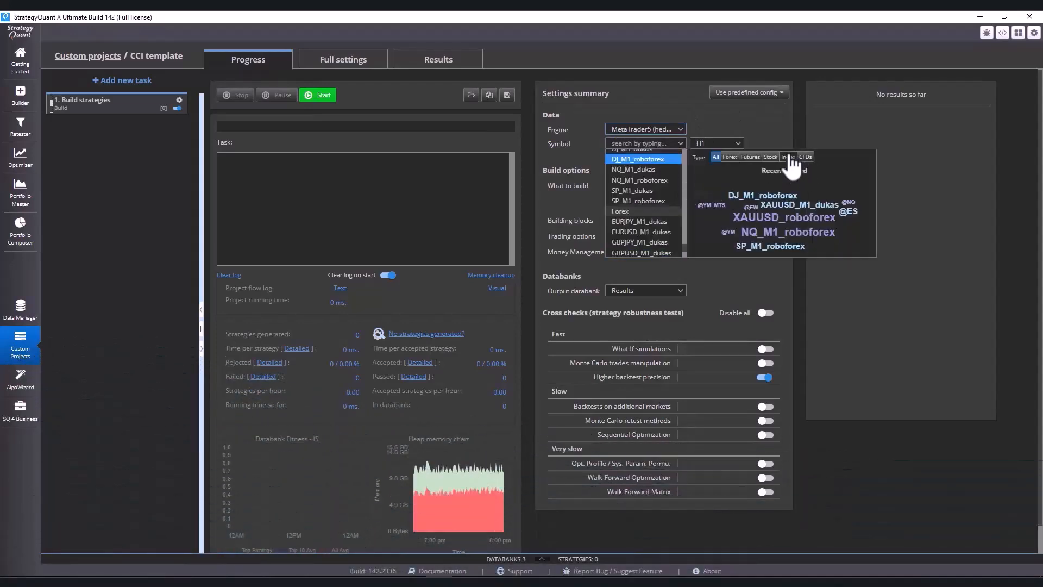
left_click(638, 180)
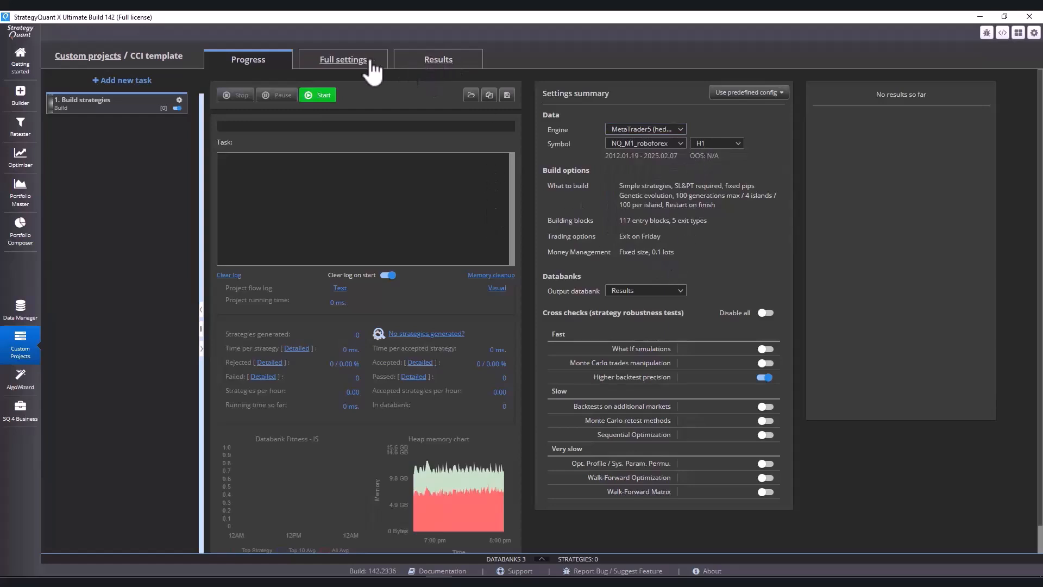
Widen the stop loss range to 300–1000 pips and profit target to 500–2000 pips.
left_click(343, 59)
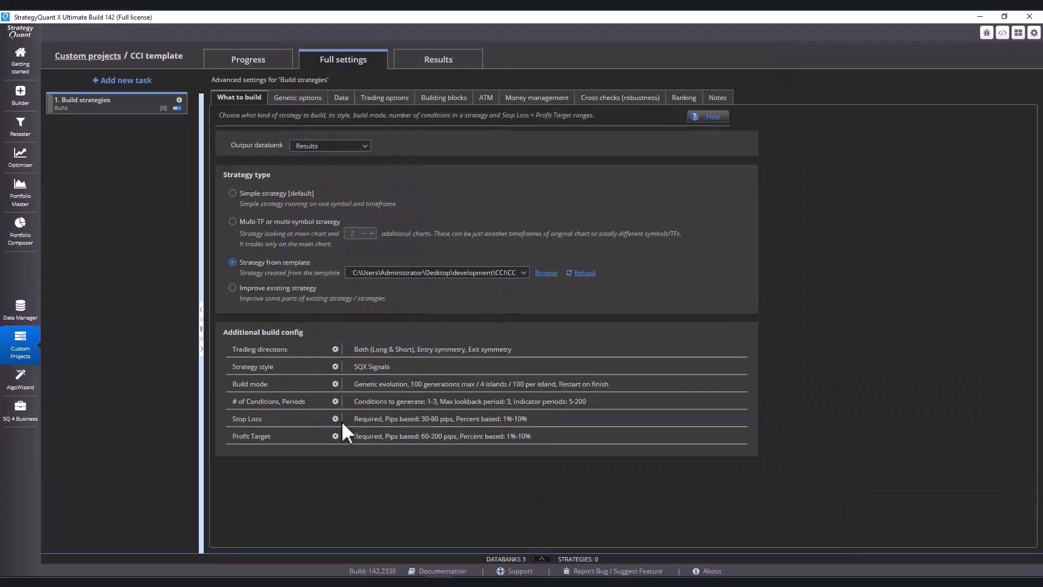
left_click(335, 418)
type("300")
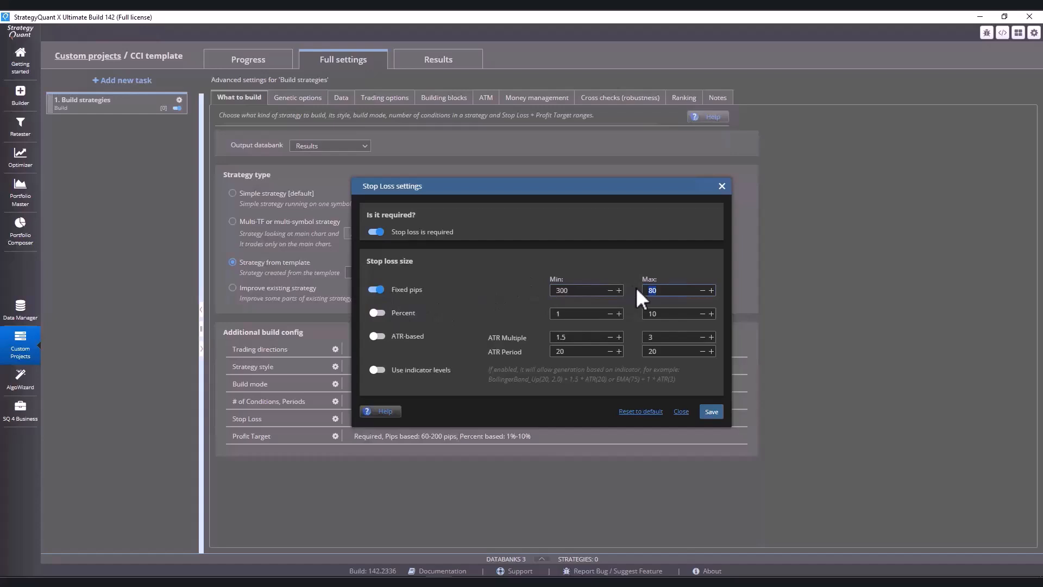
type("1000")
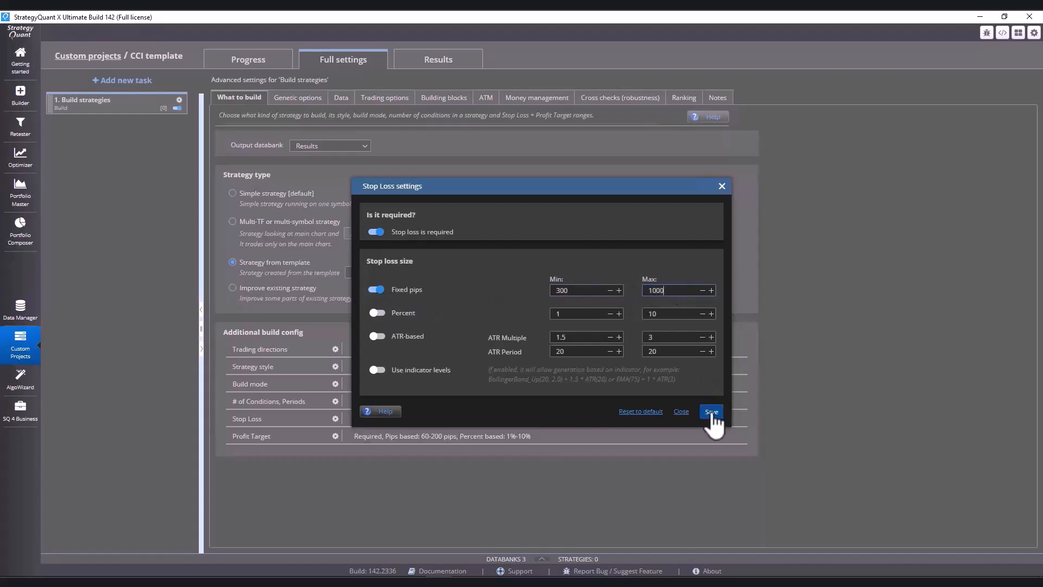
left_click(711, 411)
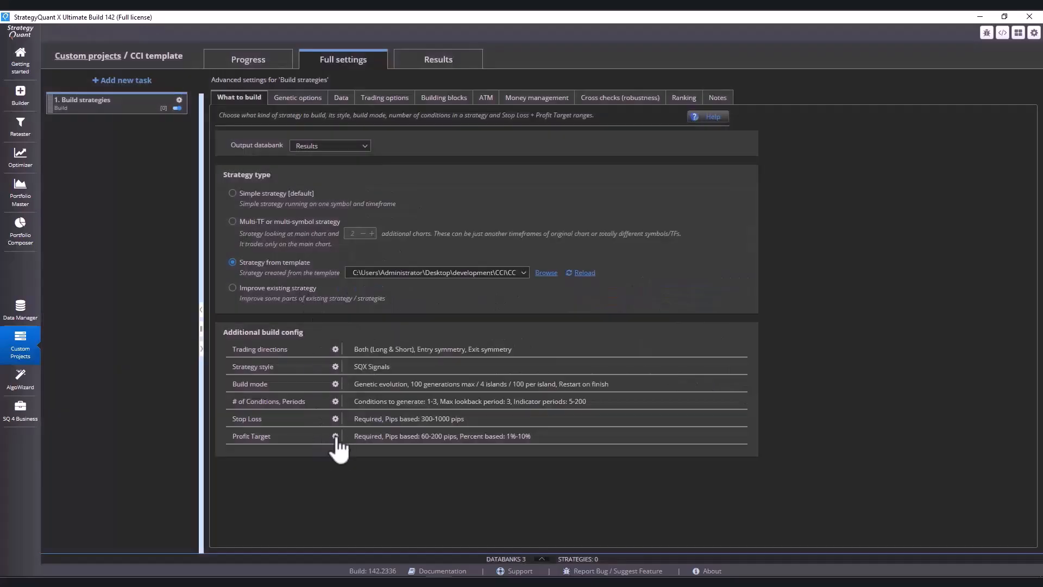
left_click(334, 436)
type("500")
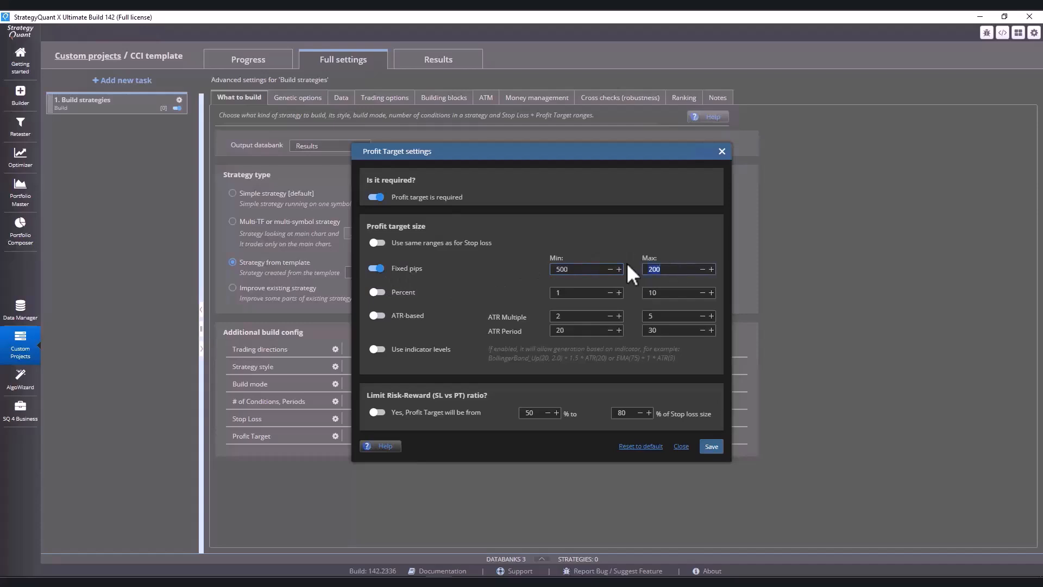
type("2000")
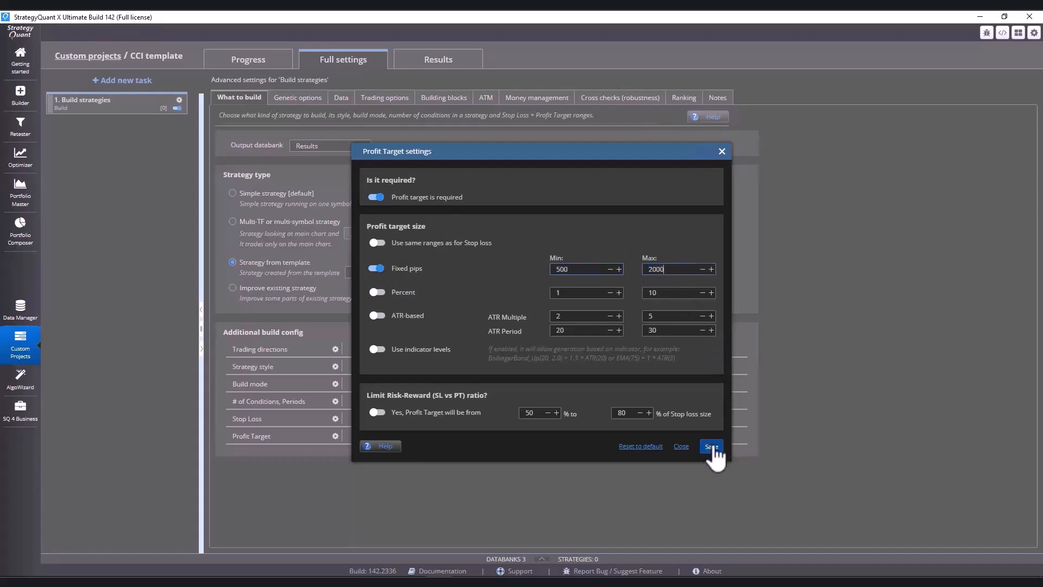
left_click(711, 446)
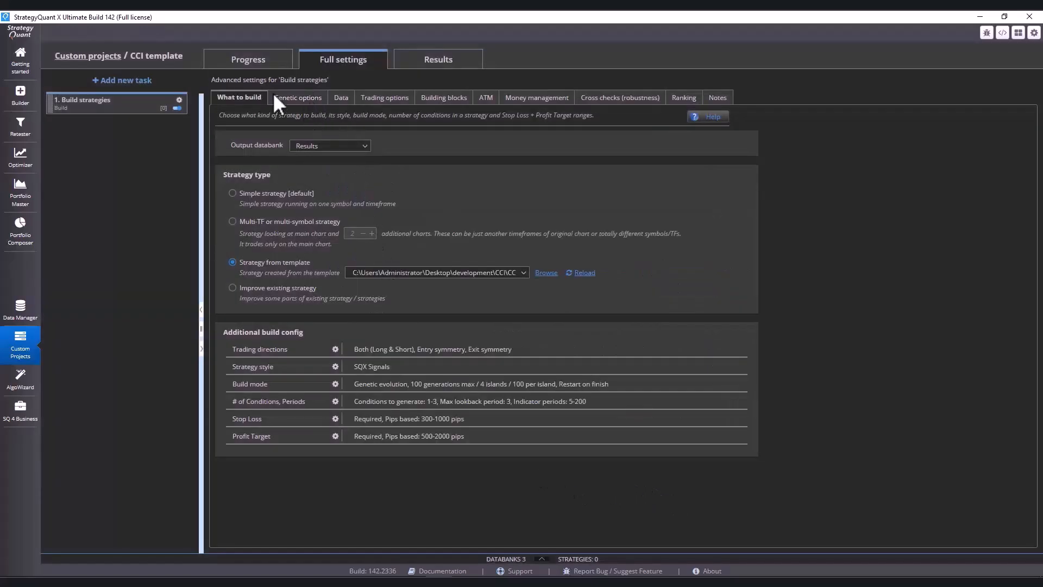
Keep the profit factor above 1 filter in the genetic evolution options.
left_click(296, 98)
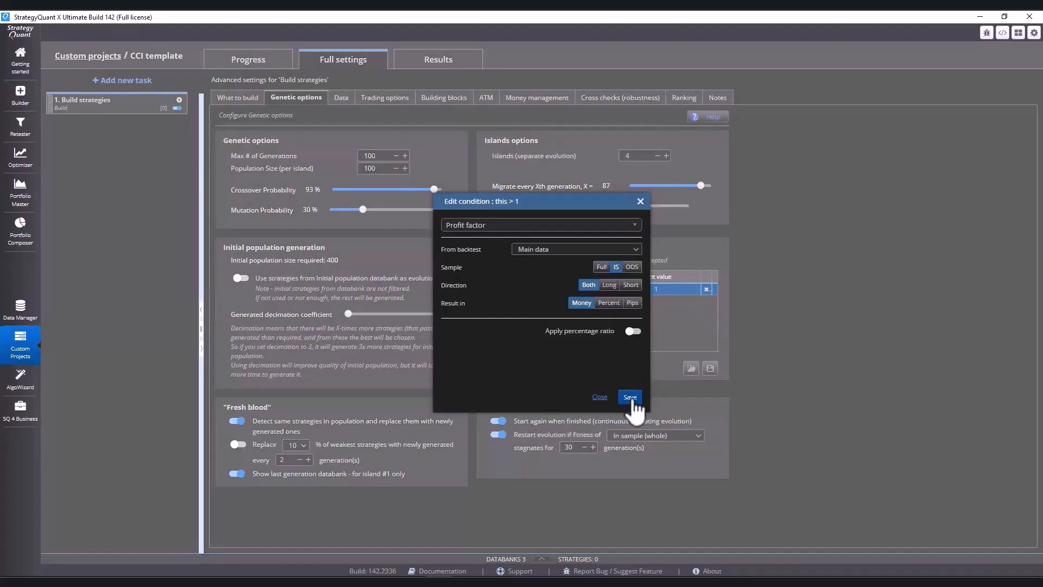
left_click(630, 396)
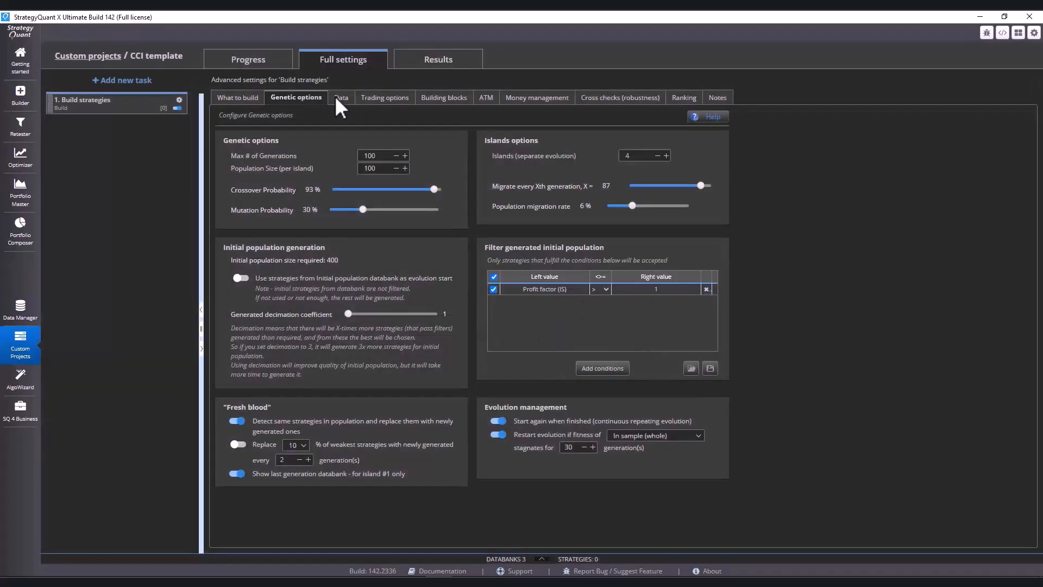
left_click(338, 98)
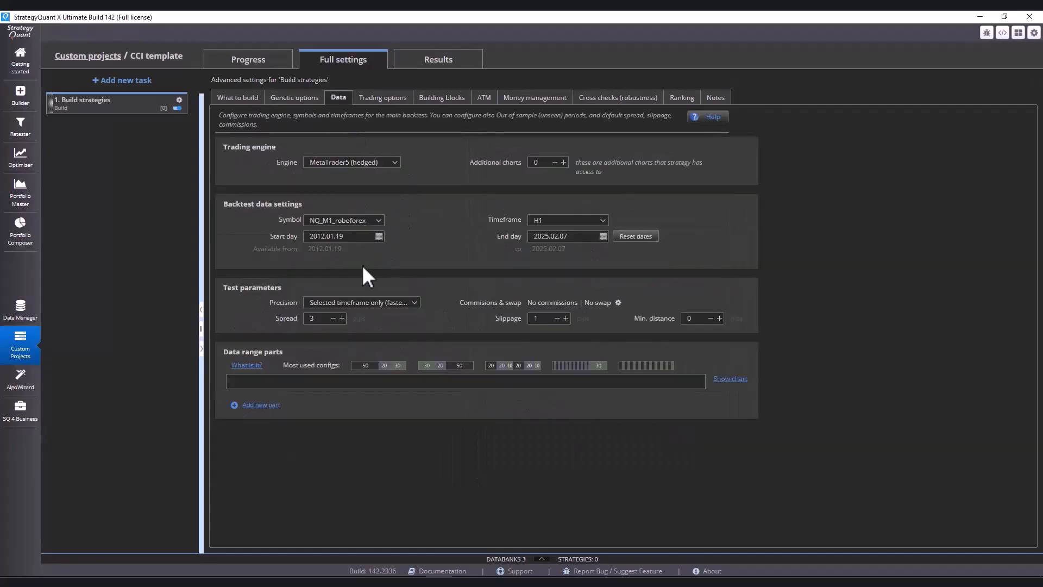
Use 1-minute tick precision, dates 2017.01.01–2022.01.01, and an out-of-sample part from 2019.09.01.
left_click(361, 302)
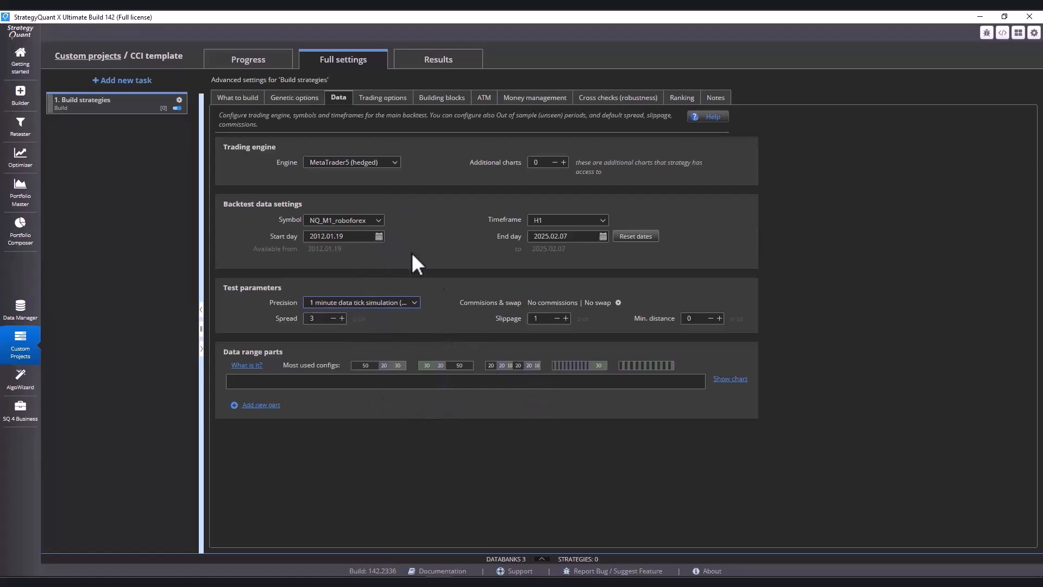
left_click(340, 236)
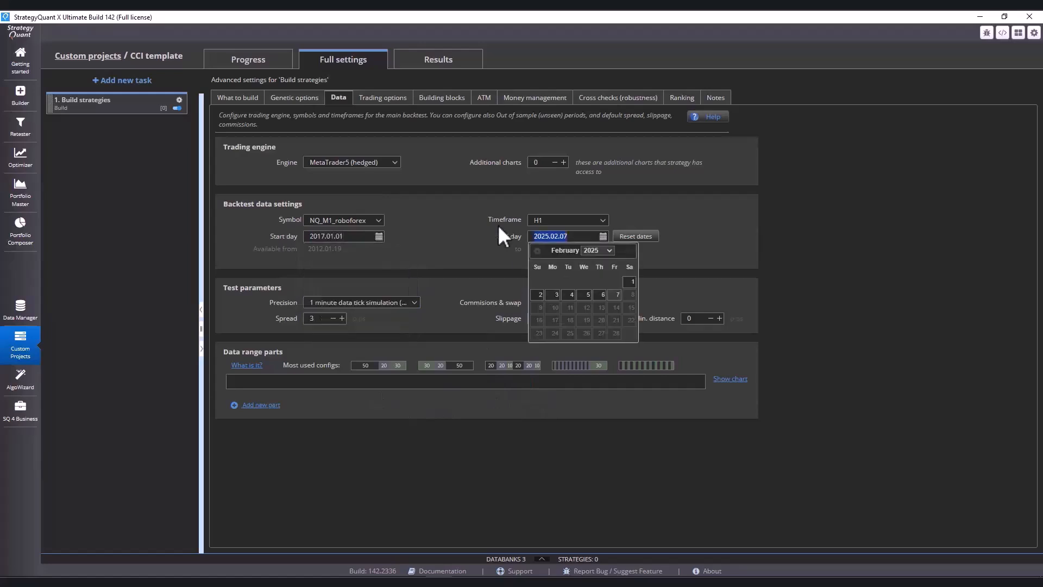
type("2022.01.01")
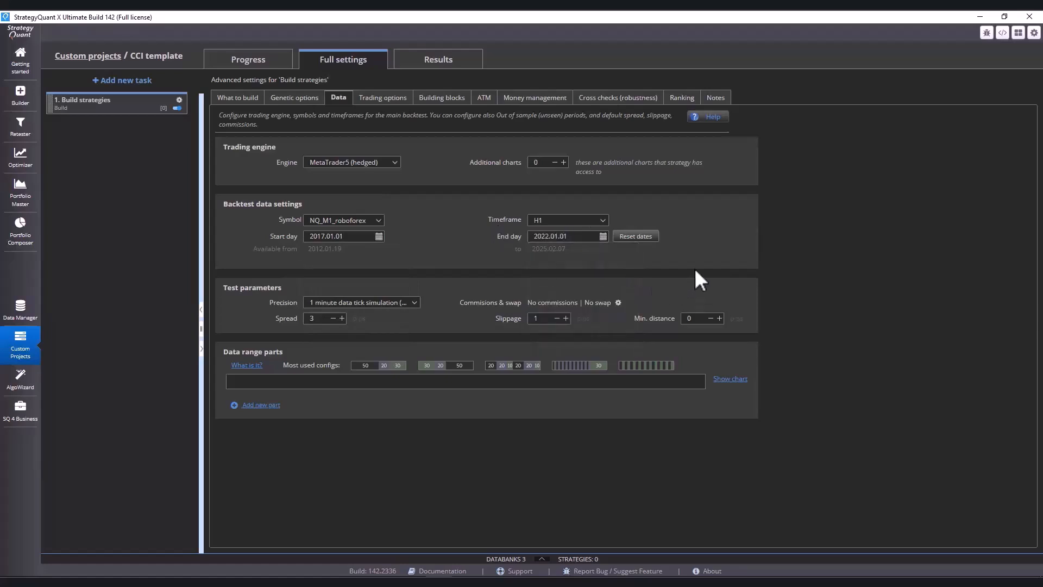
left_click(260, 404)
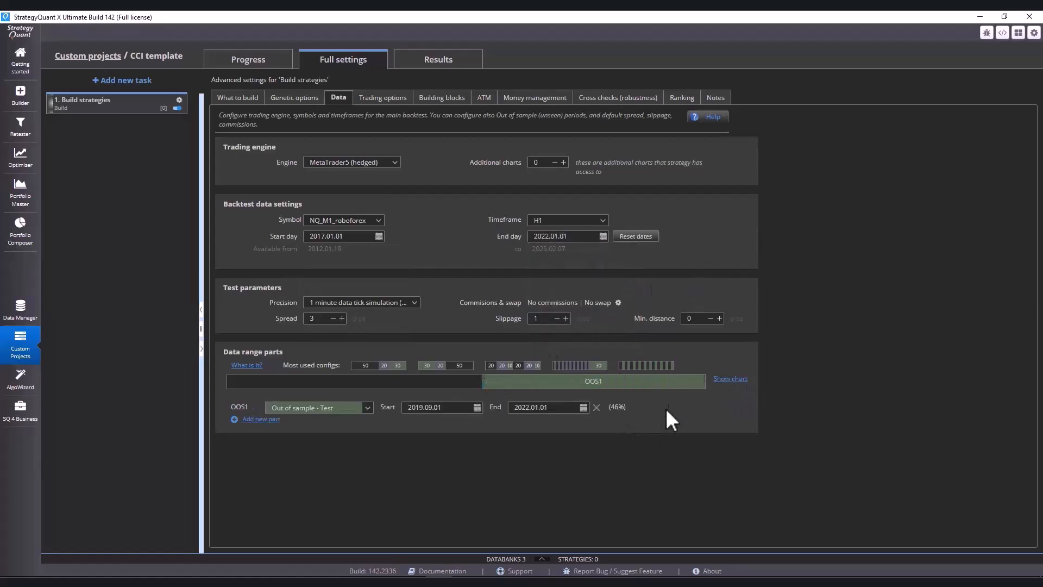
mouse_move(402, 258)
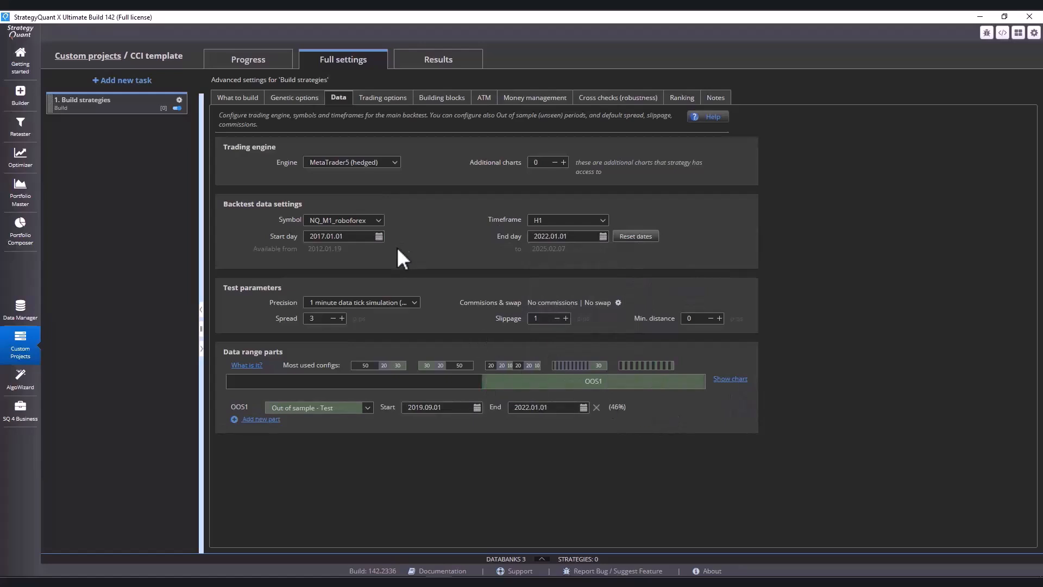
mouse_move(372, 283)
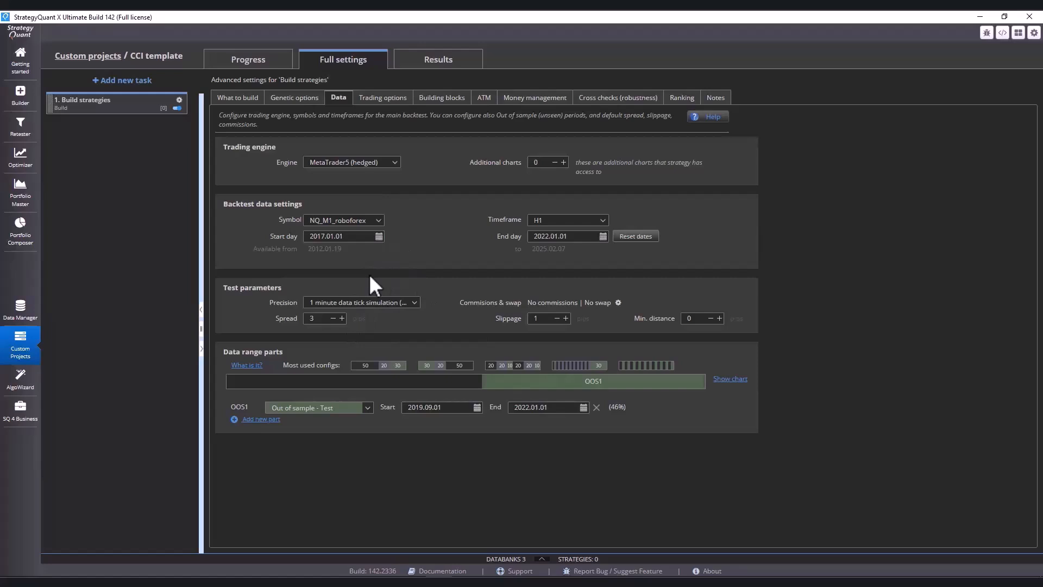
left_click(383, 98)
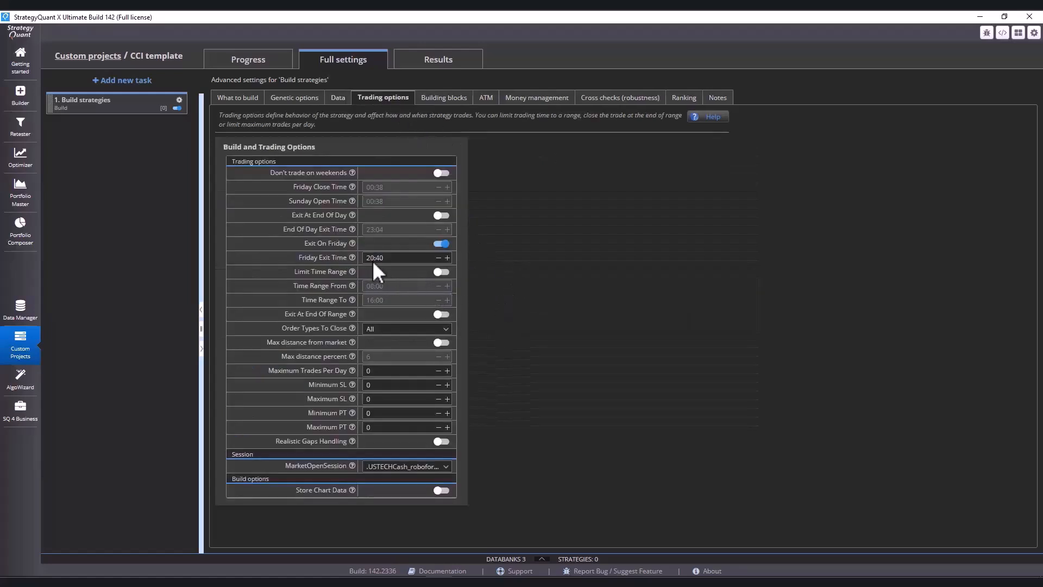
Review building blocks and fixed order size, then disable the higher backtest precision cross check.
left_click(442, 98)
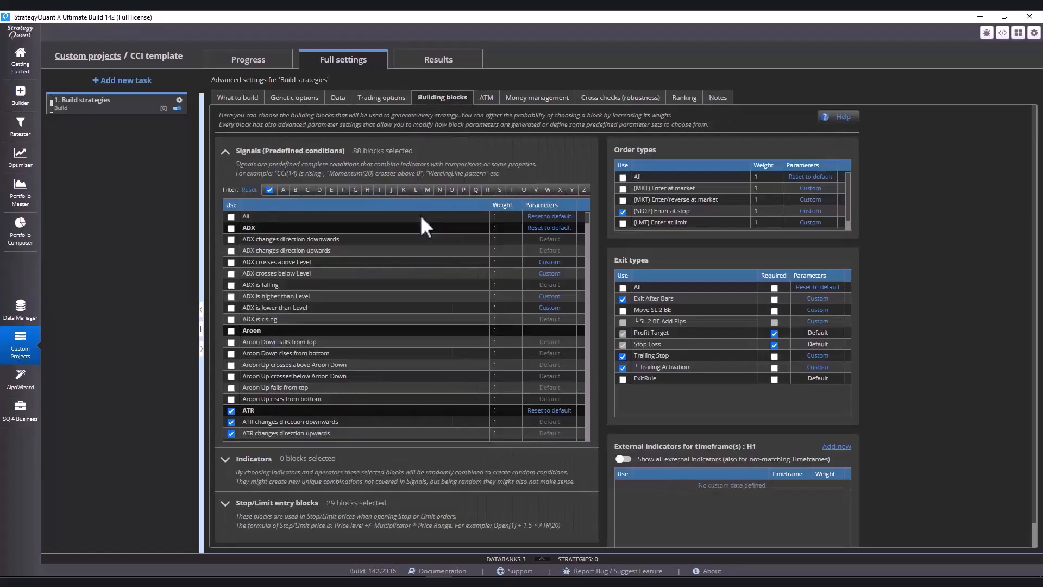
mouse_move(341, 403)
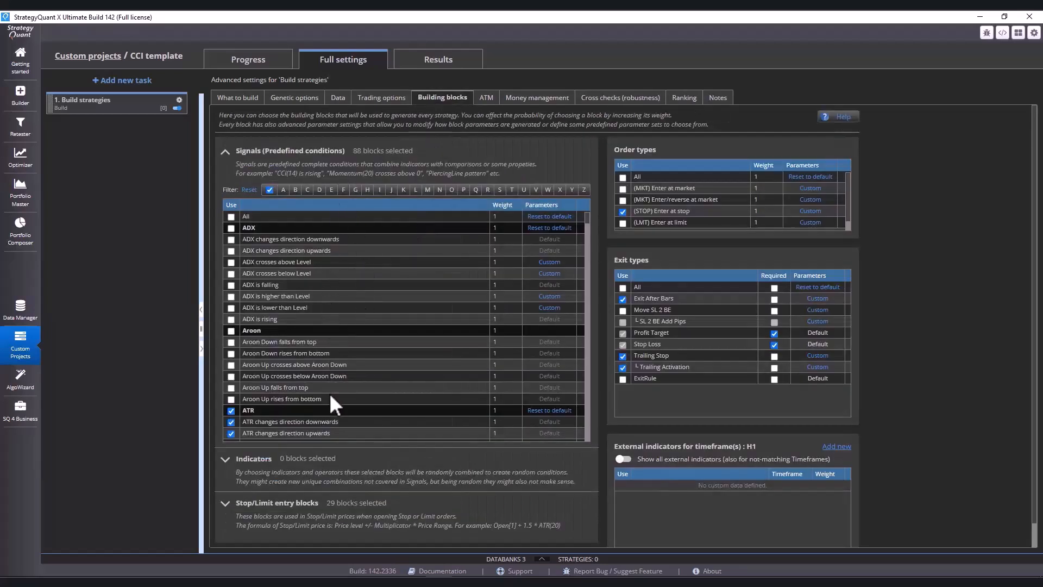
mouse_move(362, 538)
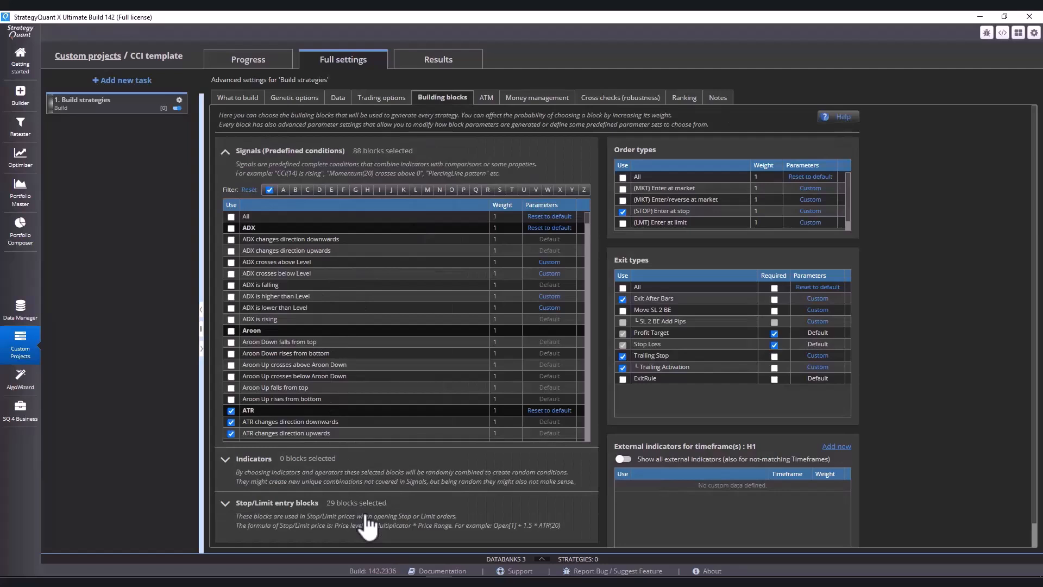
mouse_move(507, 163)
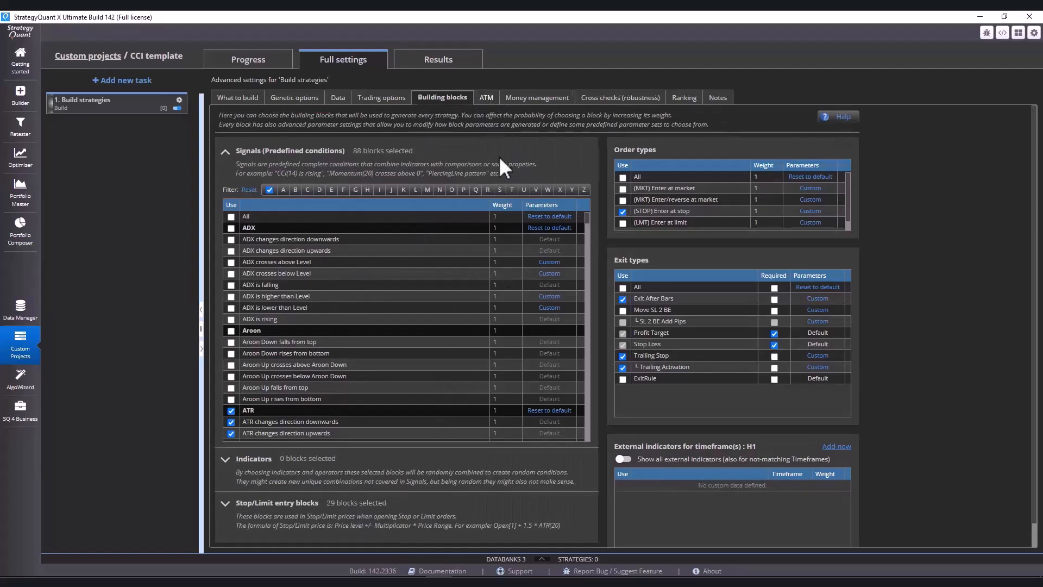
left_click(485, 98)
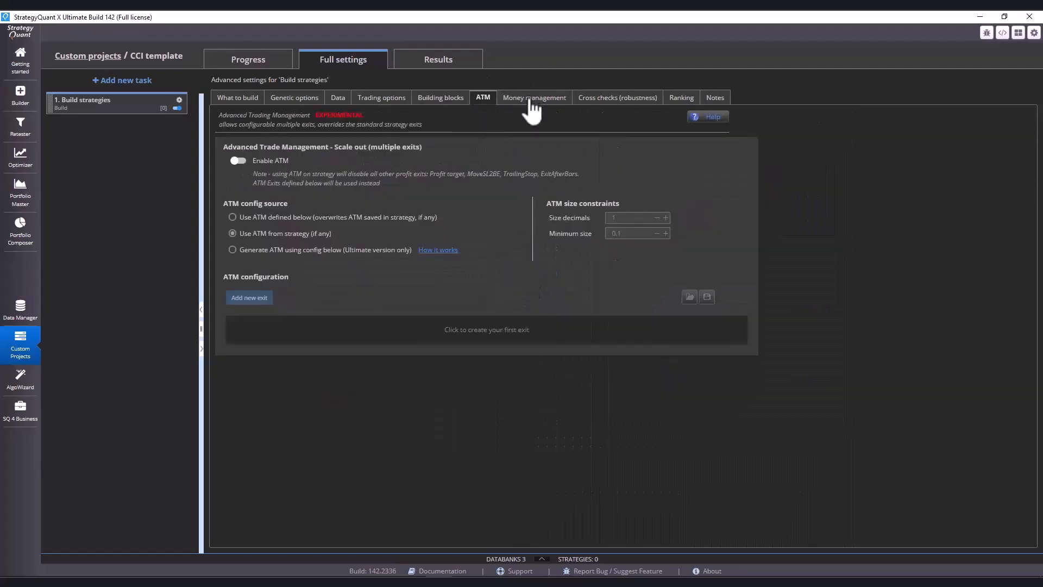
left_click(534, 98)
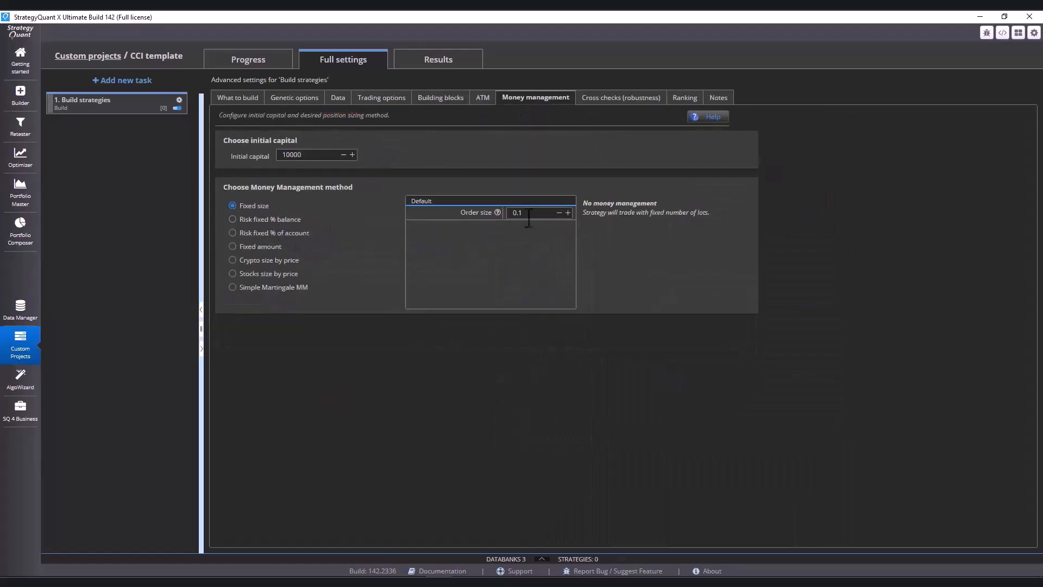
mouse_move(531, 272)
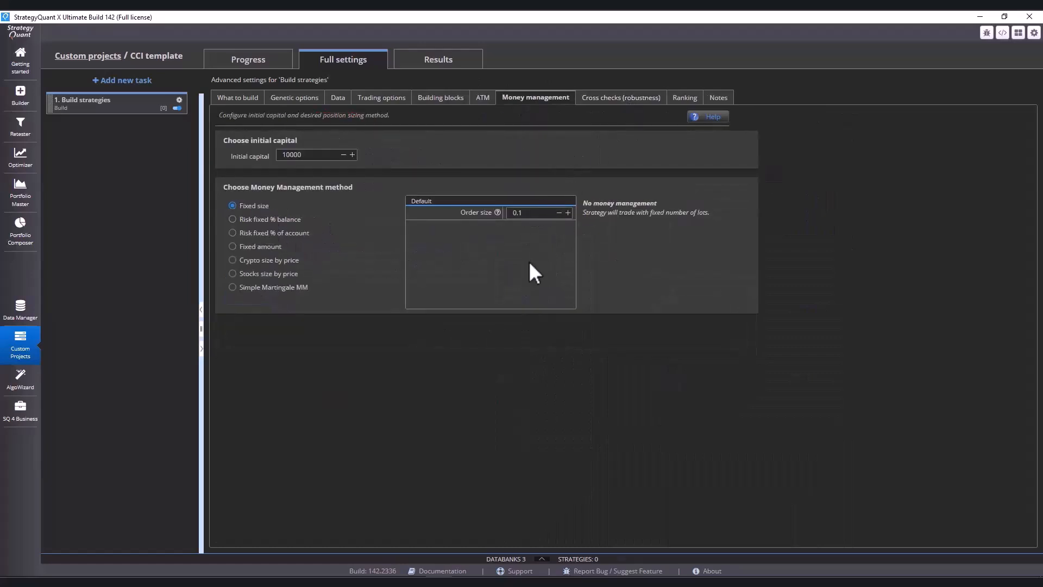
left_click(620, 97)
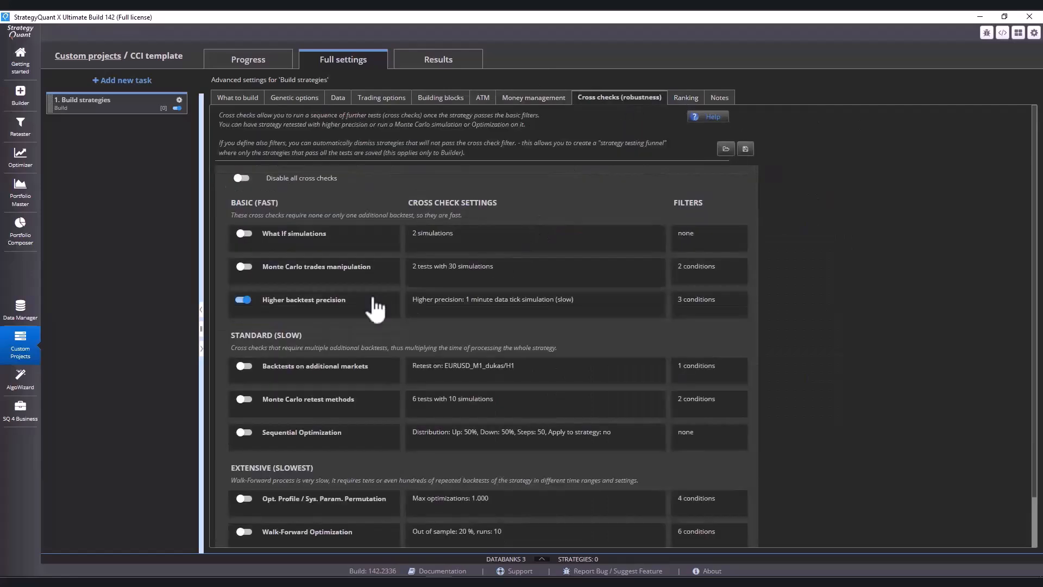
left_click(243, 299)
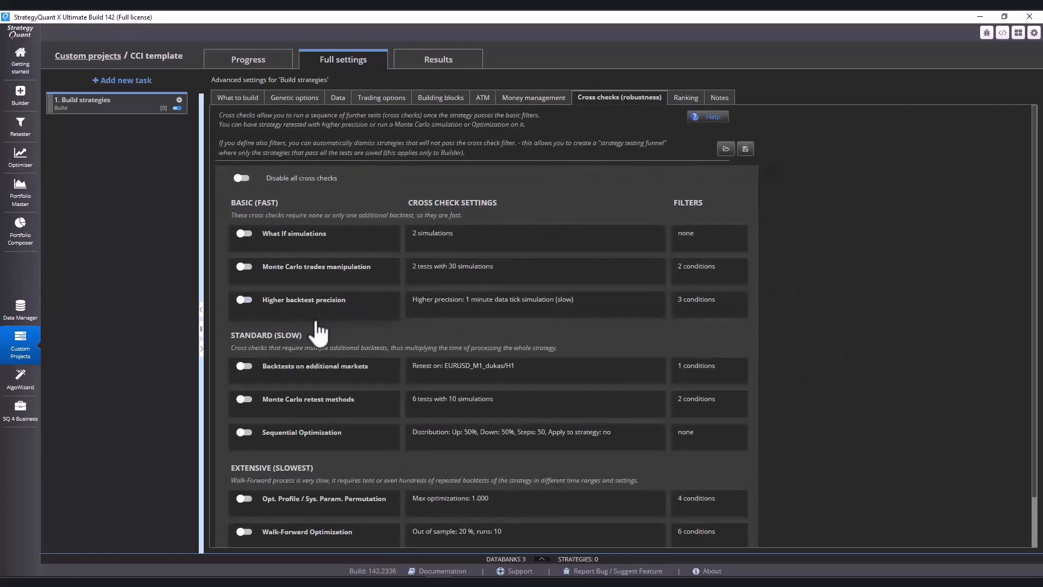
left_click(682, 97)
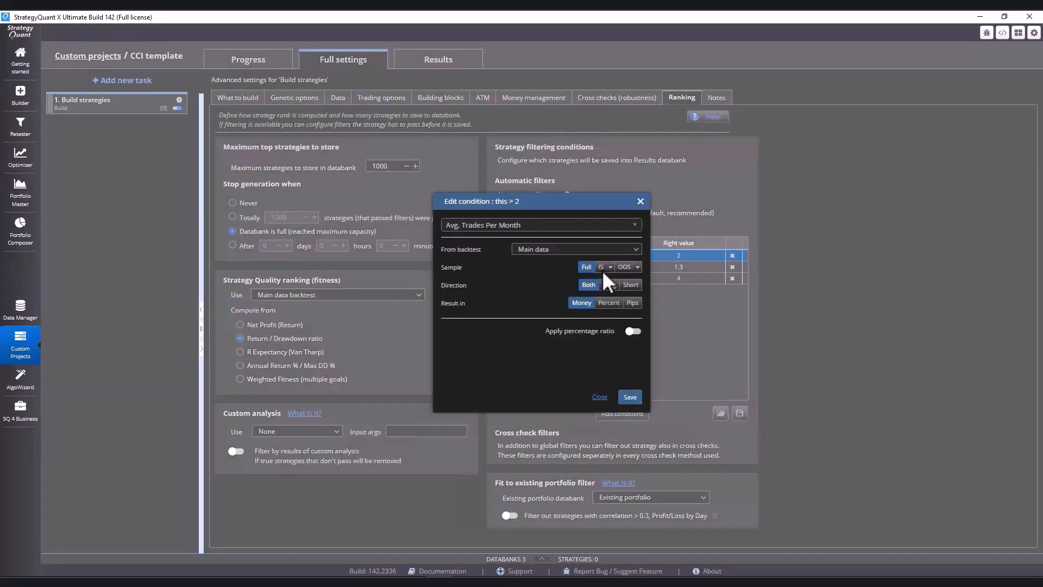
Set the trades and profit factor filters to in-sample and close the automatic filter settings.
left_click(679, 266)
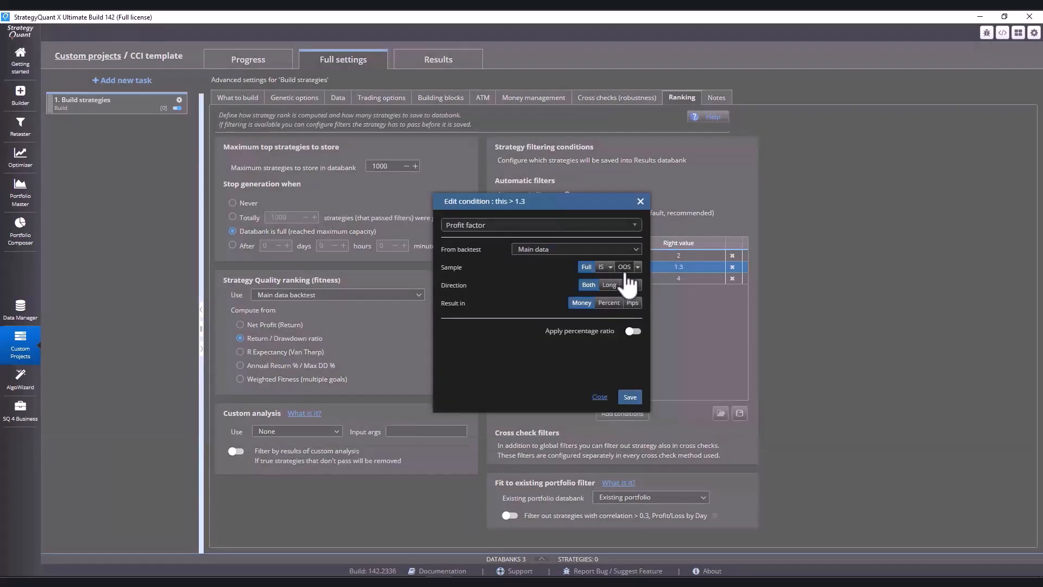
left_click(630, 397)
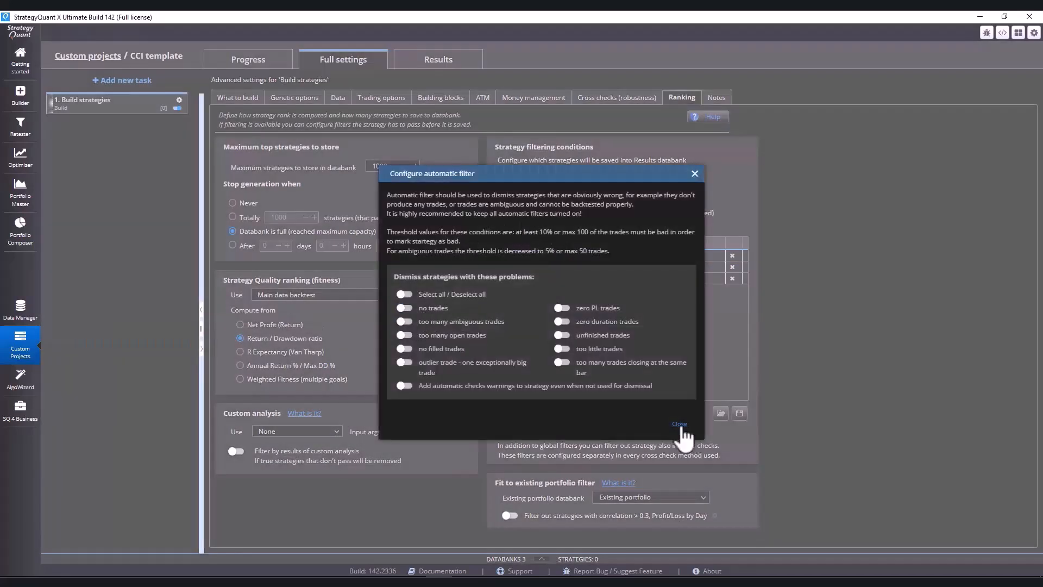
left_click(679, 423)
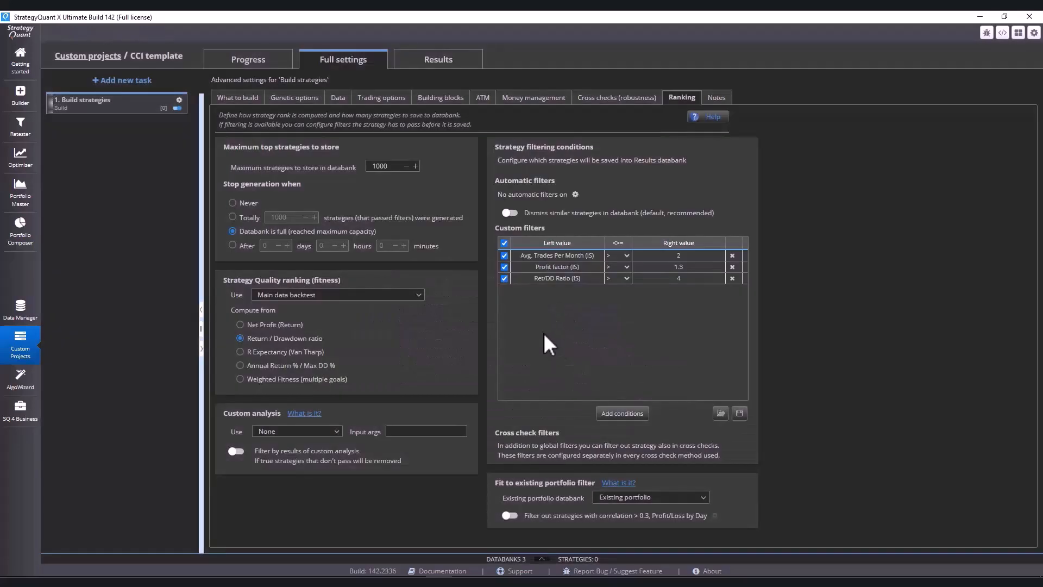
mouse_move(386, 249)
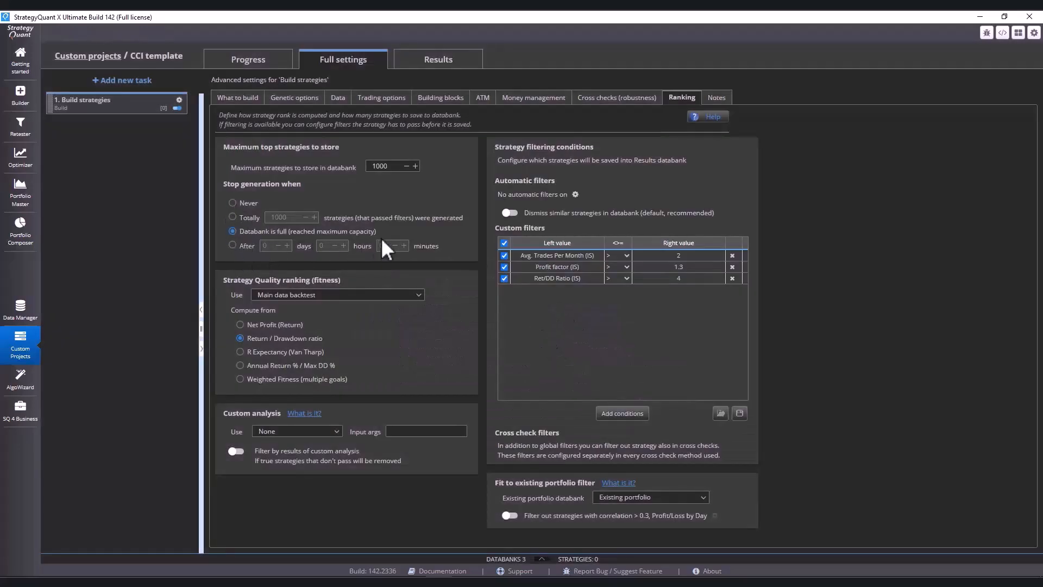
mouse_move(839, 164)
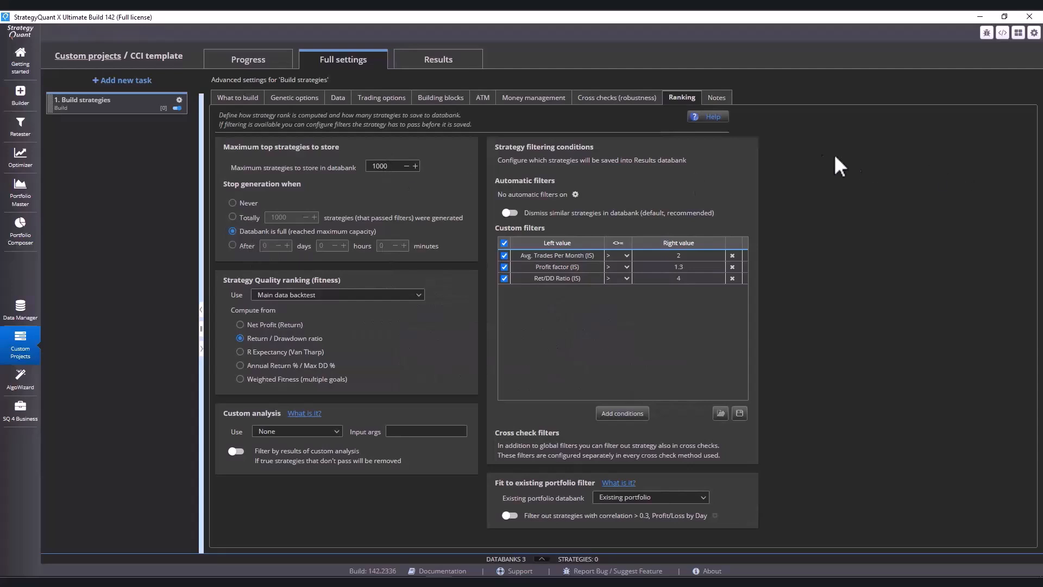
left_click(622, 414)
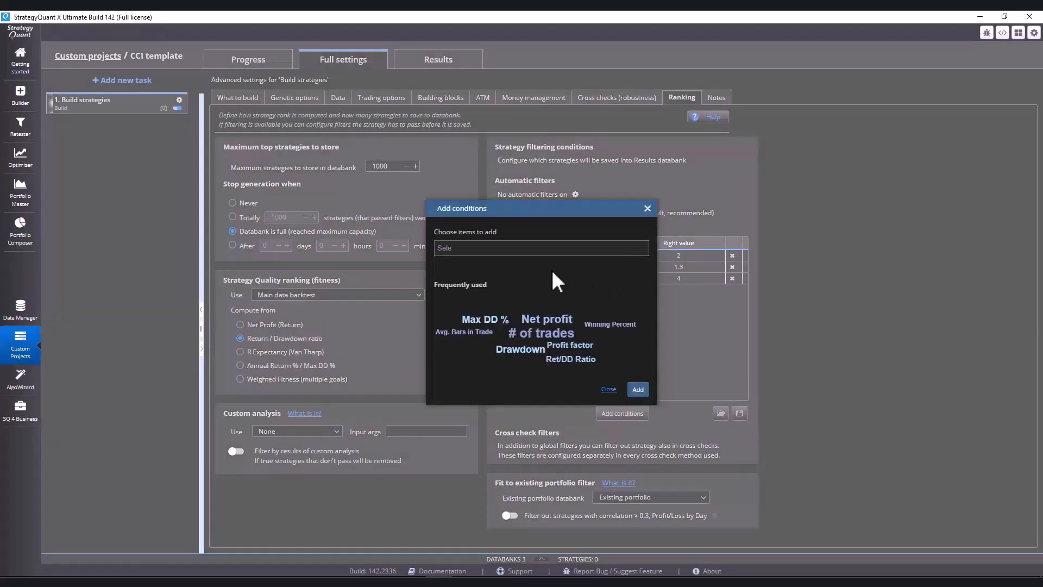
Add an out-of-sample '# of trades > 50' filter and review the Data settings.
left_click(541, 247)
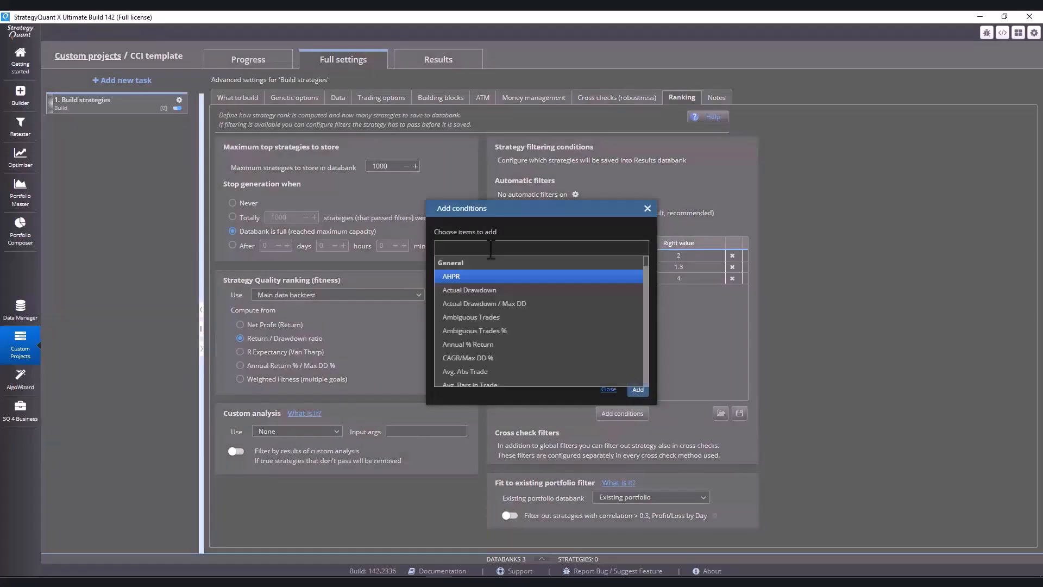
type("trades")
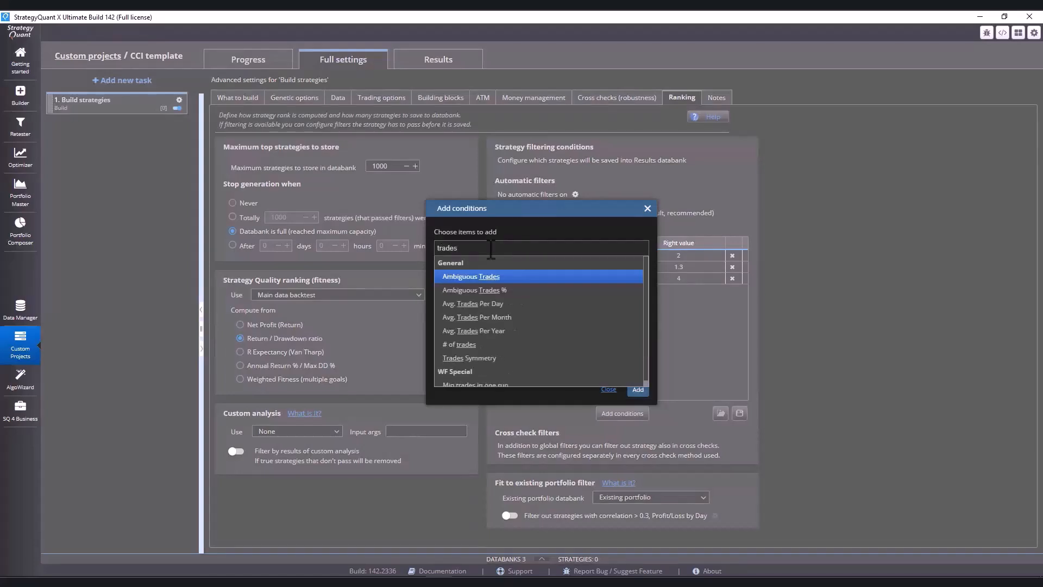
left_click(459, 344)
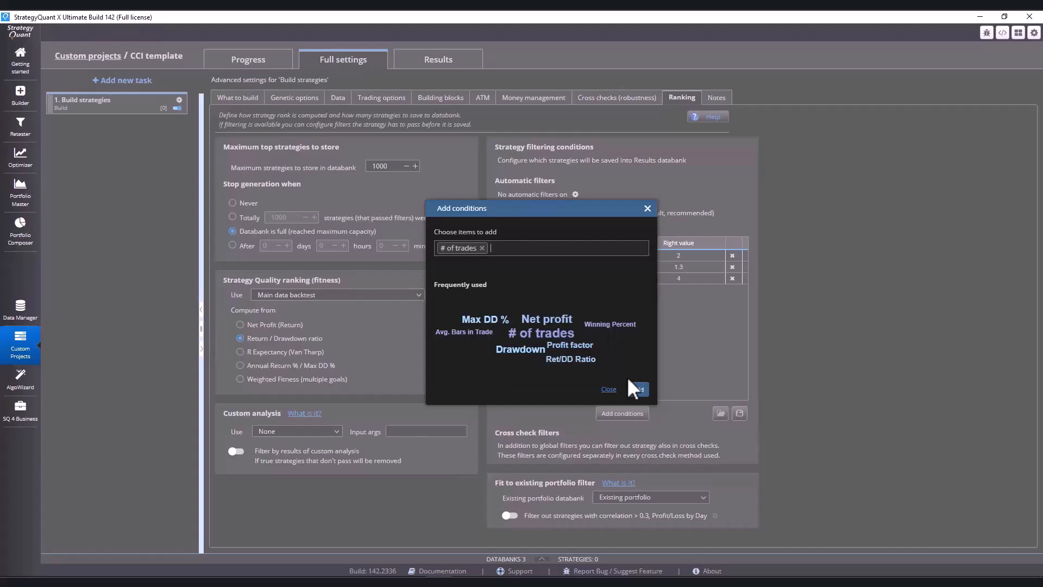
left_click(637, 389)
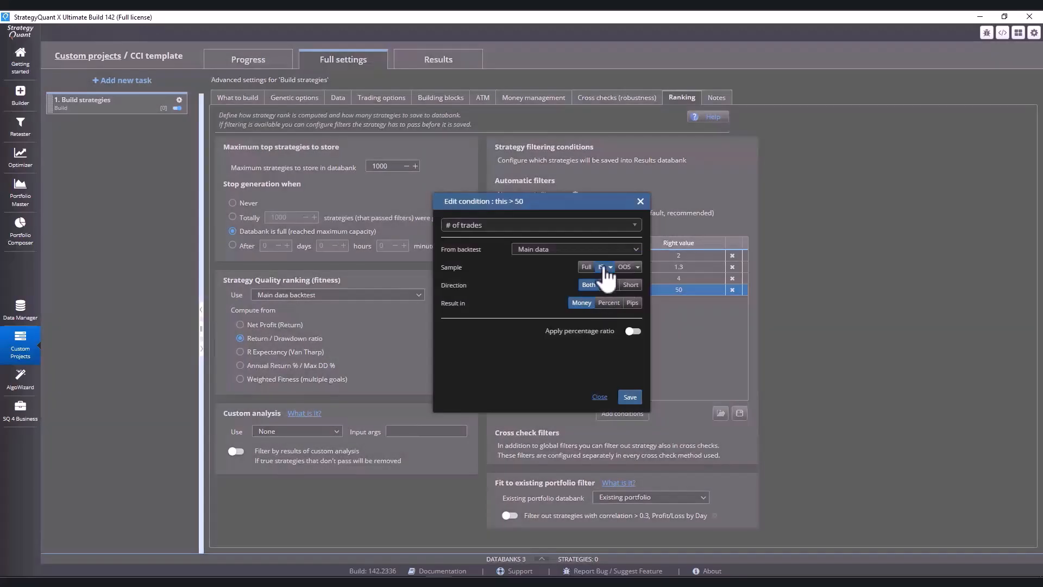
left_click(630, 397)
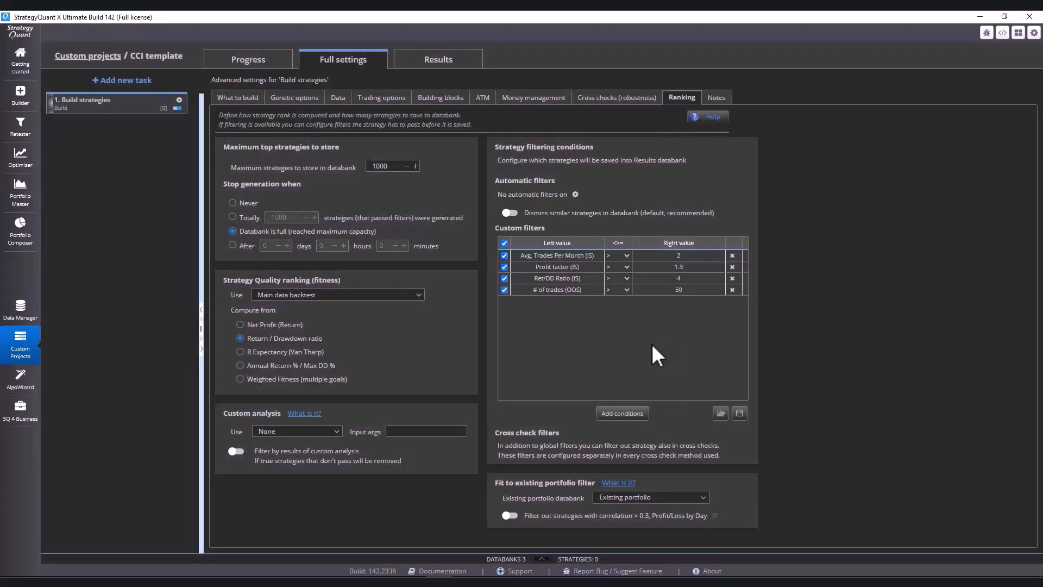
left_click(678, 290)
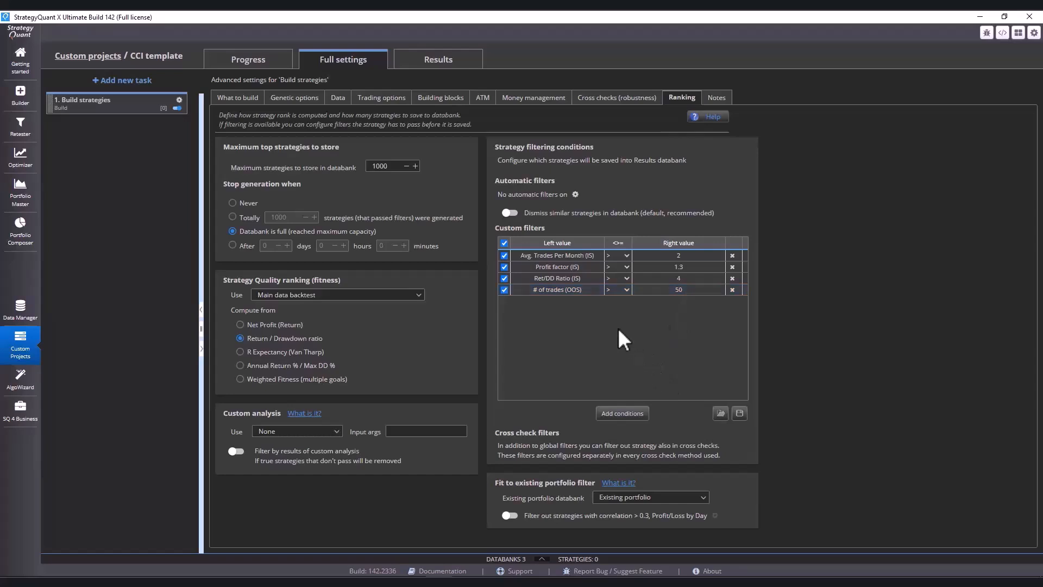
mouse_move(612, 348)
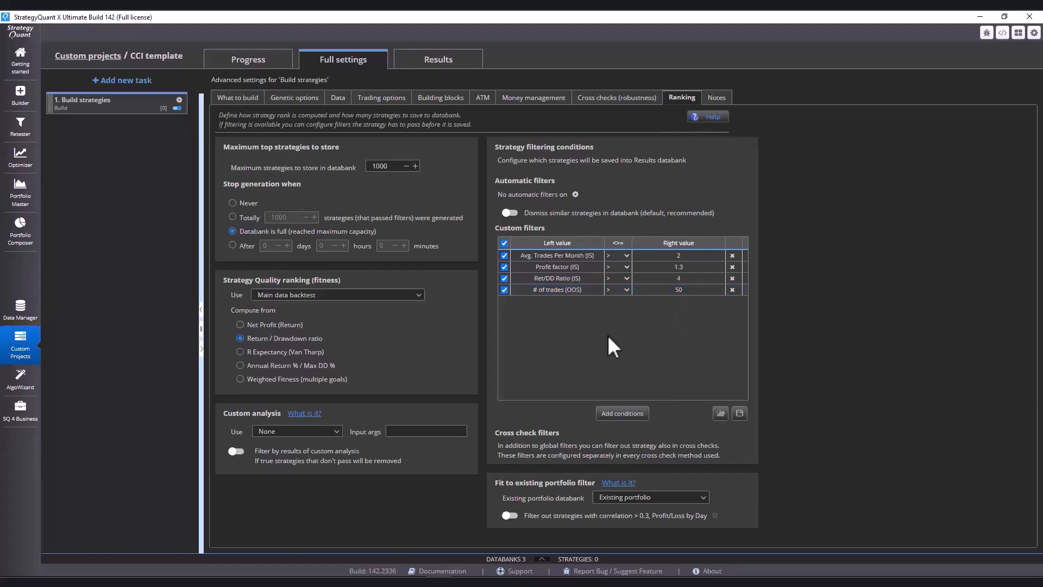
mouse_move(605, 346)
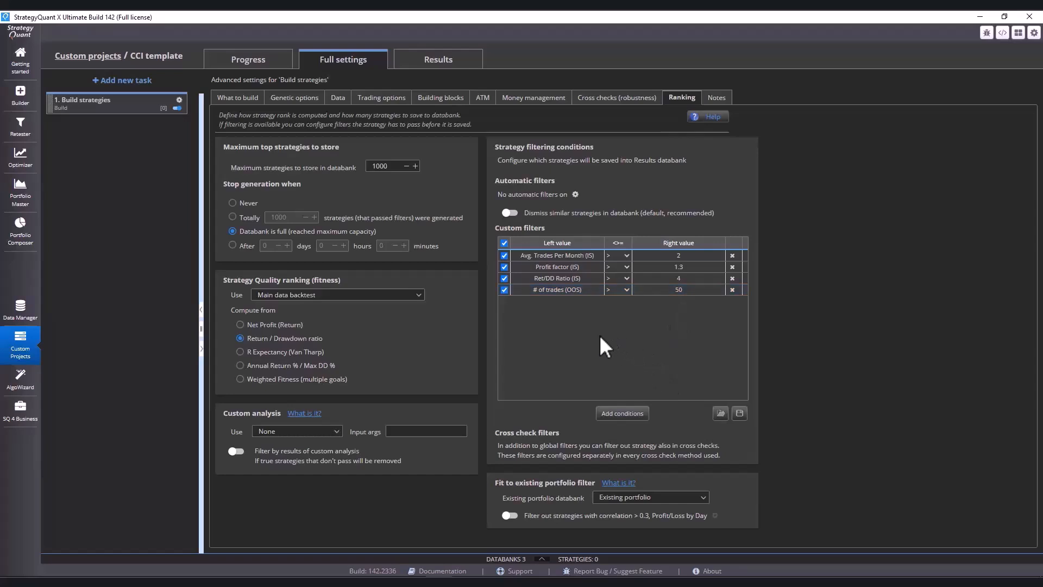
mouse_move(338, 101)
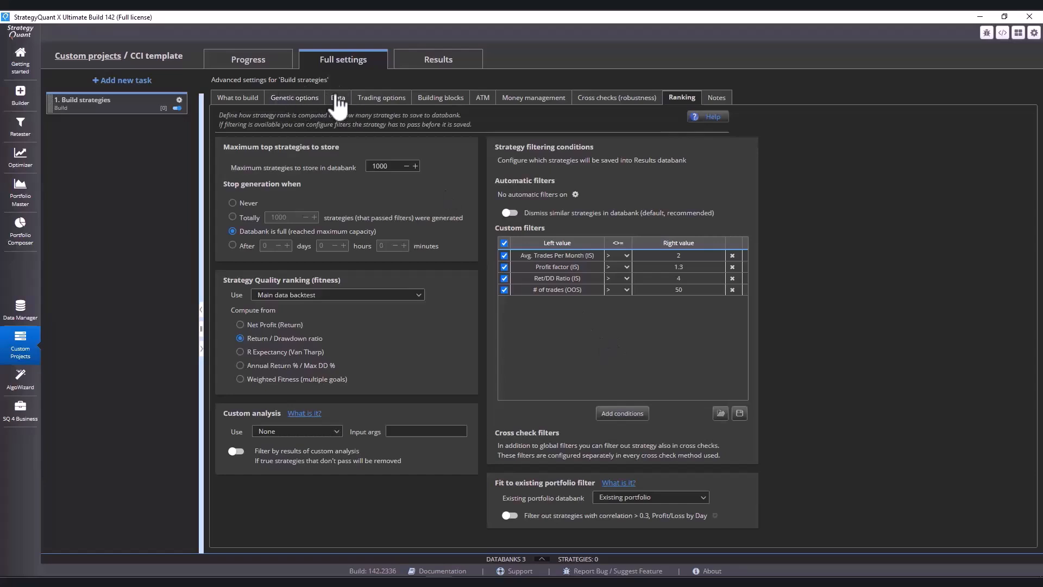
left_click(338, 97)
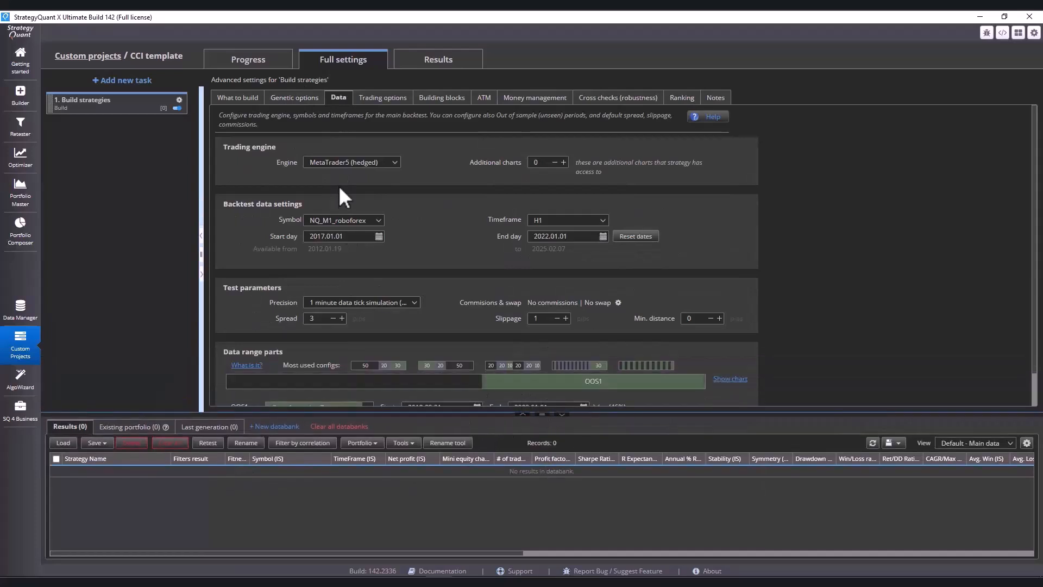
left_click(248, 59)
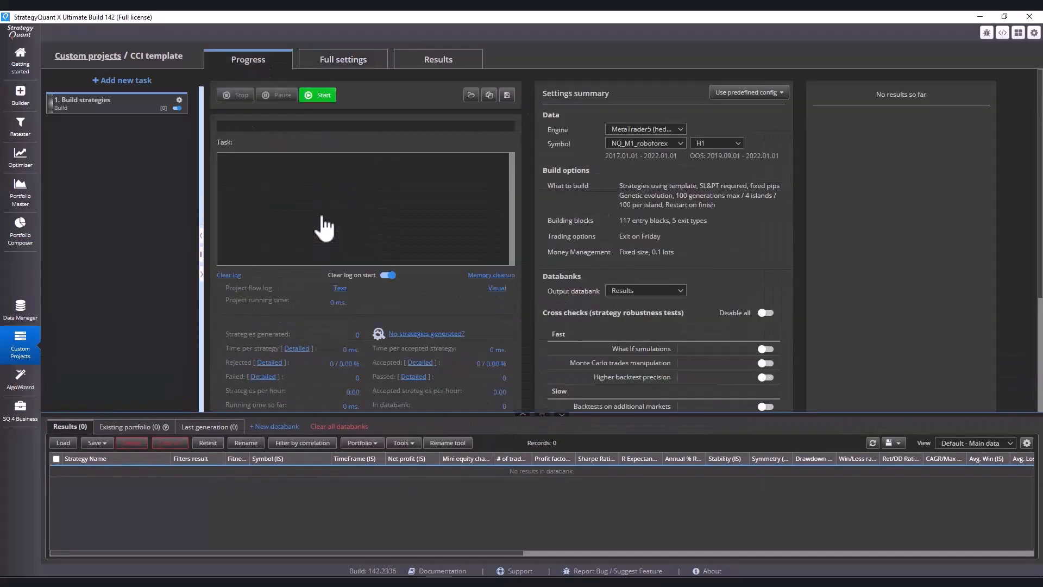
mouse_move(323, 106)
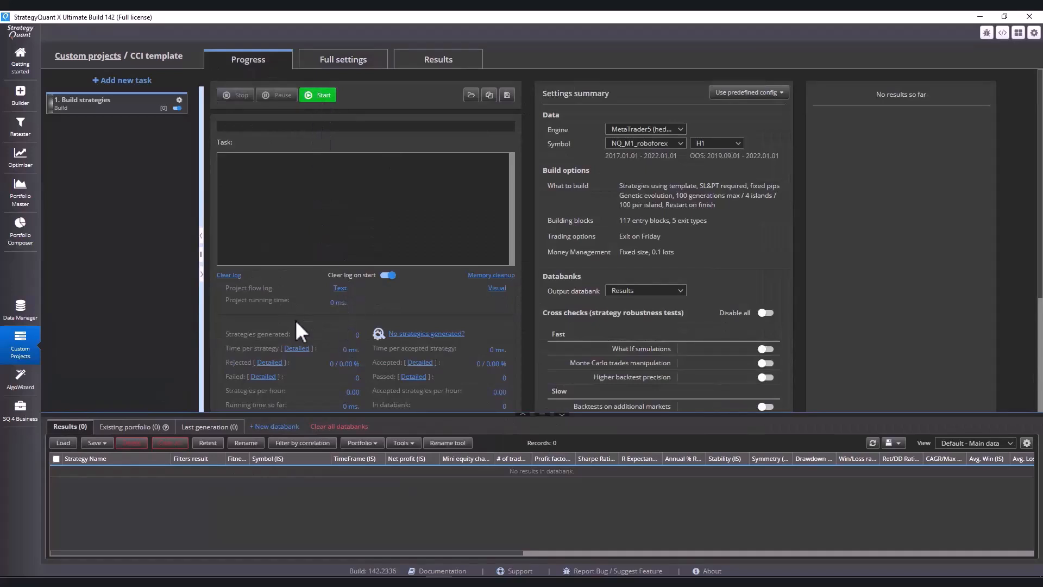
Build 1000 strategies, sort the results, and open Strategy 2.4.147's equity chart.
left_click(317, 94)
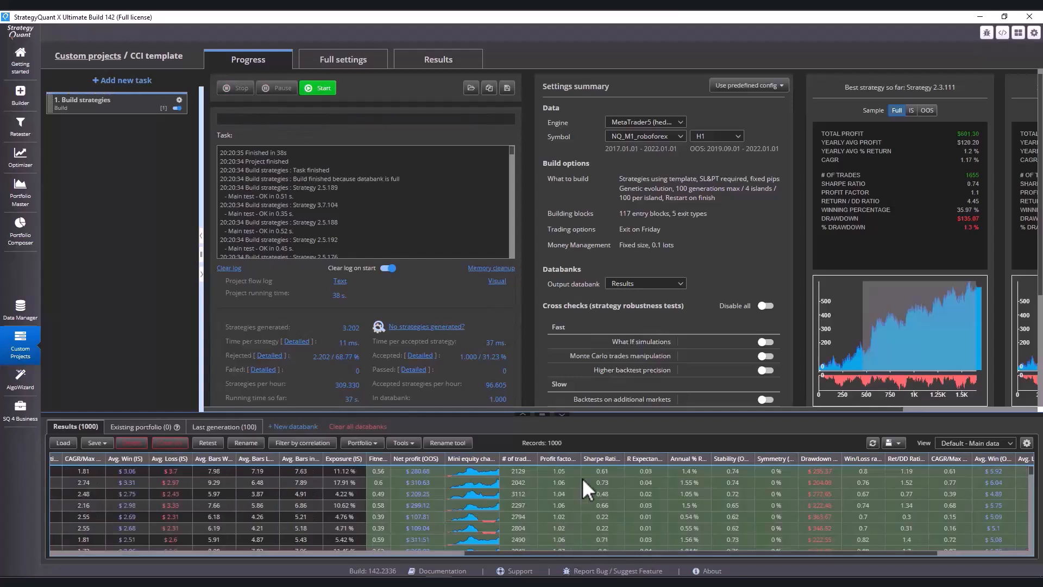
mouse_move(559, 478)
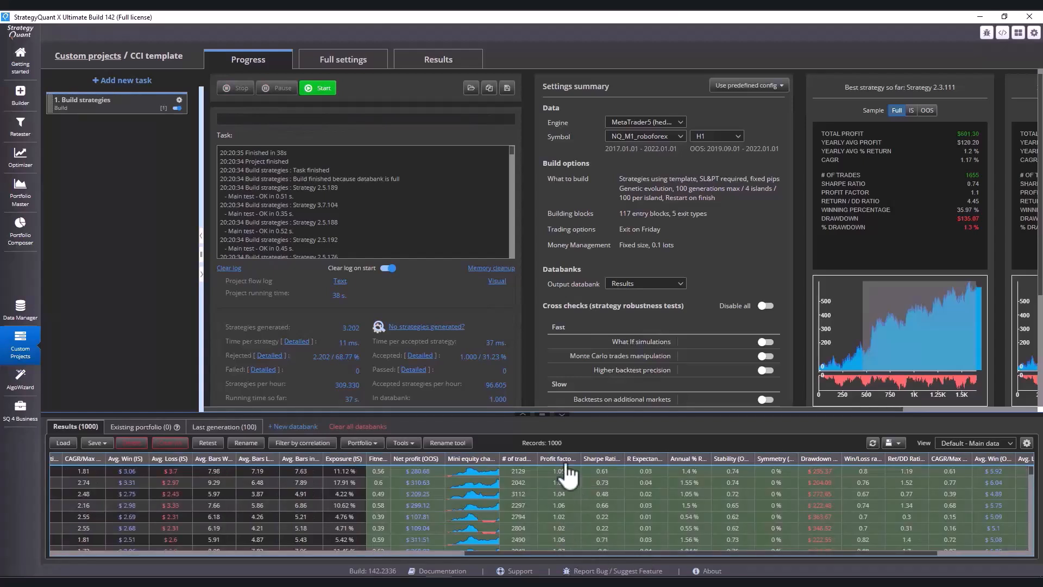
mouse_move(574, 486)
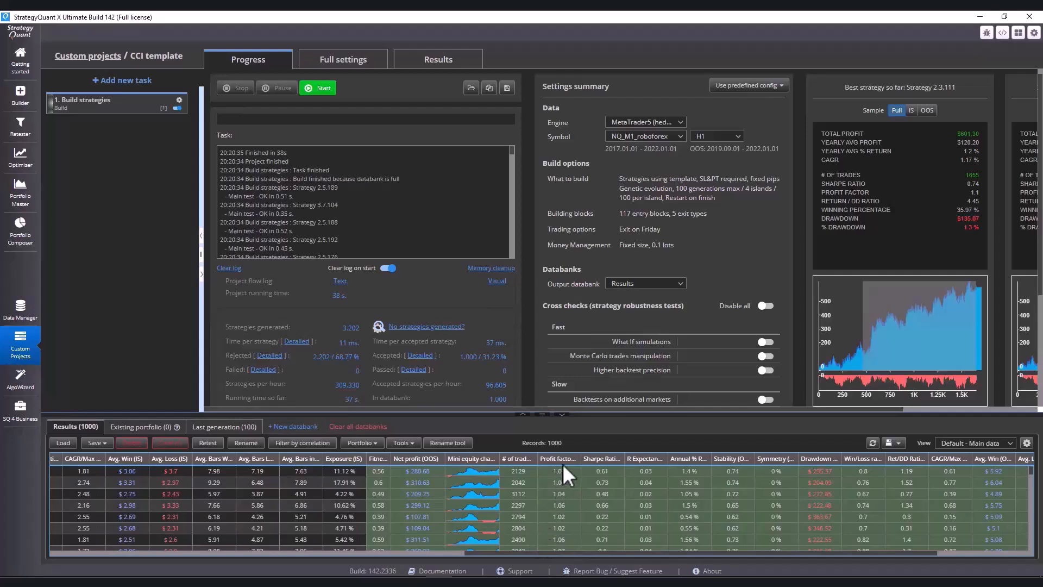
left_click(599, 458)
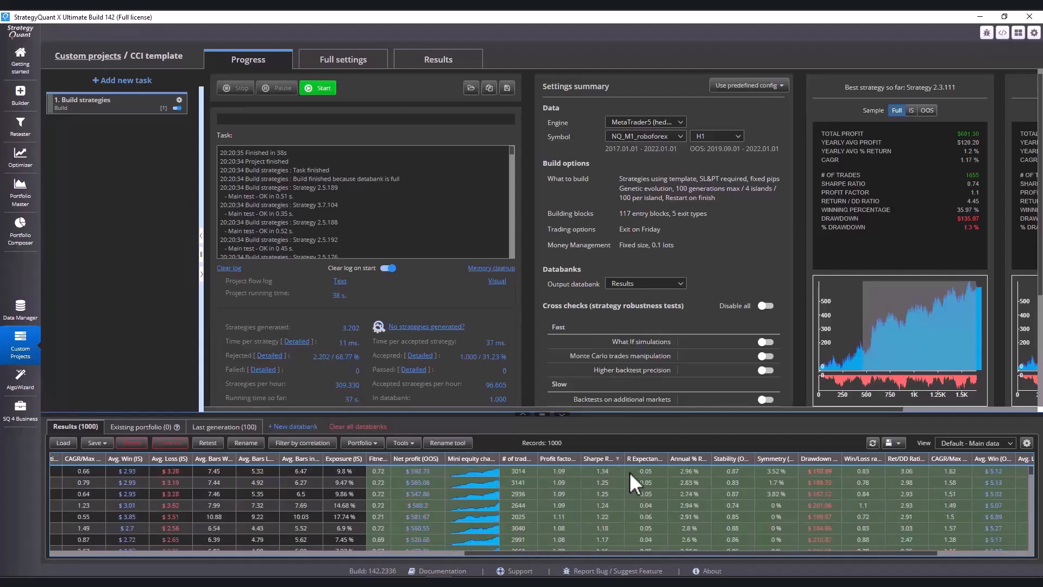
left_click(438, 59)
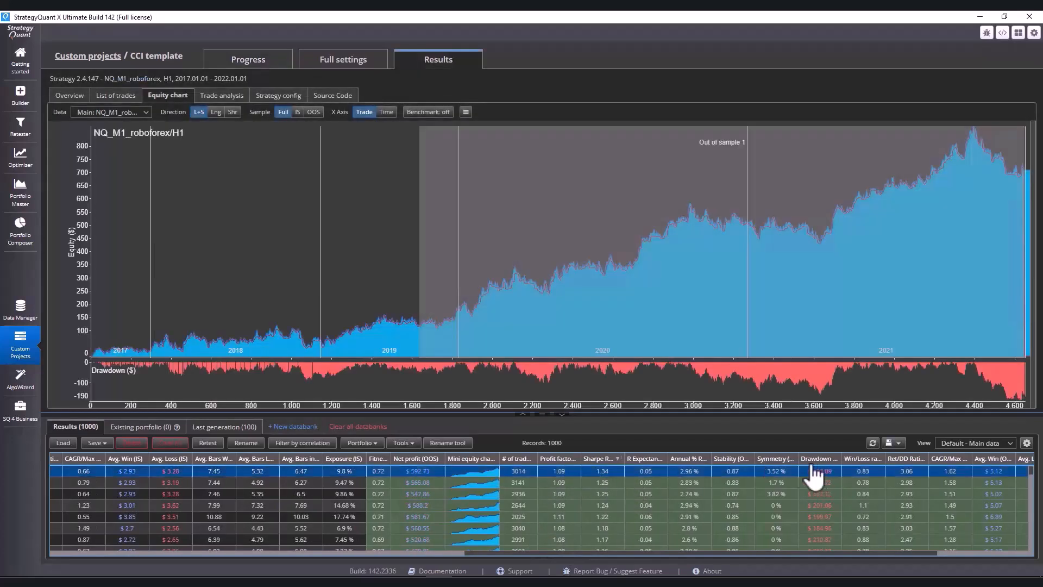
mouse_move(242, 352)
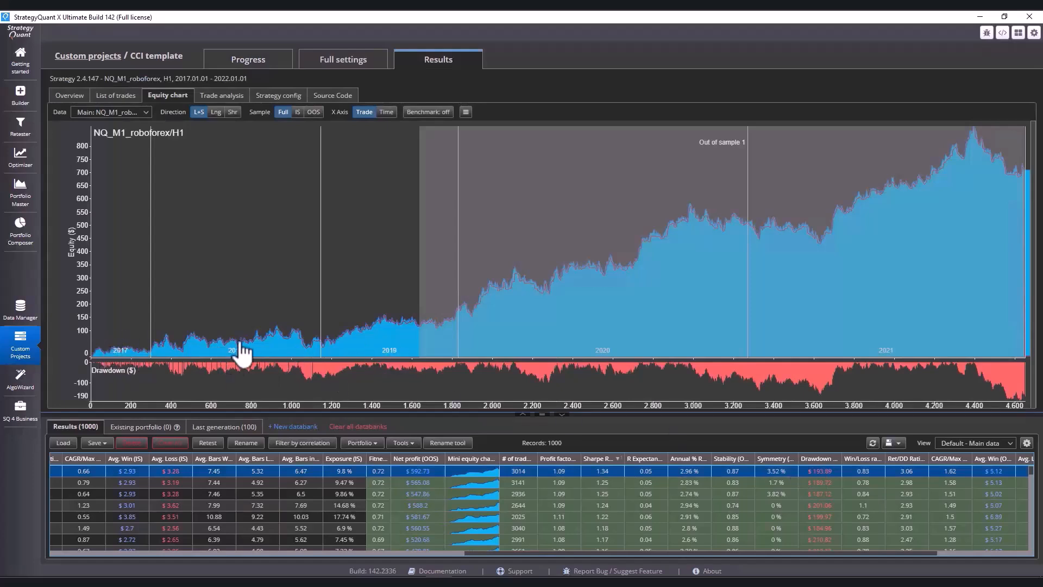
mouse_move(397, 342)
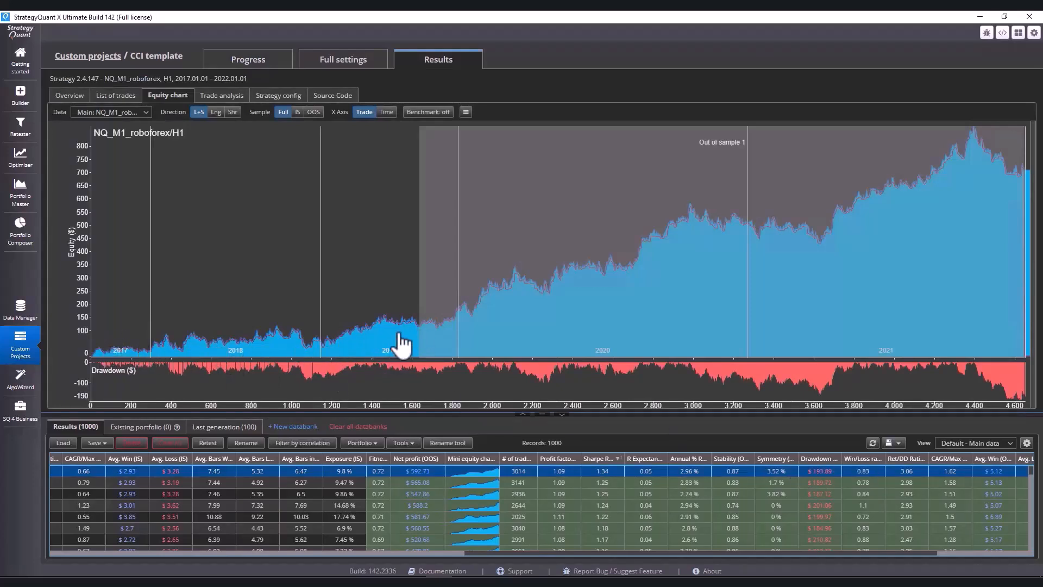
mouse_move(523, 295)
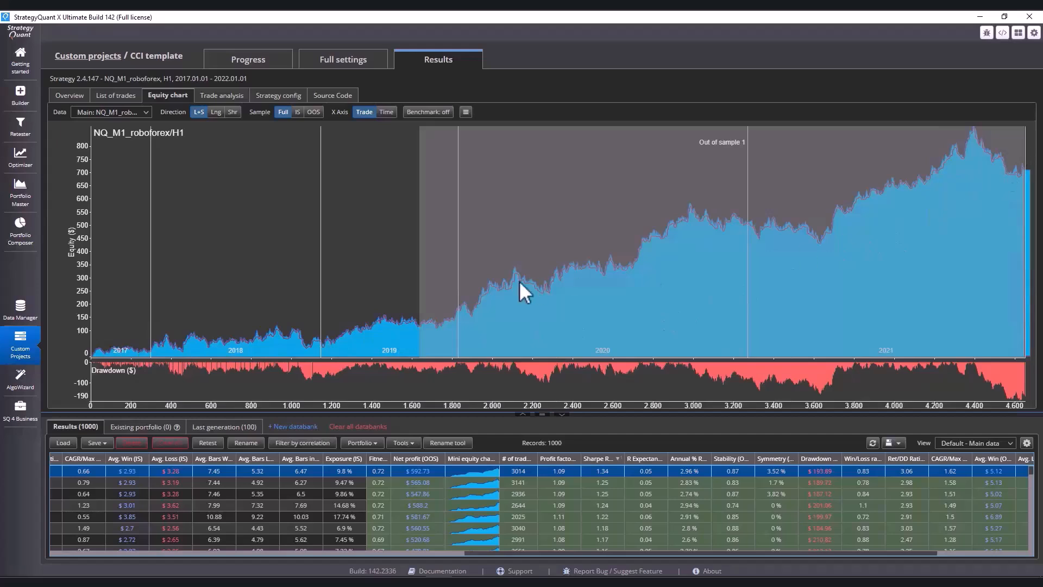
mouse_move(132, 569)
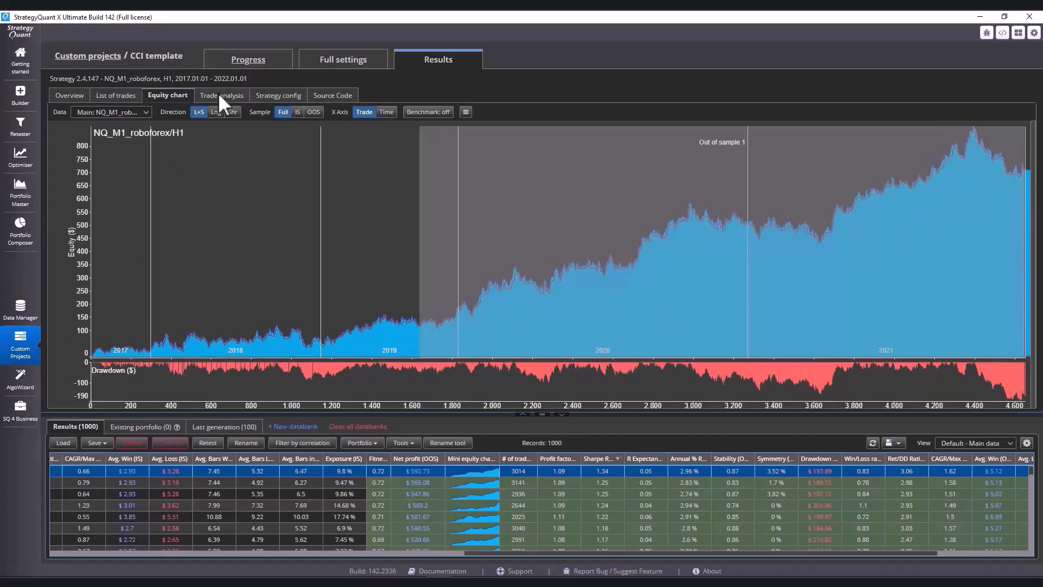
Check build progress, cancel Add new task, then view Strategy 2.4.147's pseudo source code.
left_click(247, 58)
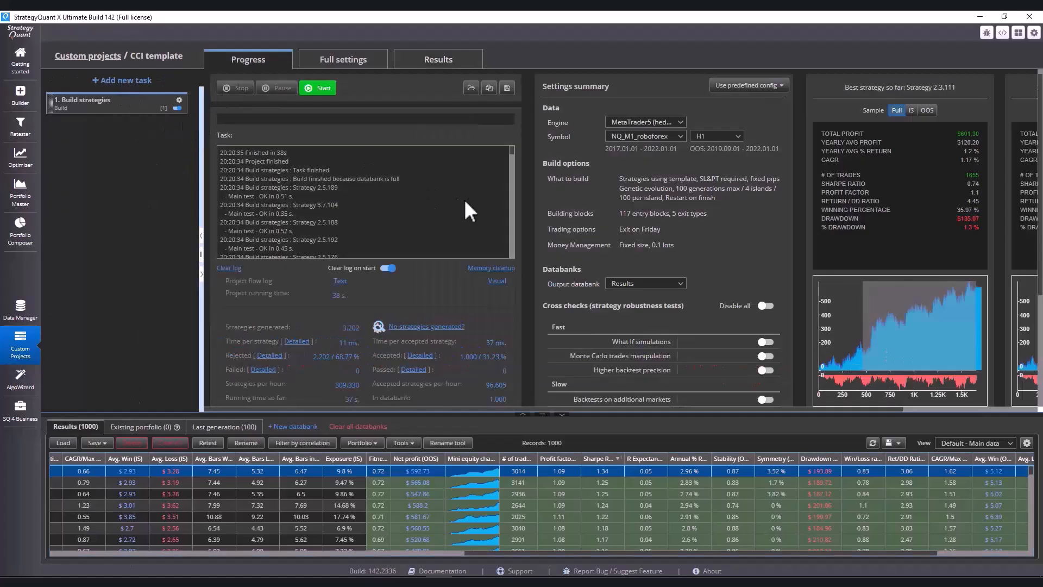
left_click(122, 80)
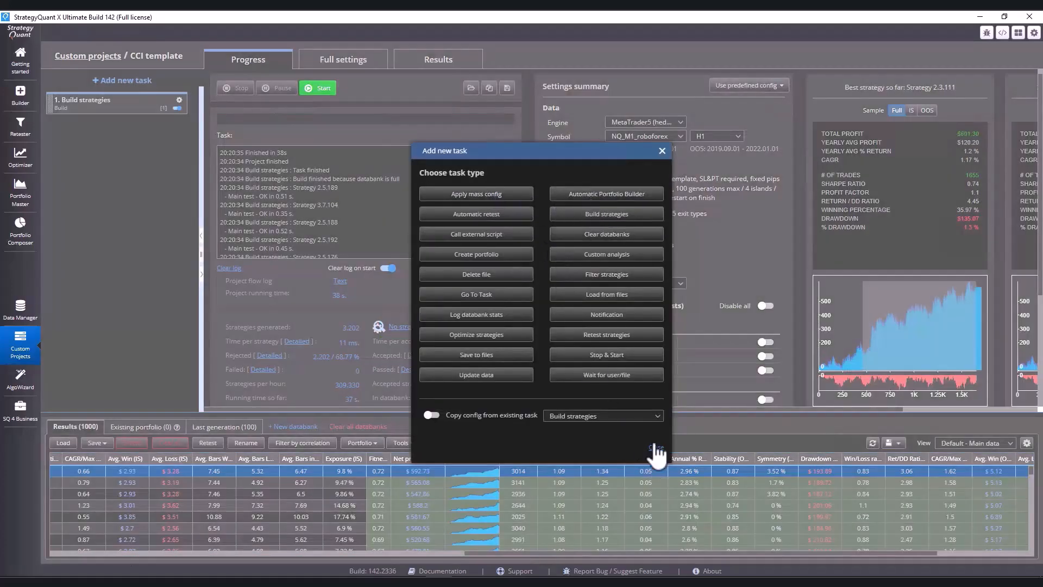
left_click(663, 150)
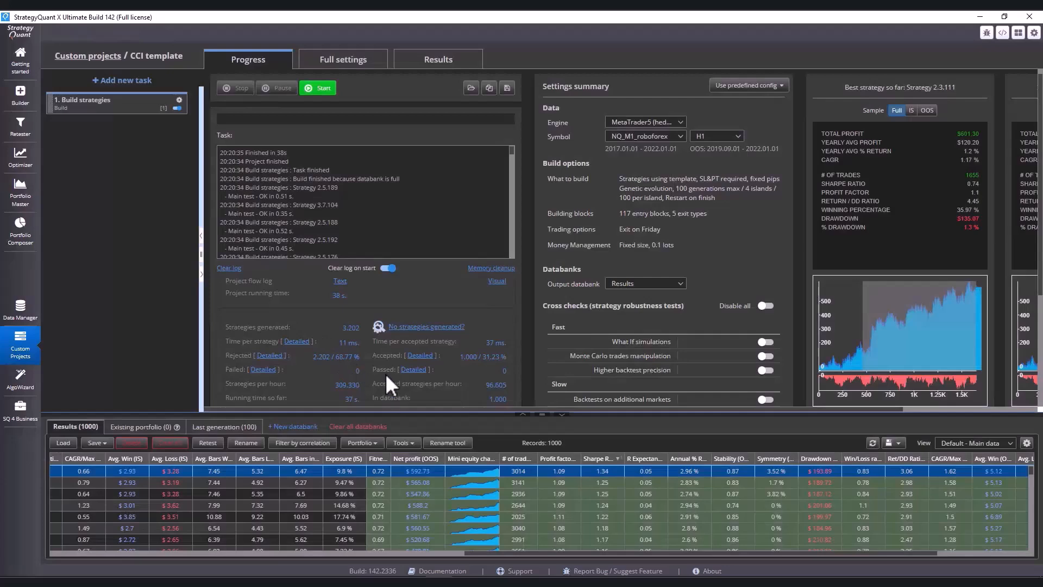
left_click(438, 59)
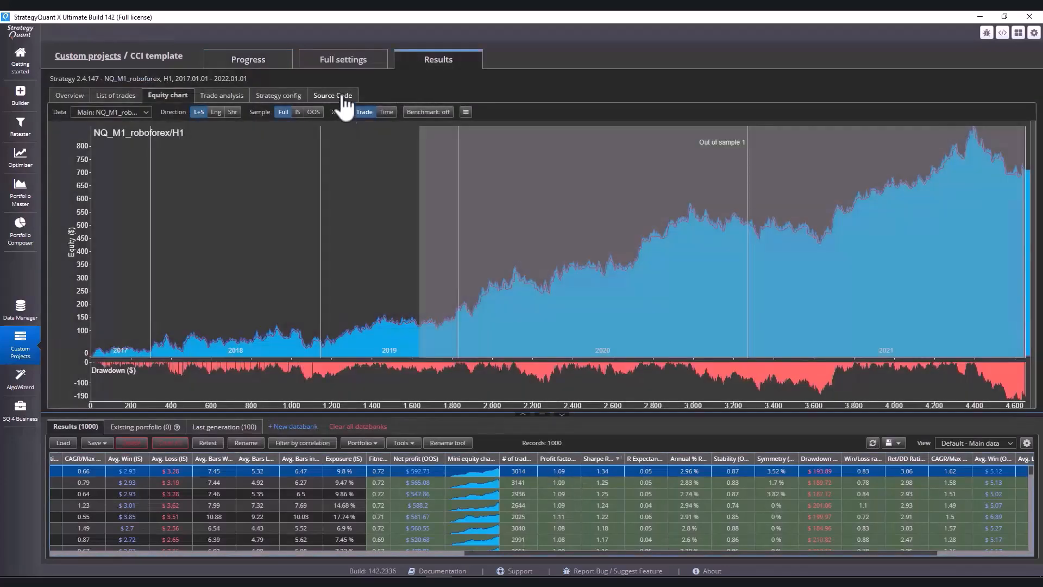
left_click(330, 95)
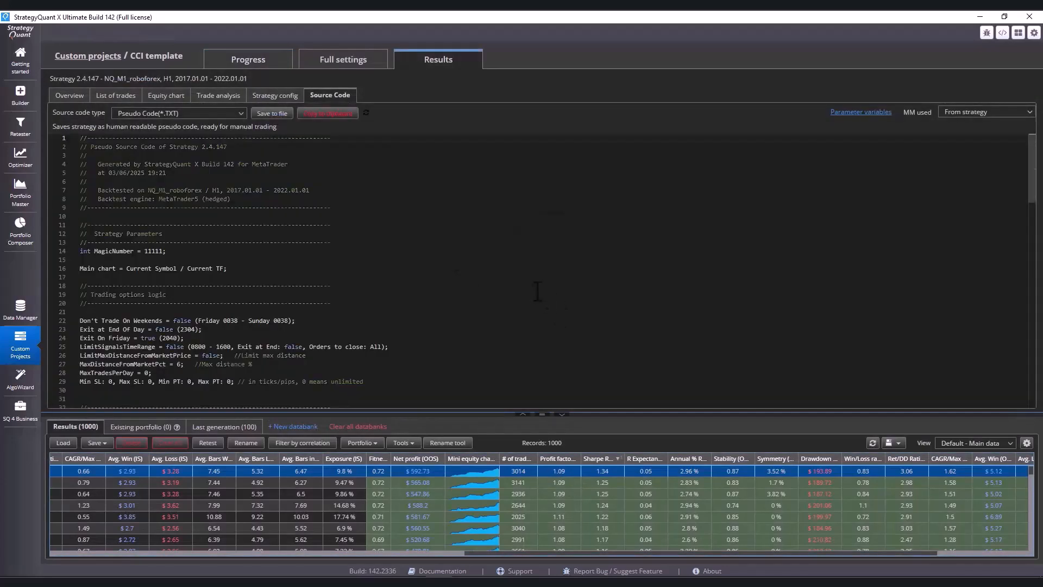
Review 2.4.147's entry signals and exits, then select Strategy 4.4.116's equity chart.
scroll("down", 3)
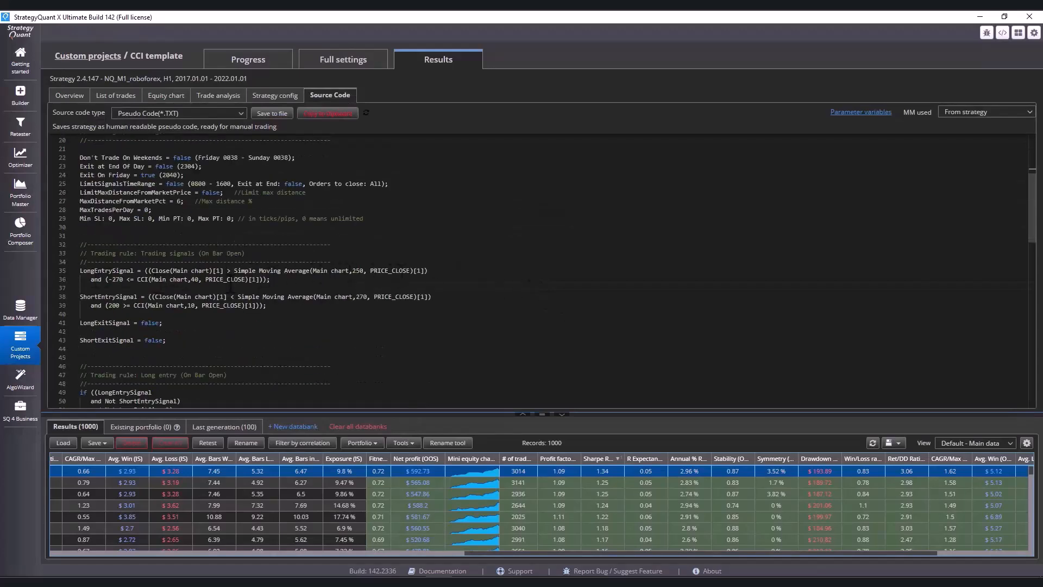
scroll("down", 3)
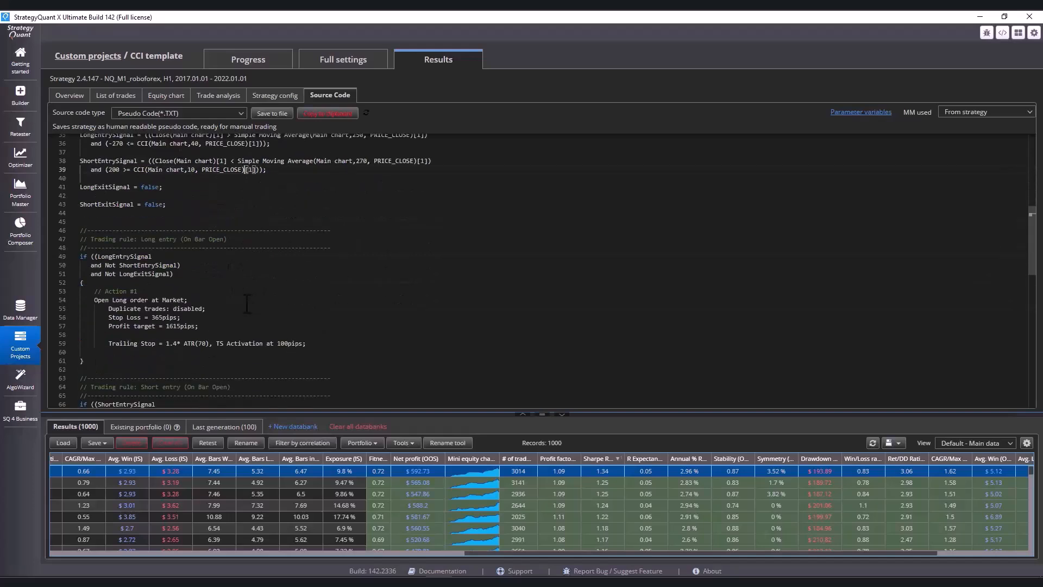
mouse_move(406, 344)
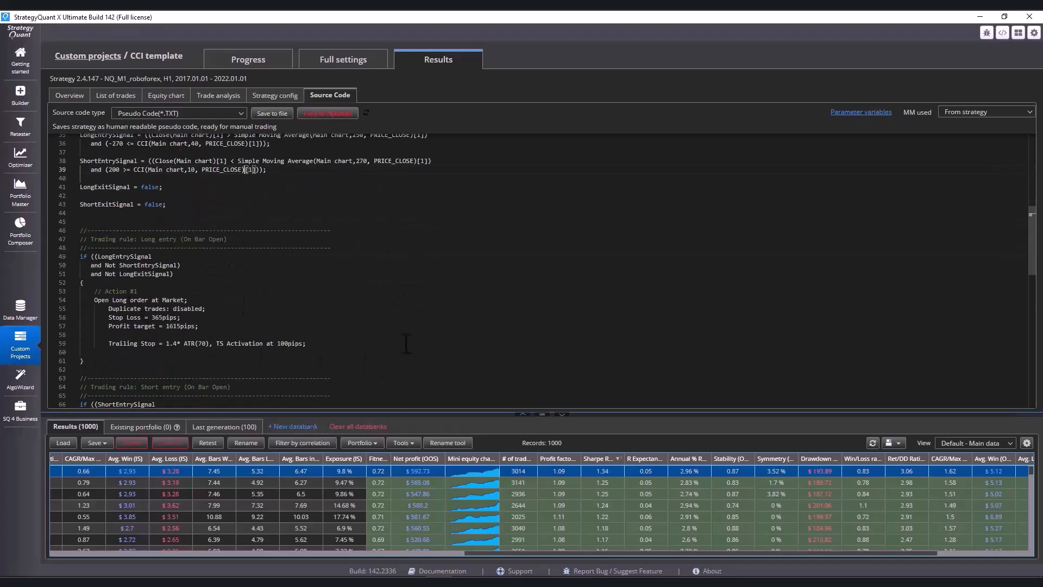
left_click(165, 95)
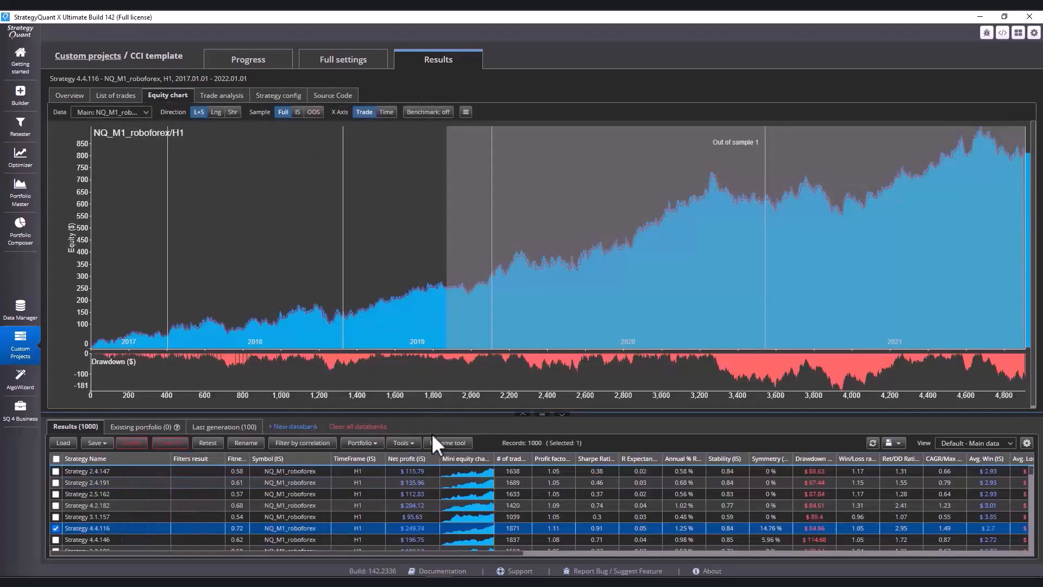
Send the checked Strategy 4.4.116 to AlgoWizard via the databank's Tools menu.
left_click(402, 443)
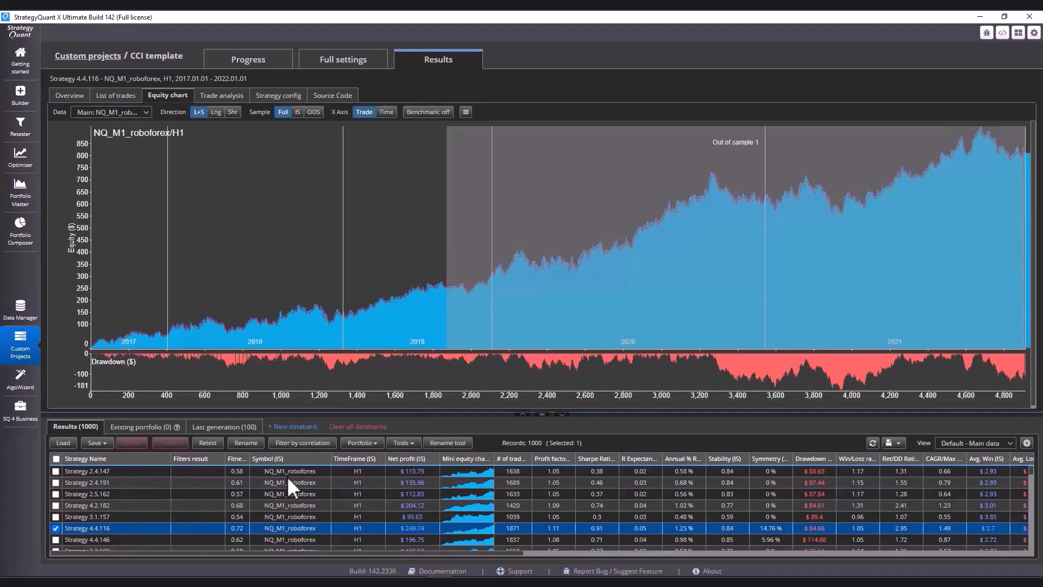
left_click(402, 443)
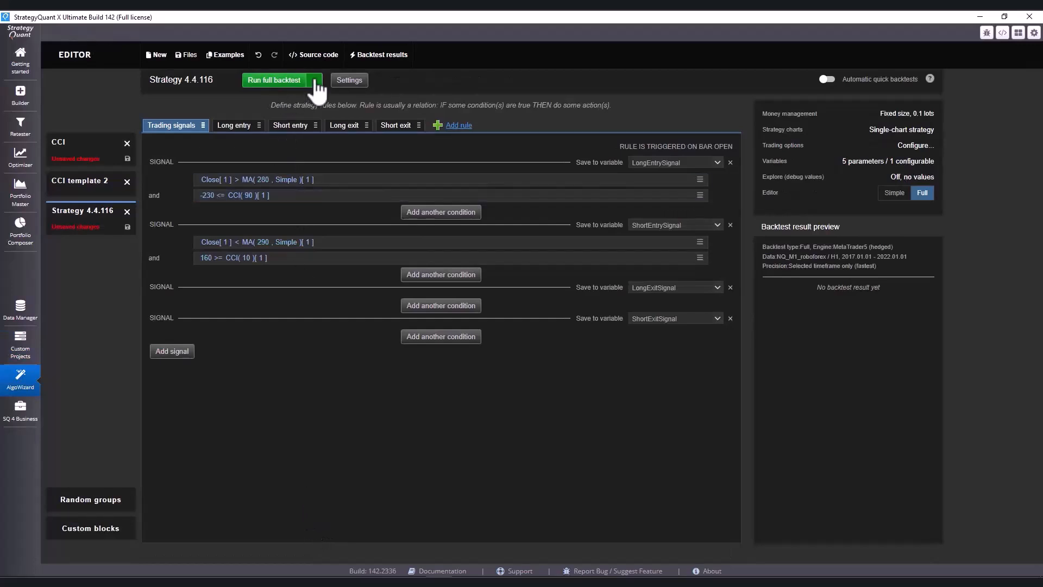
Quick-backtest Strategy 4.4.116 ($204.14 profit, 1,542 trades) and bring up its Settings.
left_click(274, 80)
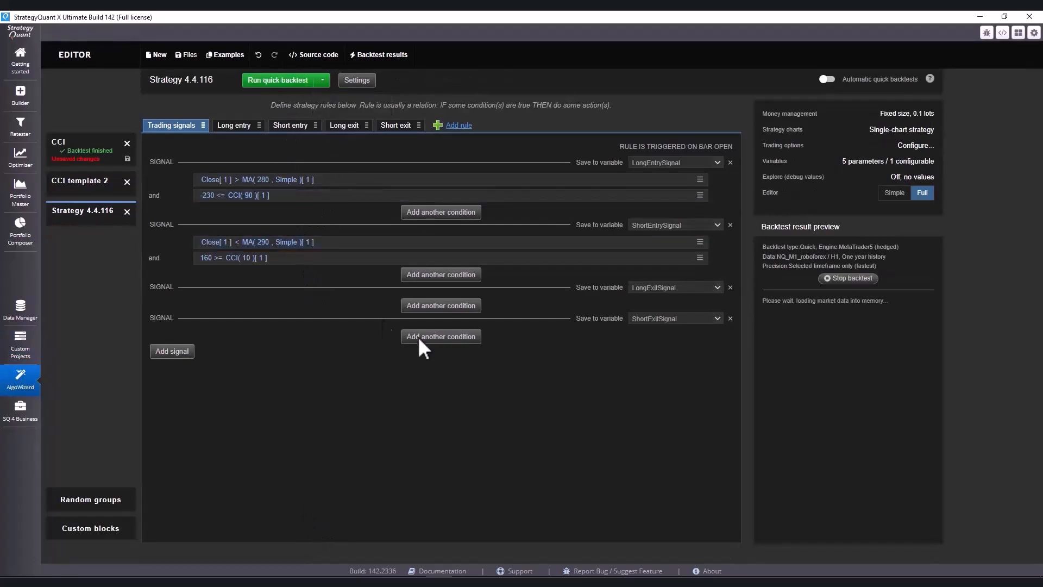
mouse_move(442, 437)
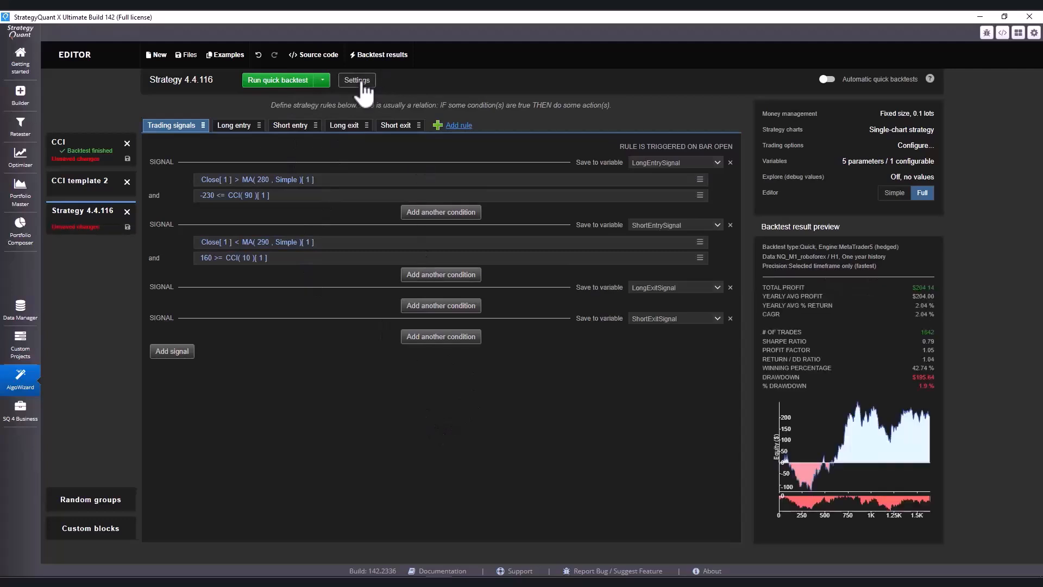
left_click(356, 80)
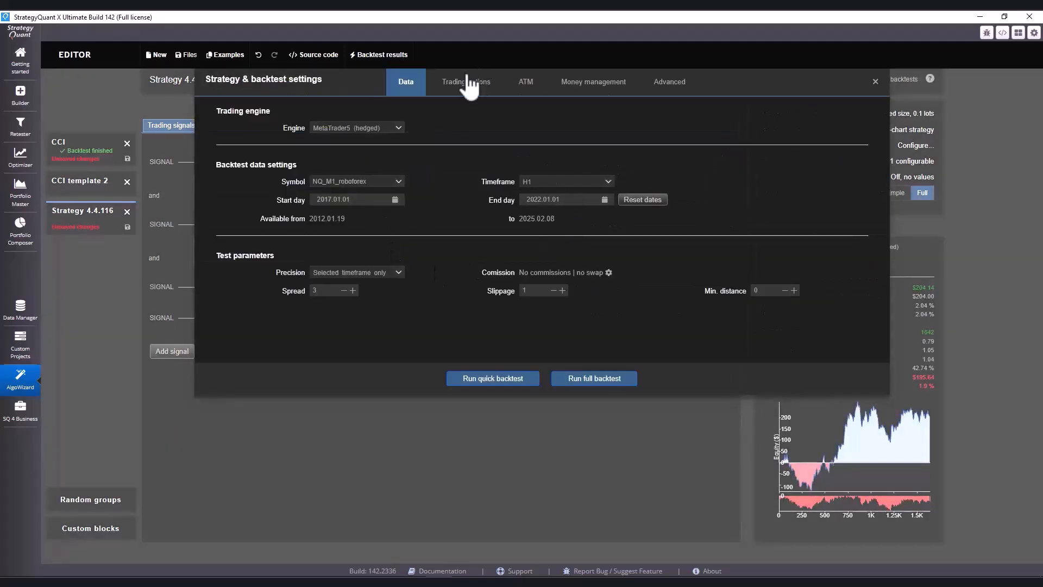
Enable Store Chart Data in Trading options and run a full 2017–2022 backtest.
left_click(465, 82)
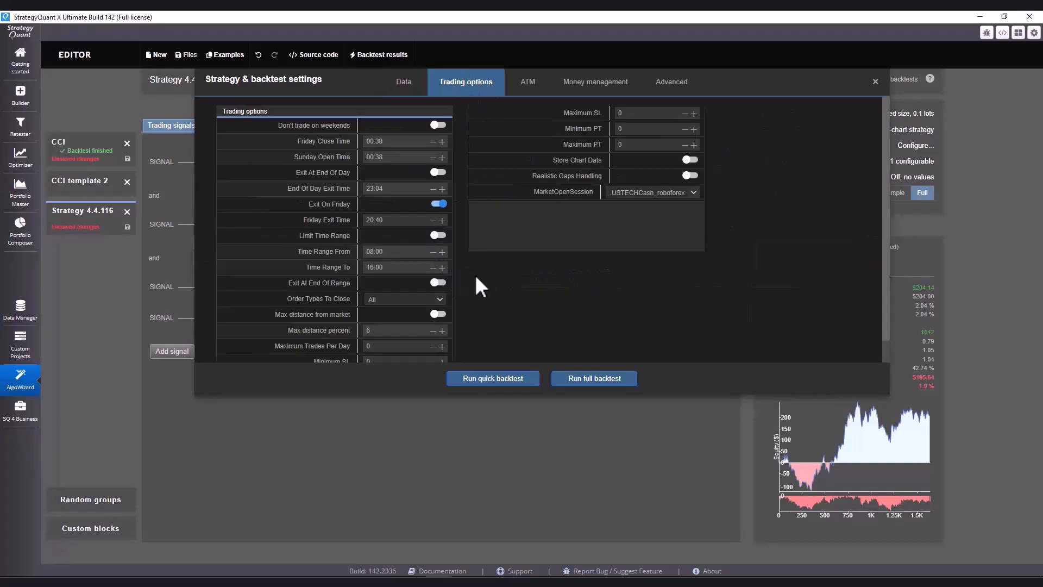
mouse_move(575, 264)
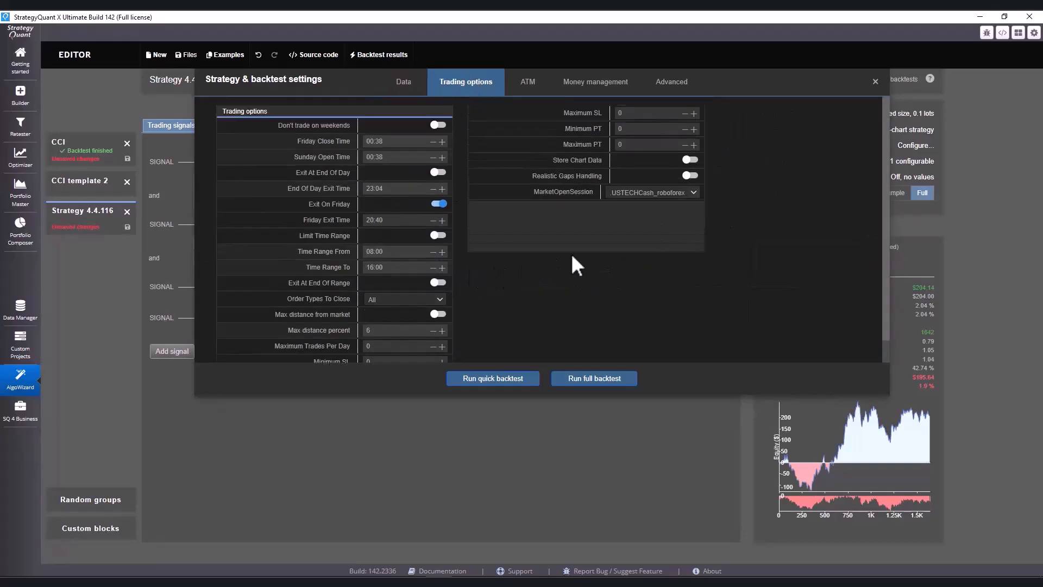
left_click(689, 160)
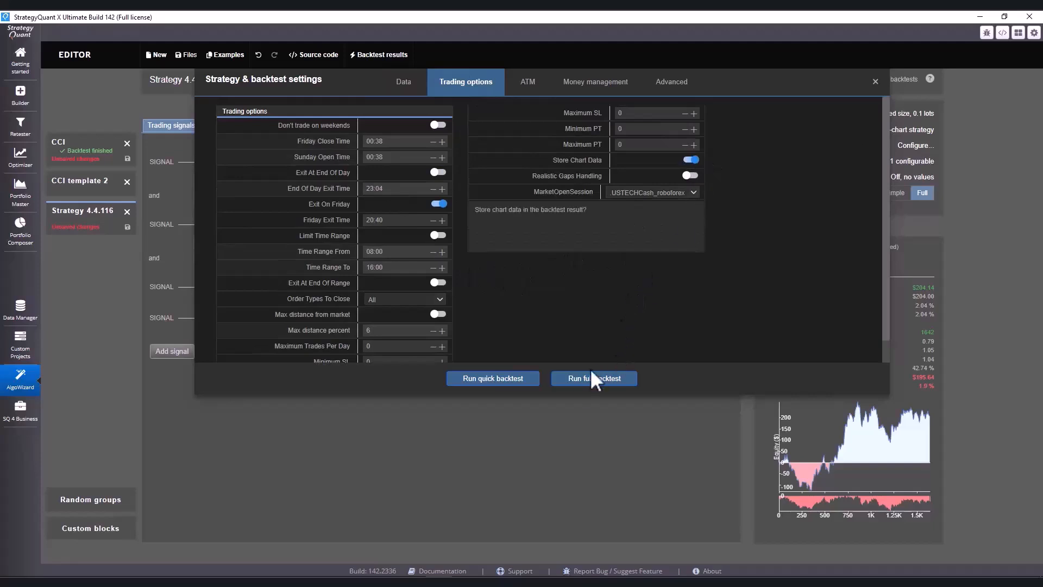
left_click(593, 378)
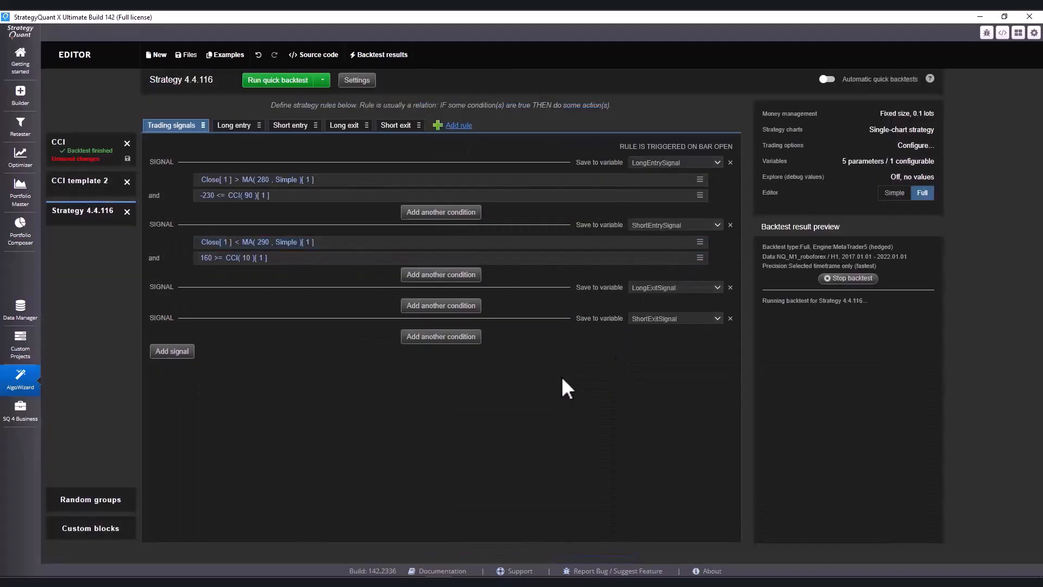
mouse_move(824, 393)
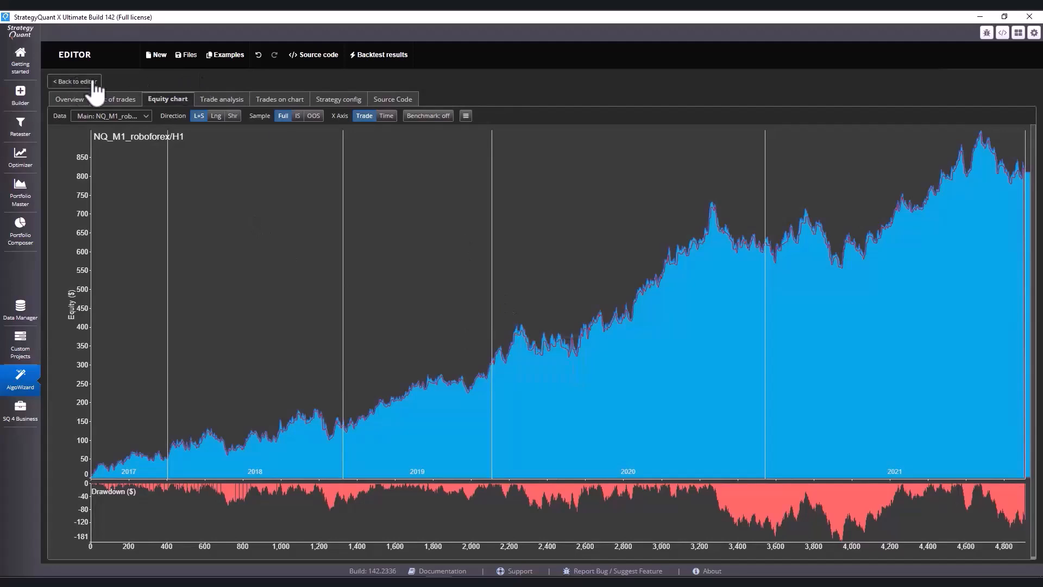
Reset dates to full history, 2012.01.19–2025.02.08, and rerun the full backtest.
left_click(74, 81)
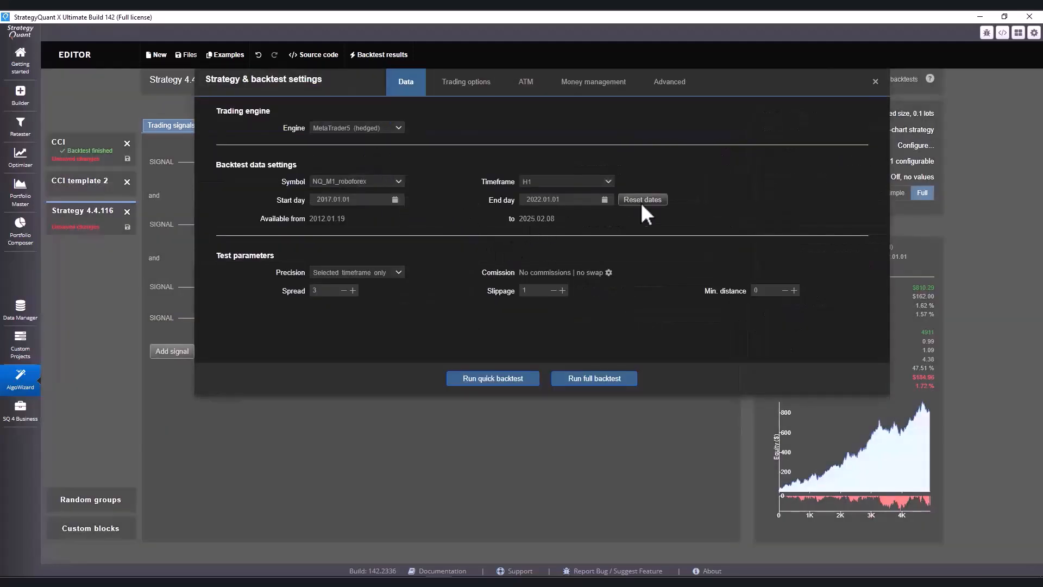
left_click(642, 199)
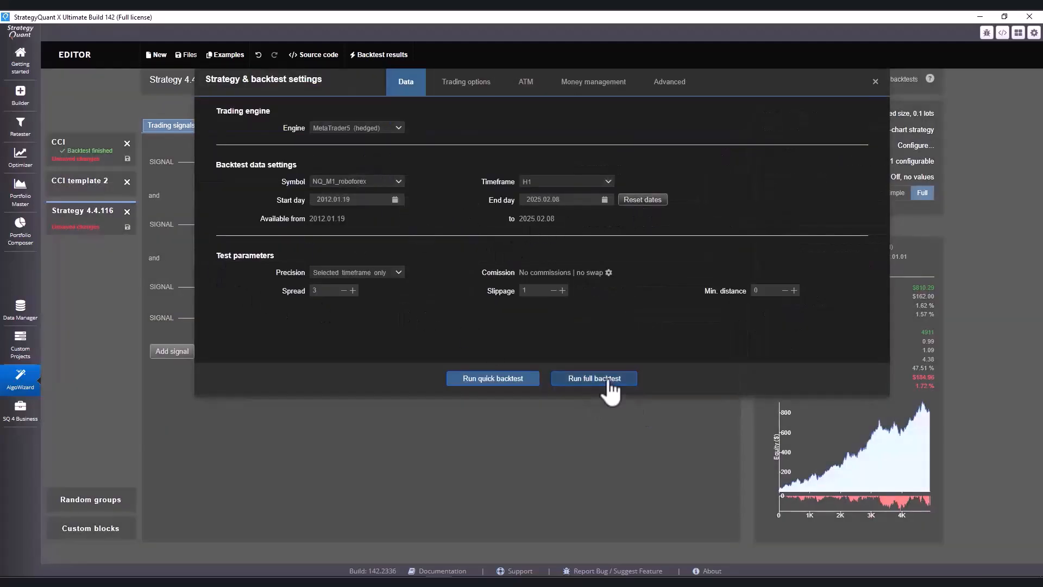
left_click(594, 379)
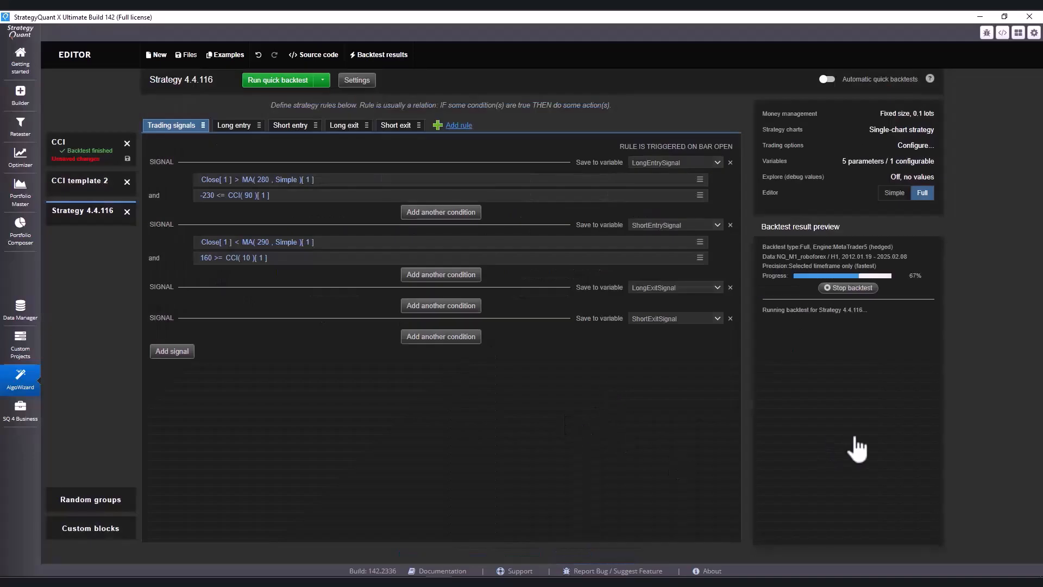
mouse_move(873, 503)
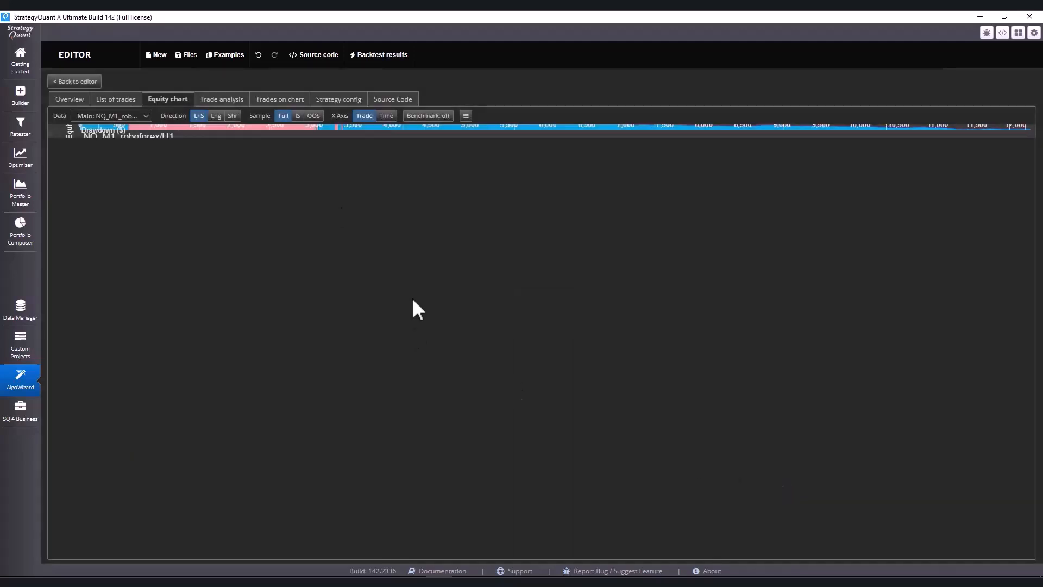
Review the yearly trade analysis, then view the rising 2012–2025 equity curve.
left_click(221, 99)
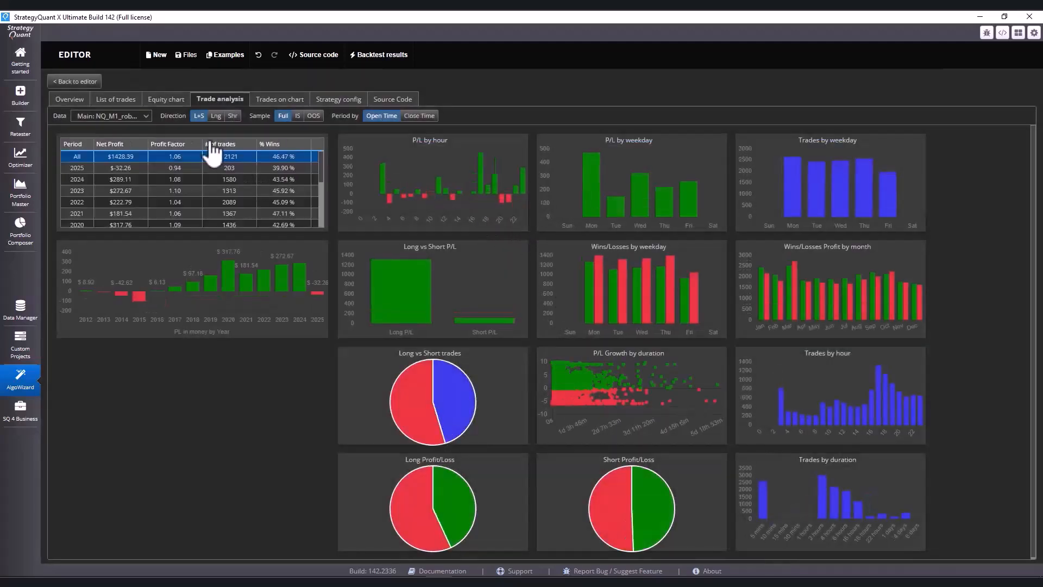
left_click(167, 99)
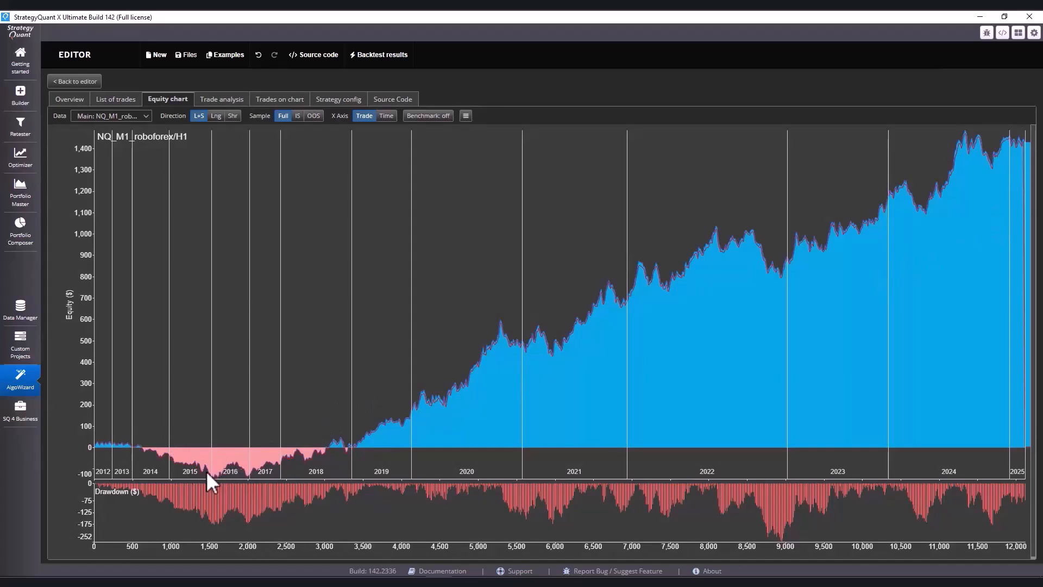
mouse_move(189, 479)
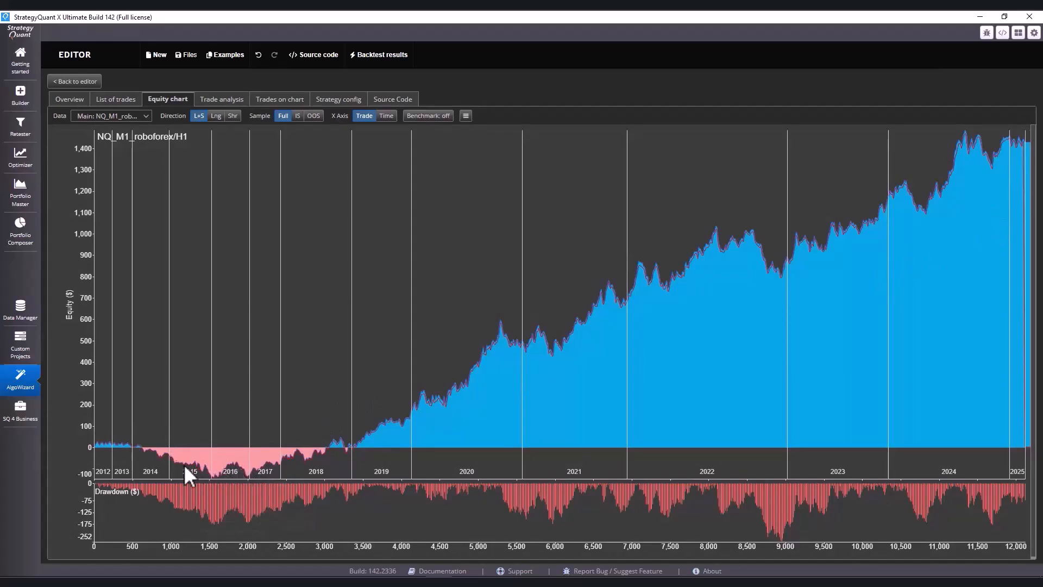
mouse_move(666, 381)
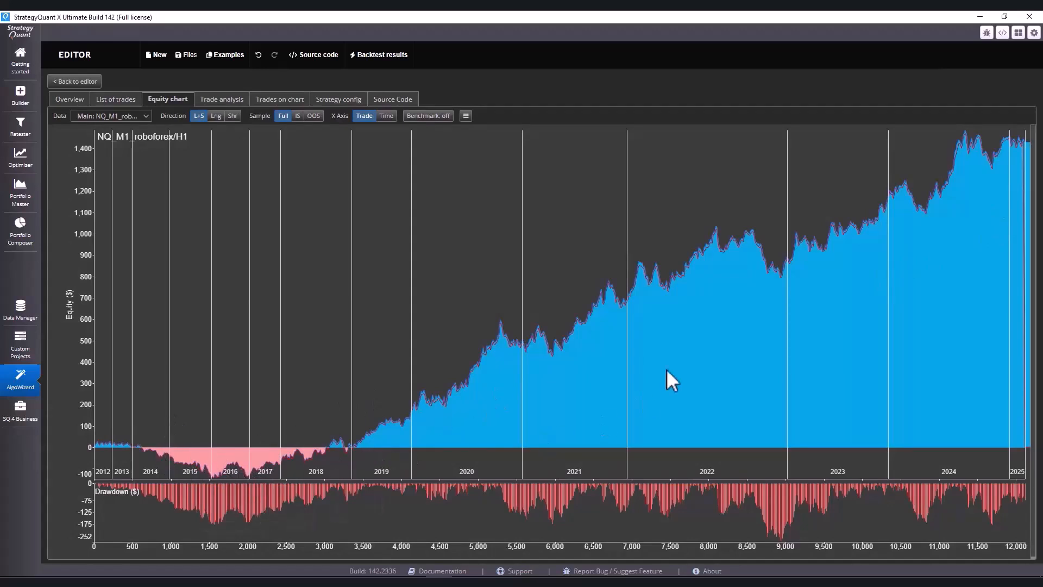
mouse_move(313, 380)
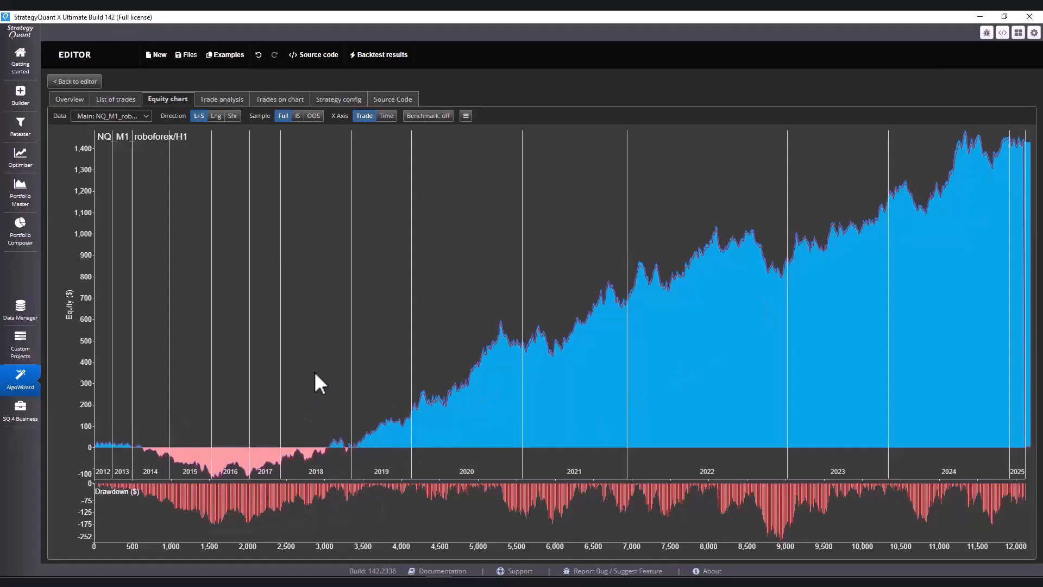
mouse_move(298, 366)
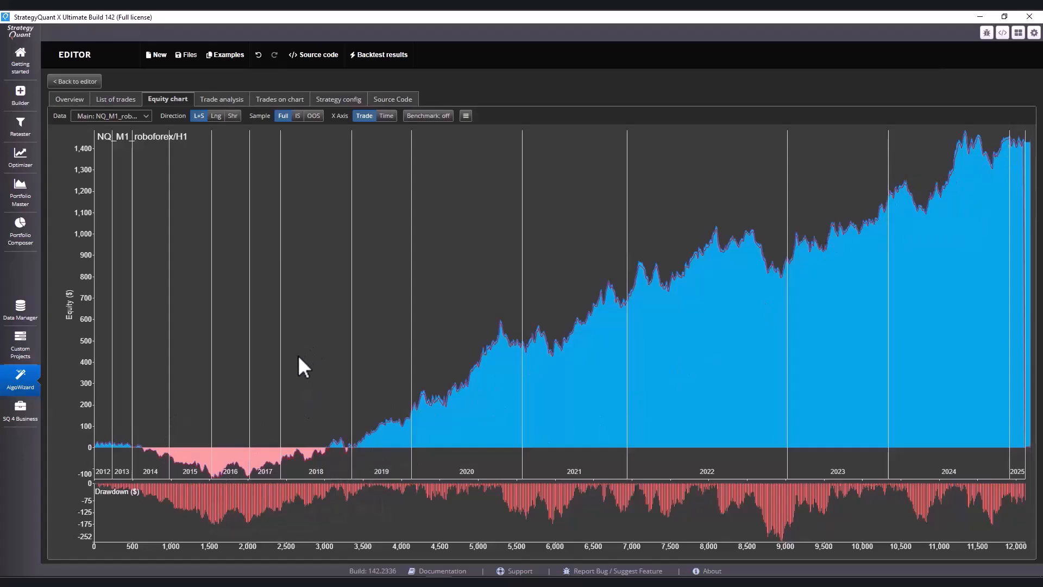